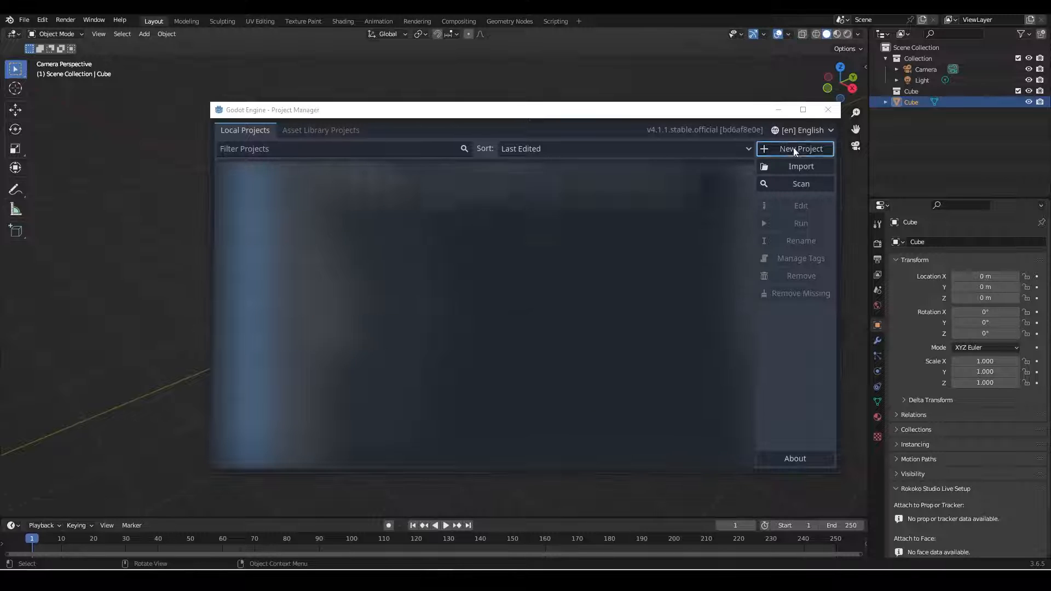
Step: Create and open a new project named Blender Practice with the Mobile renderer
left_click(799, 149)
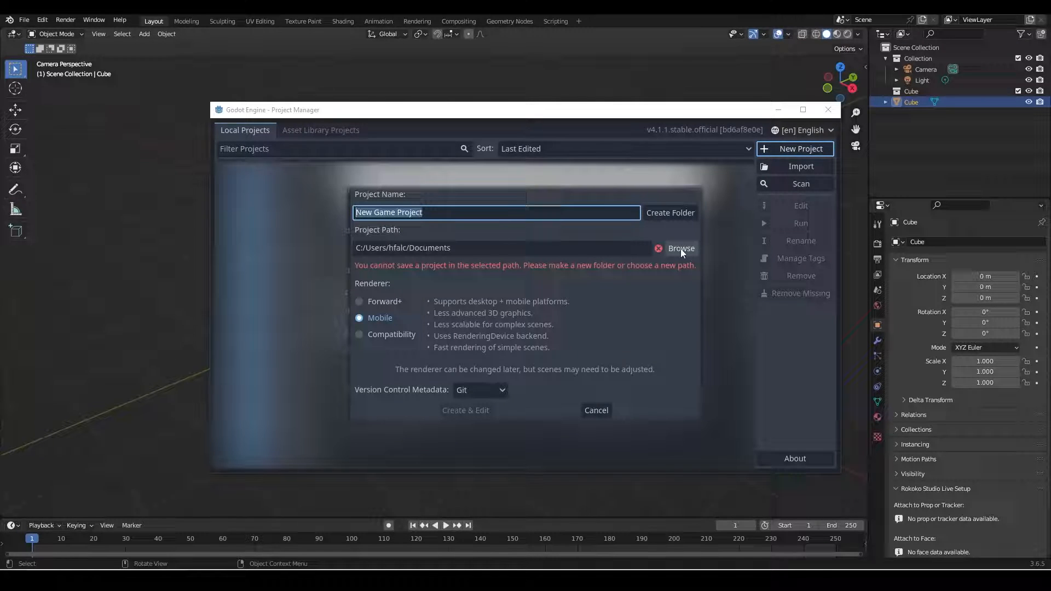
type("Blender Practice")
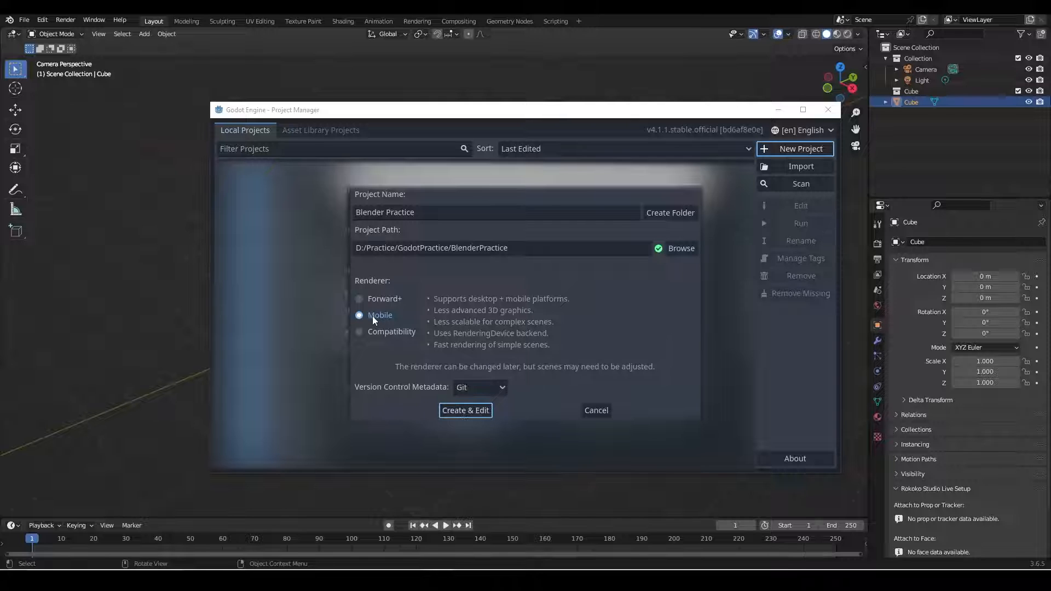
left_click(465, 411)
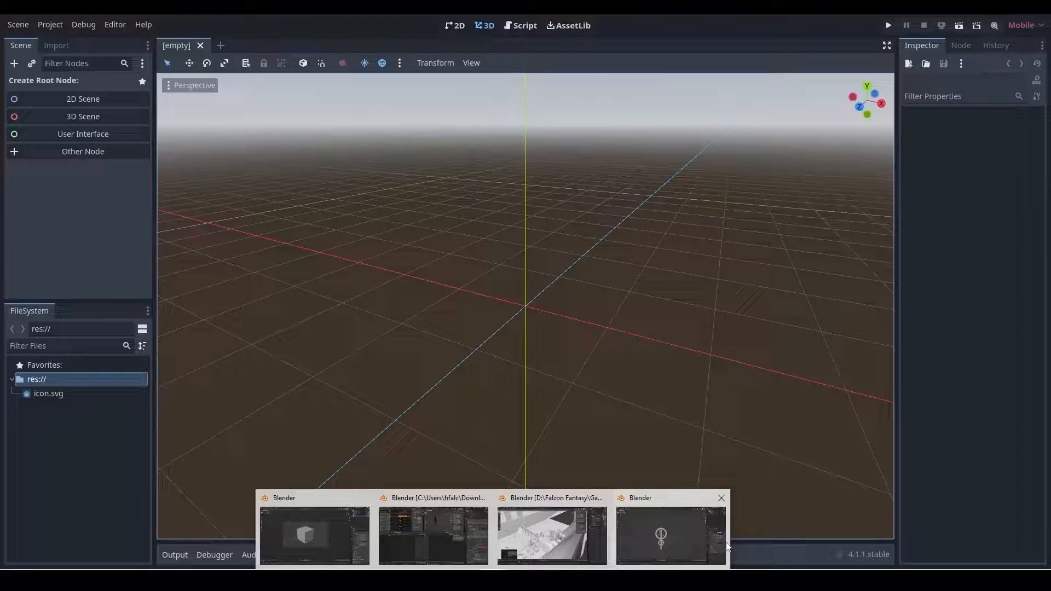
Step: Add a cube in Blender and scale it outward into a wide, flat floor slab
left_click(314, 535)
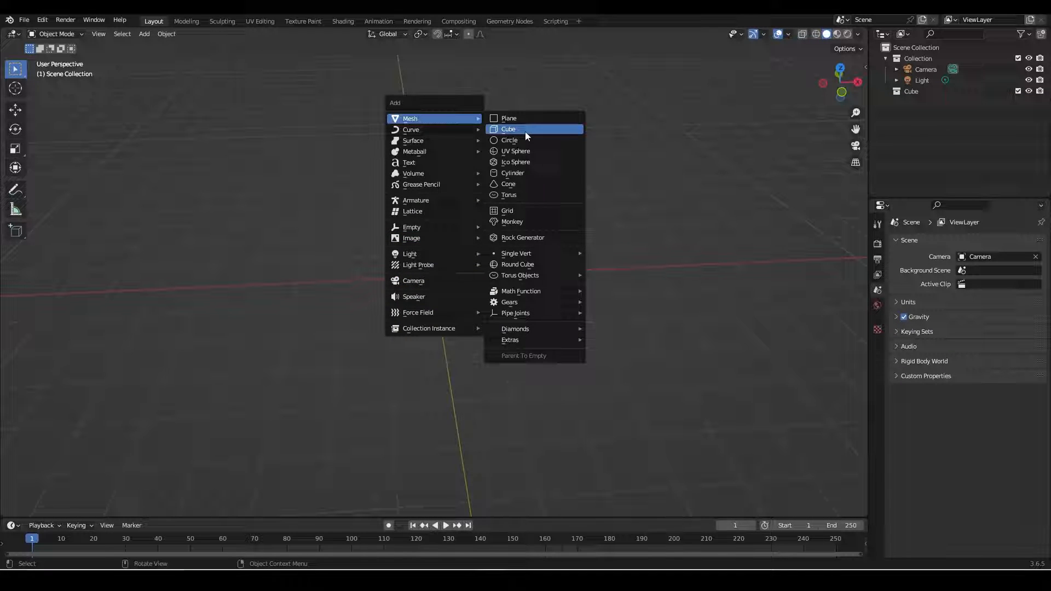
left_click(508, 130)
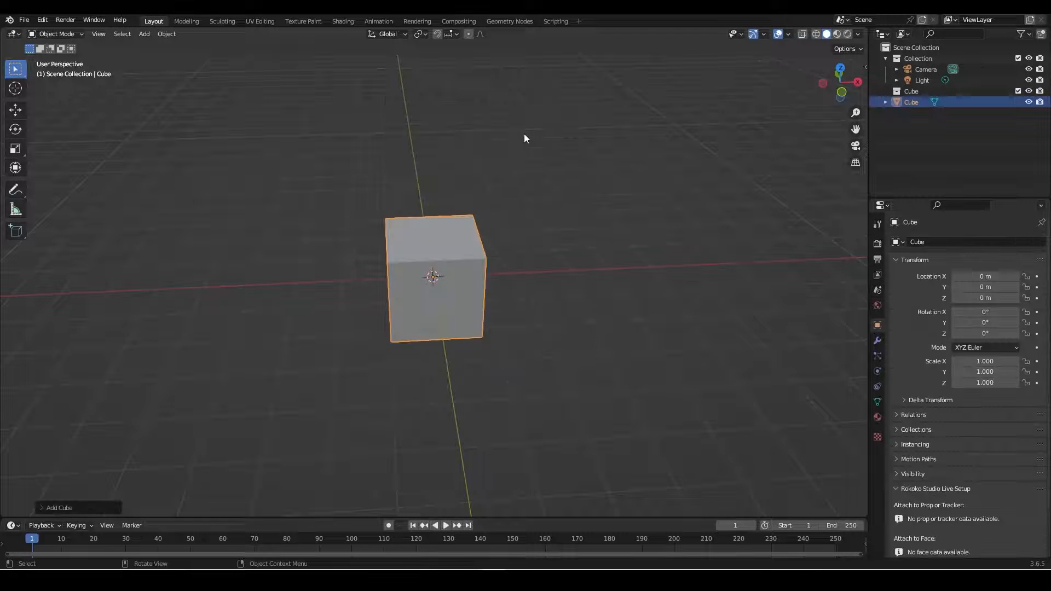
key("Tab")
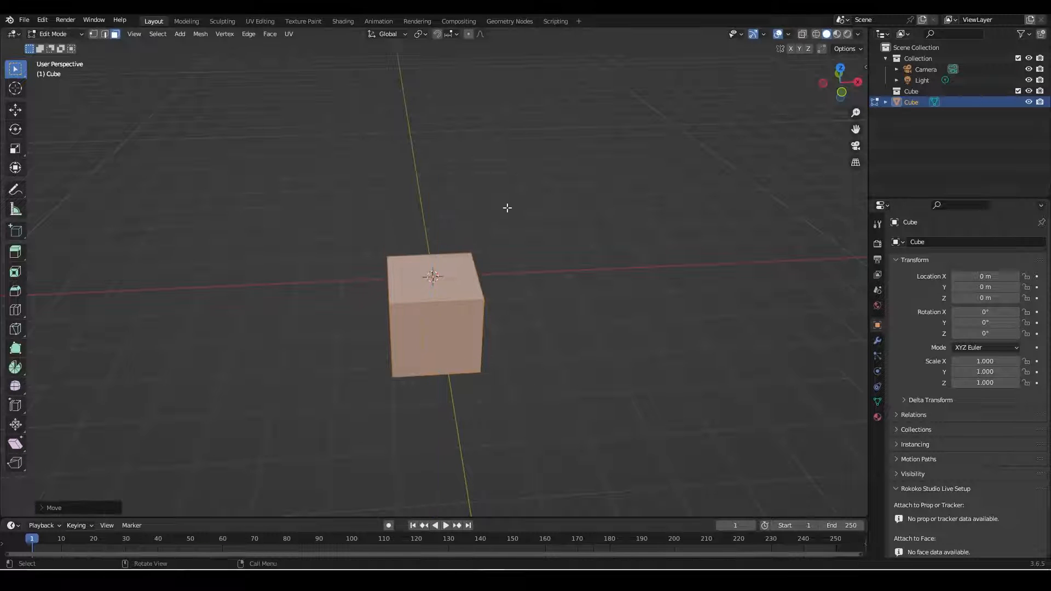
key("s")
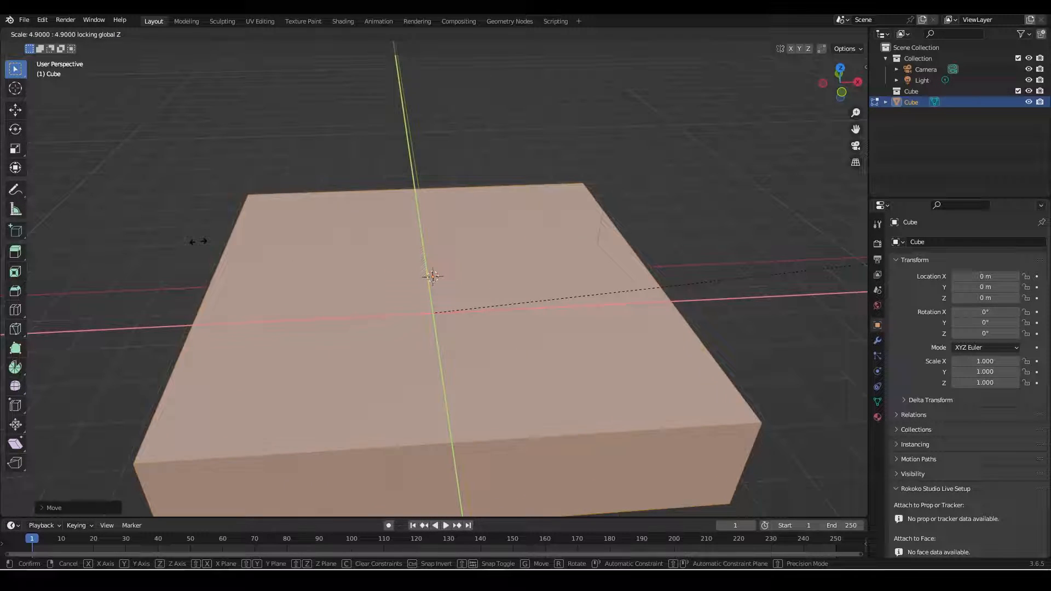
key("Tab")
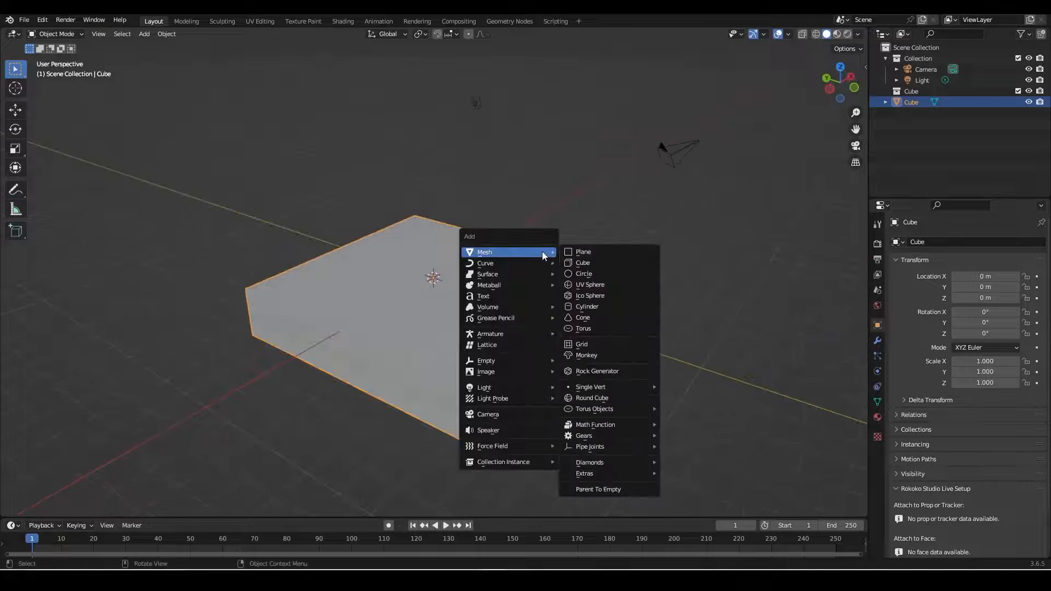
mouse_move(582, 261)
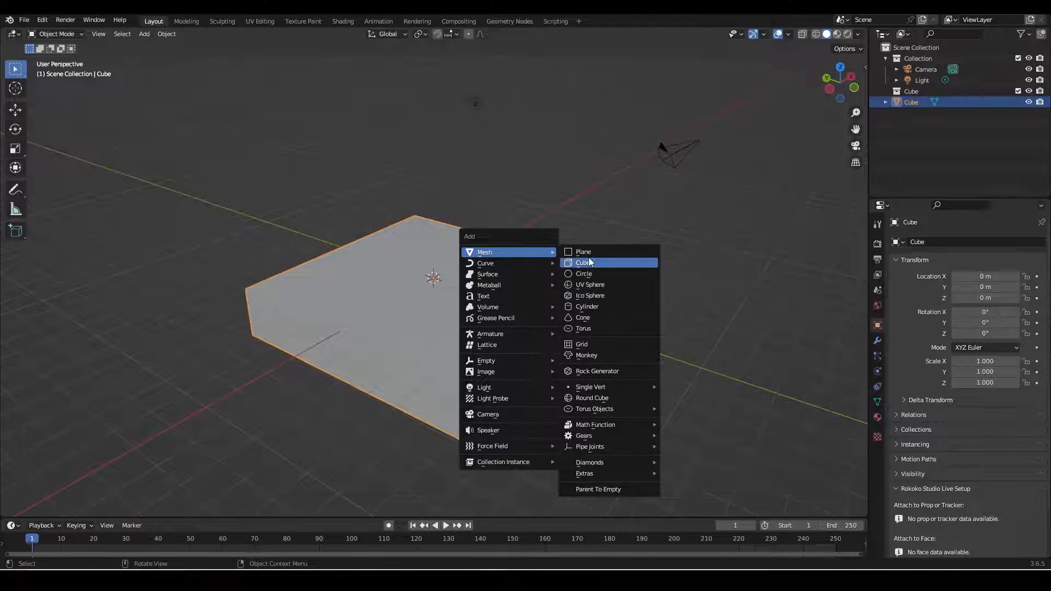
Step: Add a small cube onto the slab and rename the objects Floor and Ob
left_click(583, 261)
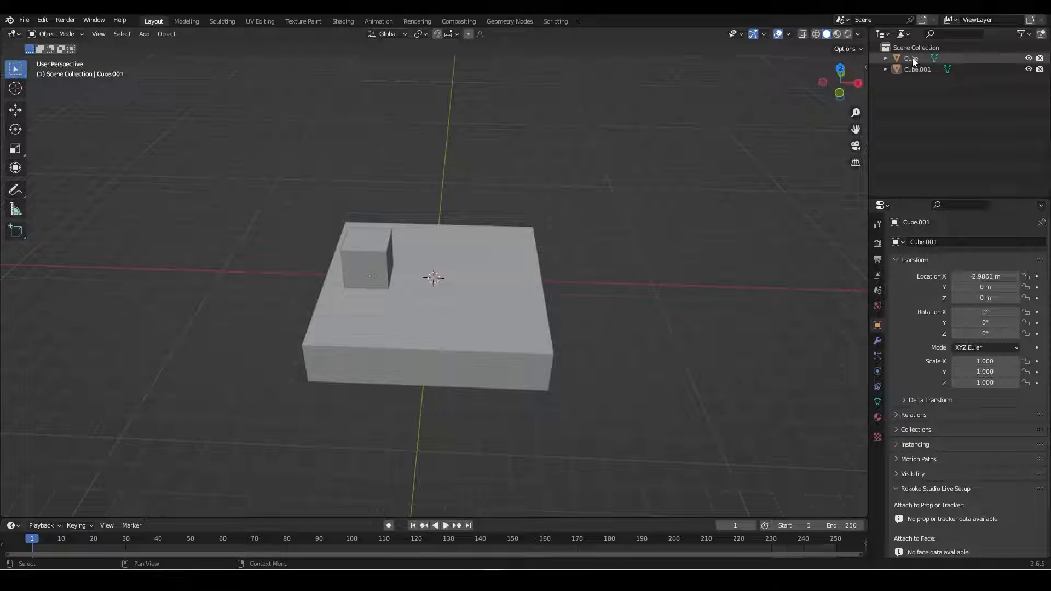
double_click(909, 58)
type("Floor")
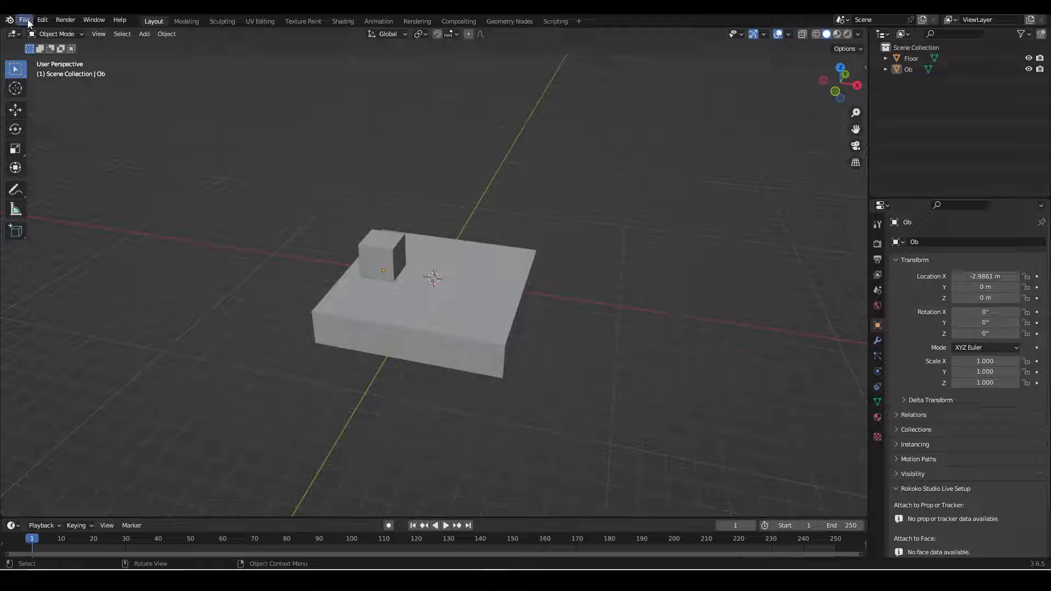
Step: Start a glTF 2.0 export of the Floor and Ob scene from the File menu
left_click(23, 20)
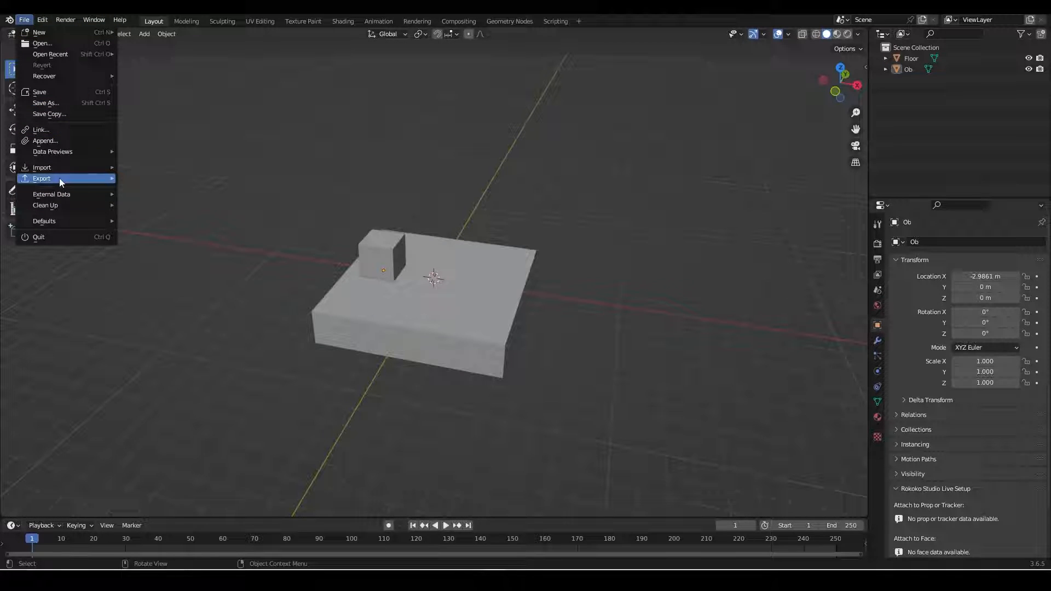
mouse_move(41, 178)
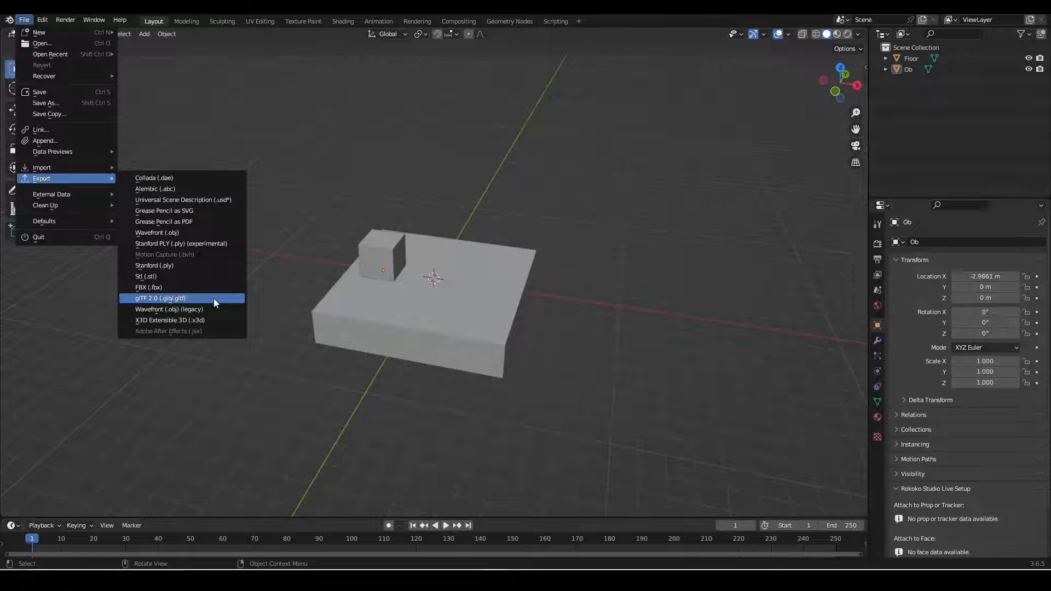
left_click(159, 297)
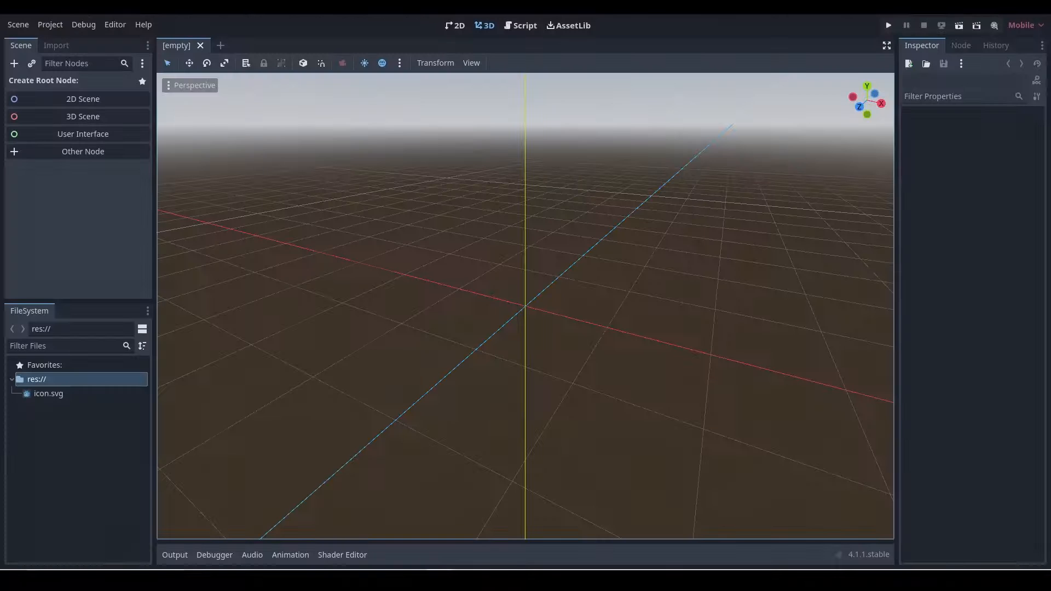
Step: Reveal the project's res:// root folder in File Explorer to get its path
right_click(36, 378)
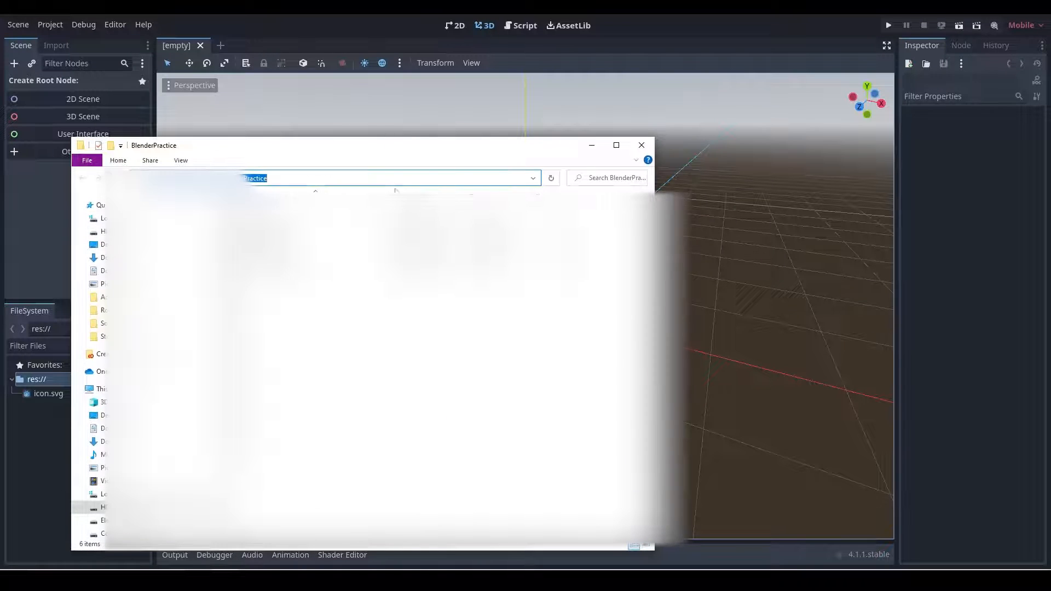
left_click(640, 145)
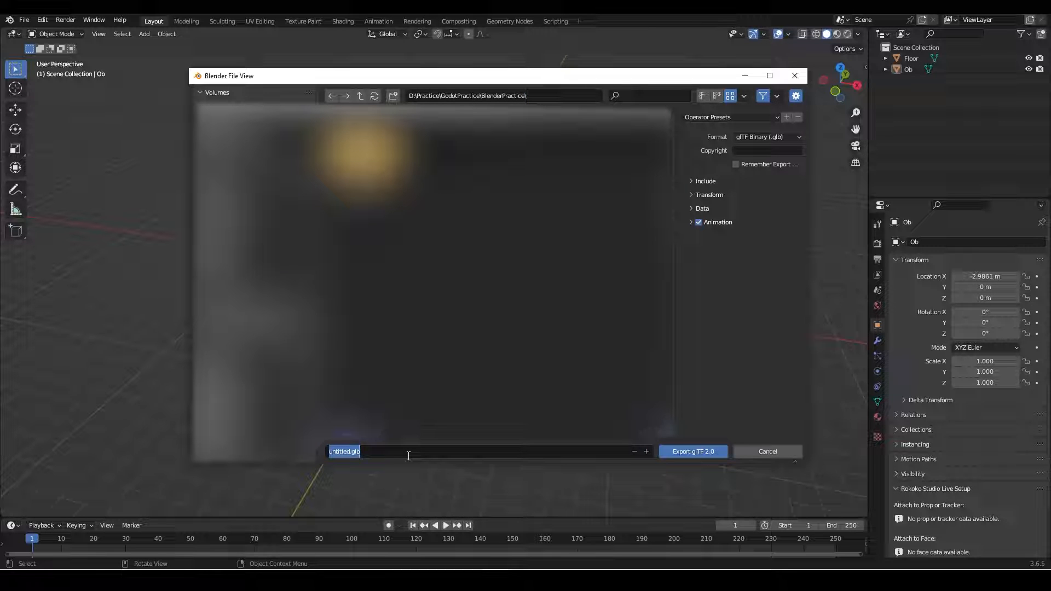
Step: Export the scene as level.glb into the Godot project's BlenderPractice folder
type("level")
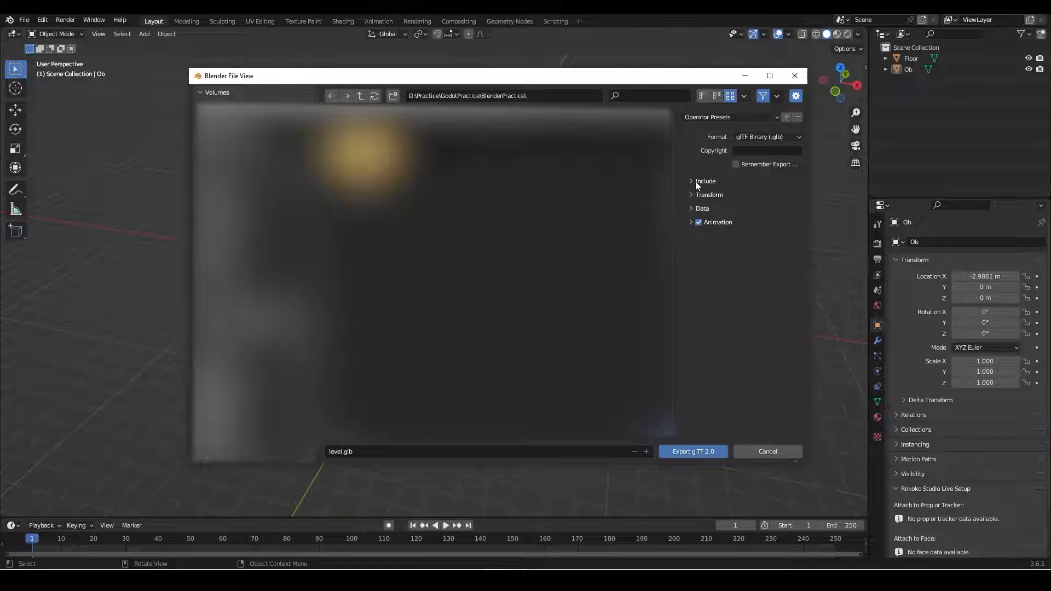
left_click(705, 180)
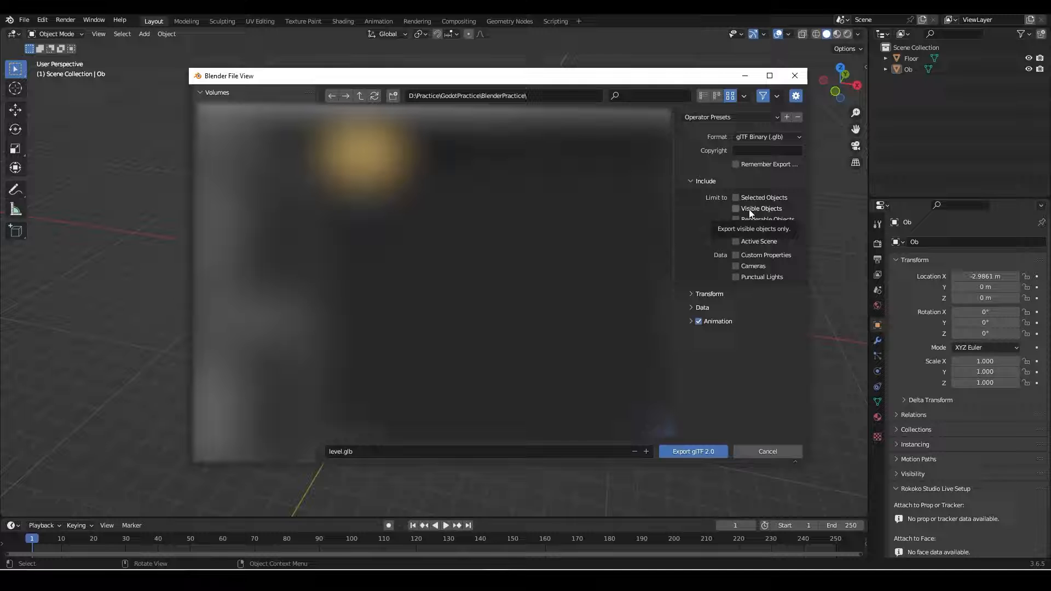
mouse_move(761, 281)
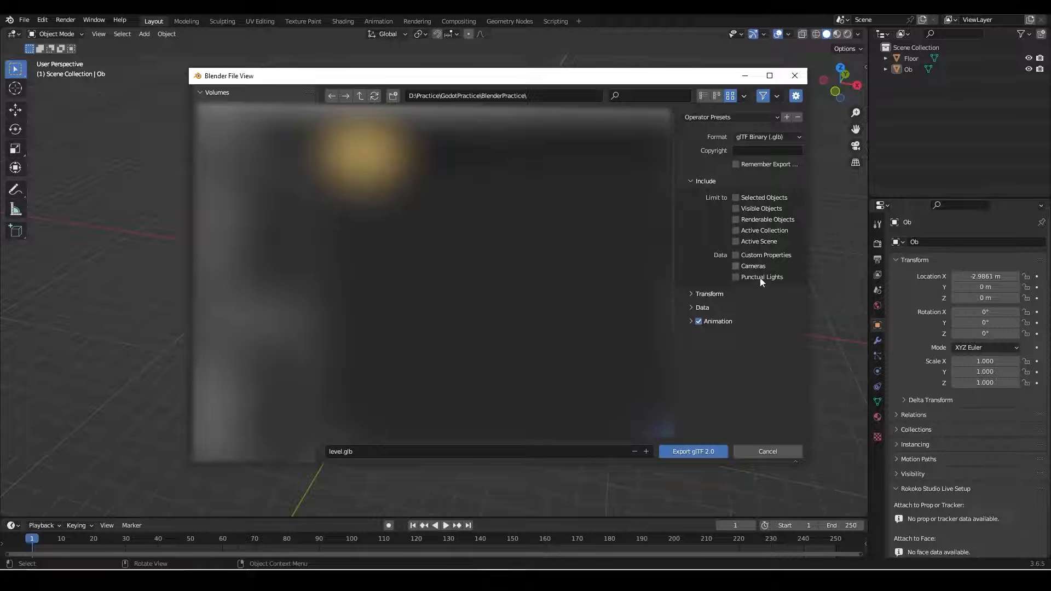
mouse_move(691, 451)
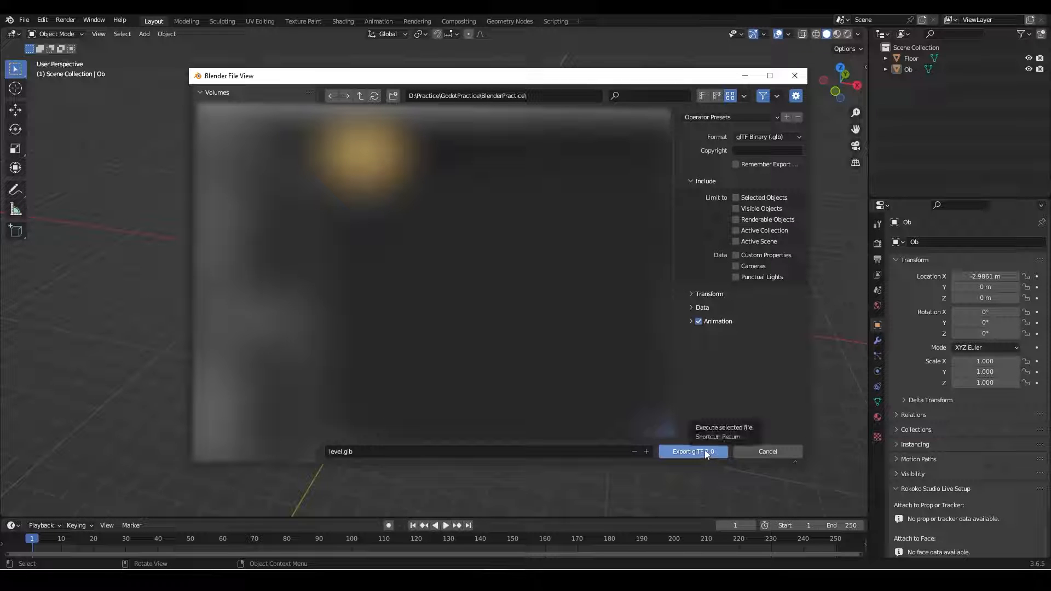
left_click(692, 451)
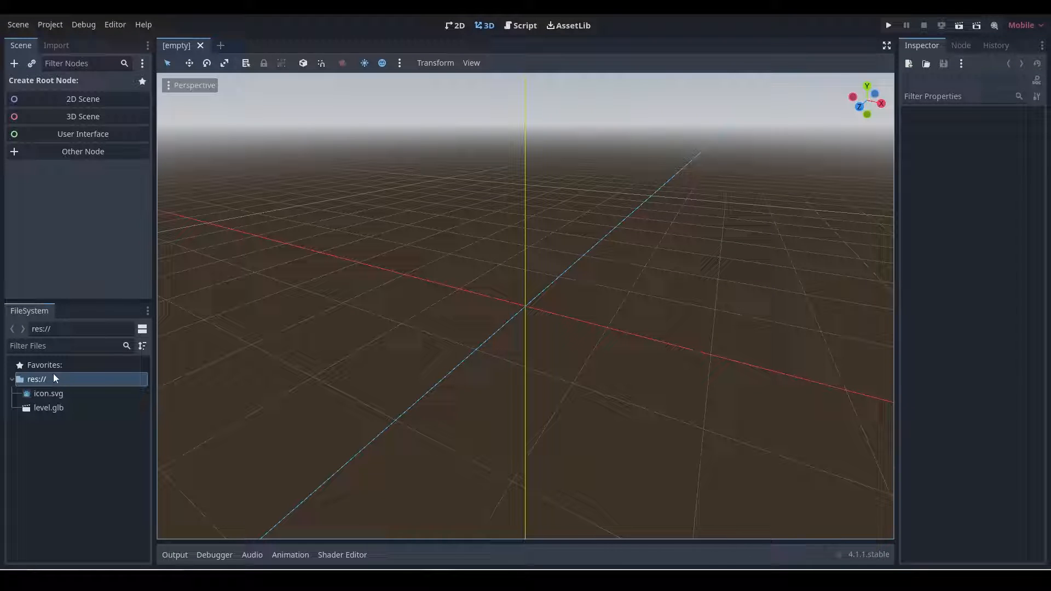
mouse_move(48, 407)
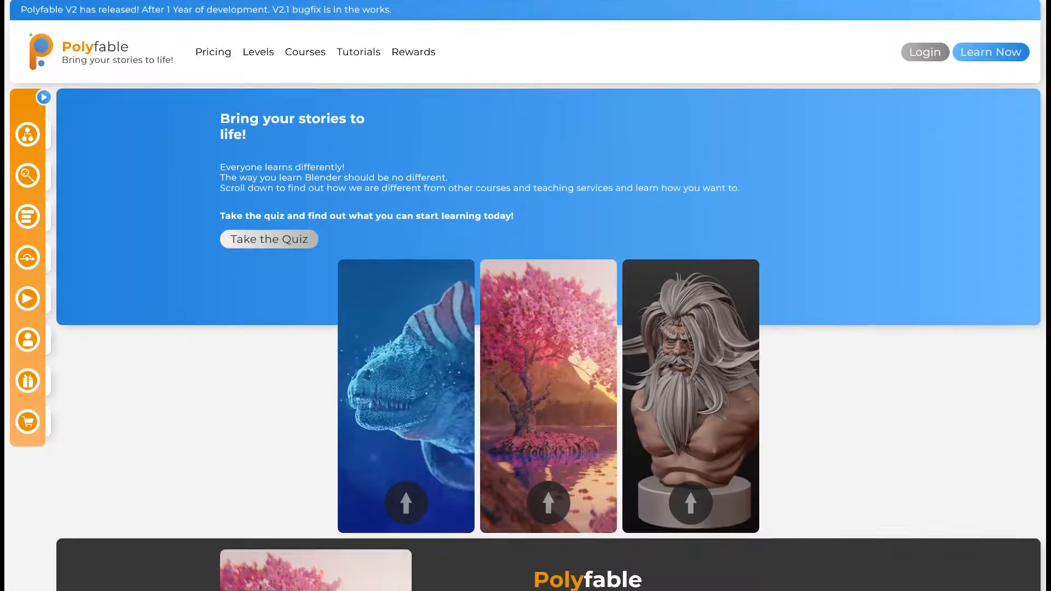
Step: Scroll the Polyfable homepage down past the tutorials to the Pricing plans
scroll("down", 3)
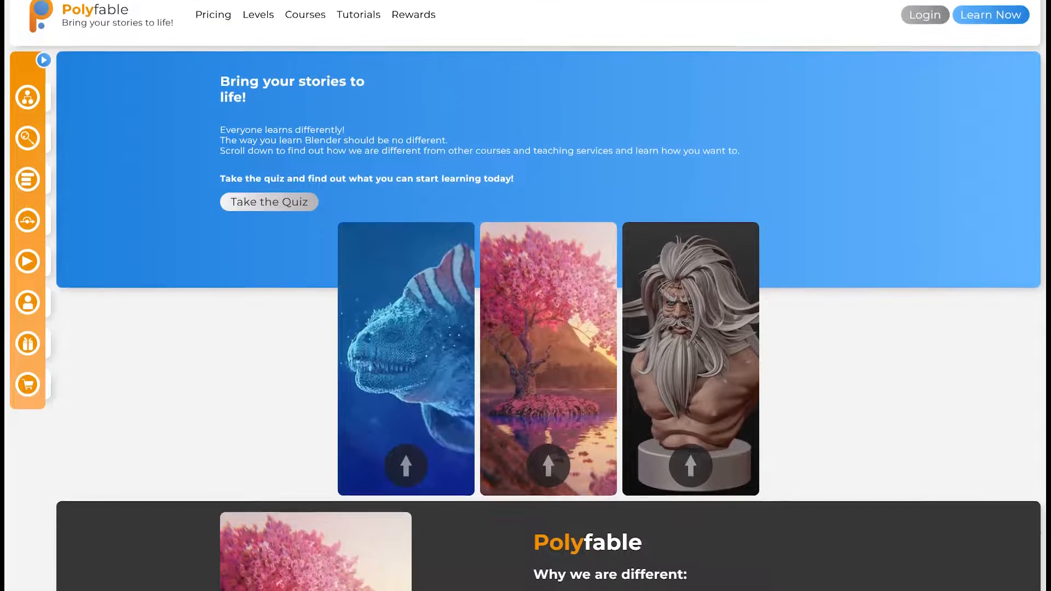
scroll("down", 3)
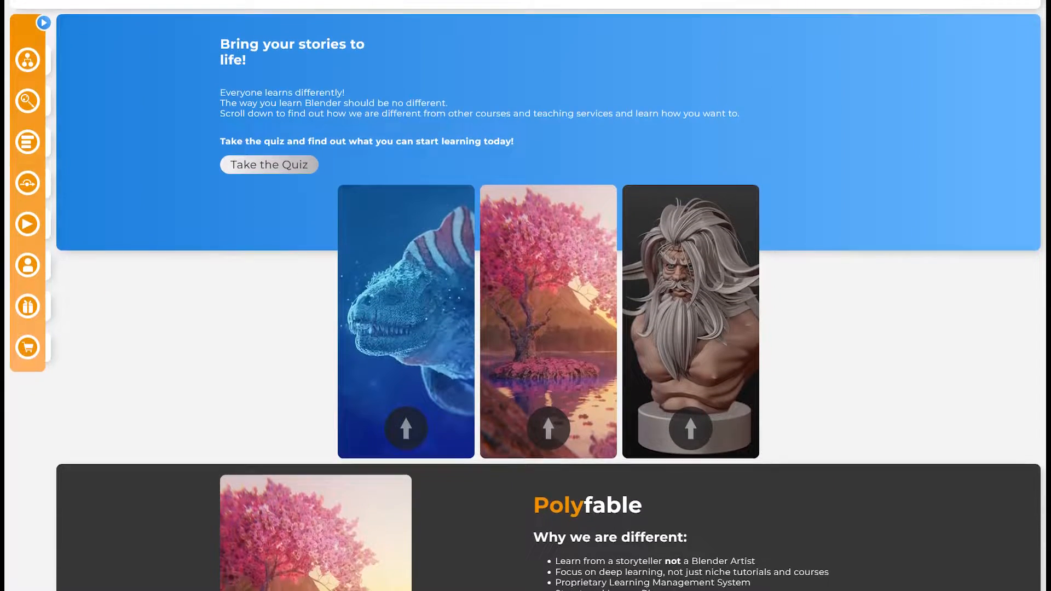
scroll("down", 3)
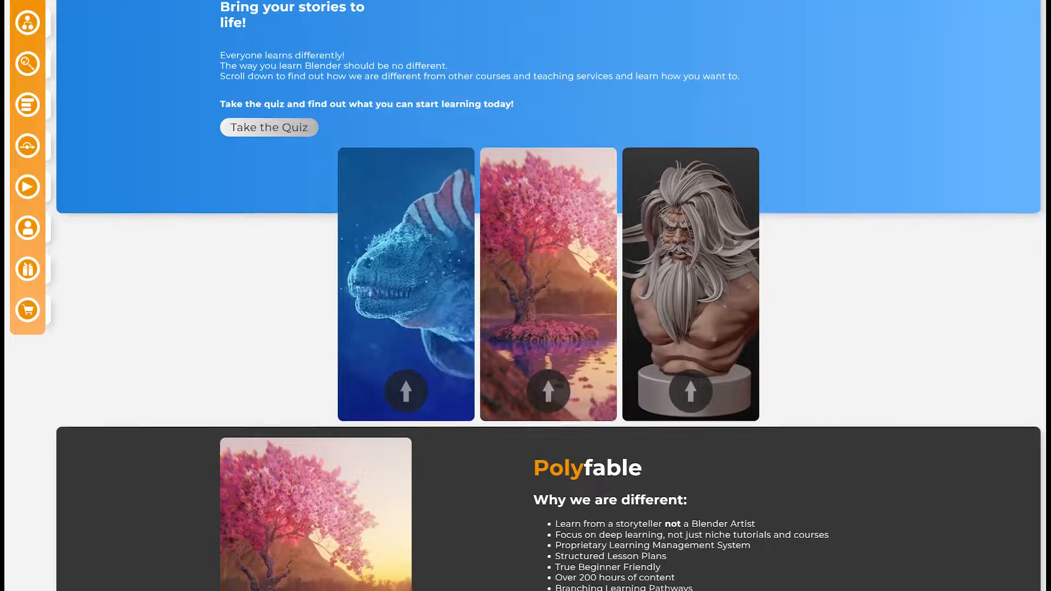
scroll("down", 3)
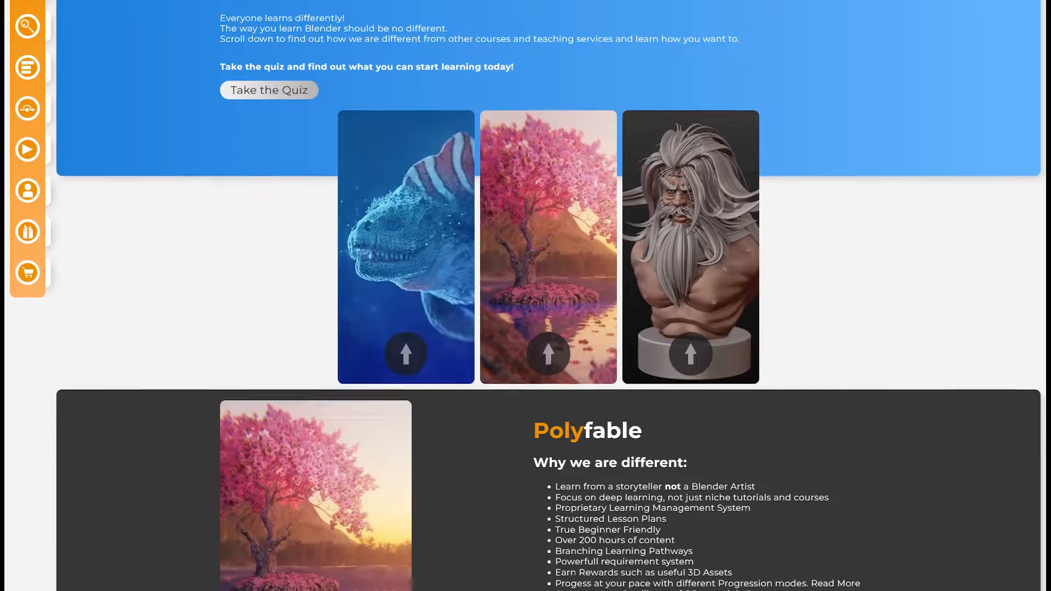
scroll("down", 3)
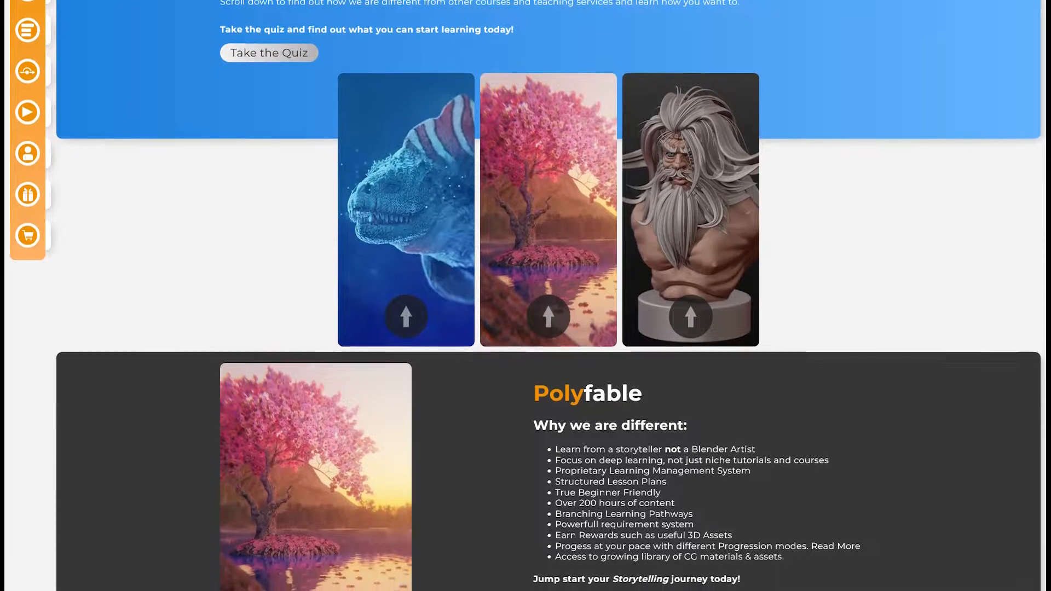
scroll("down", 3)
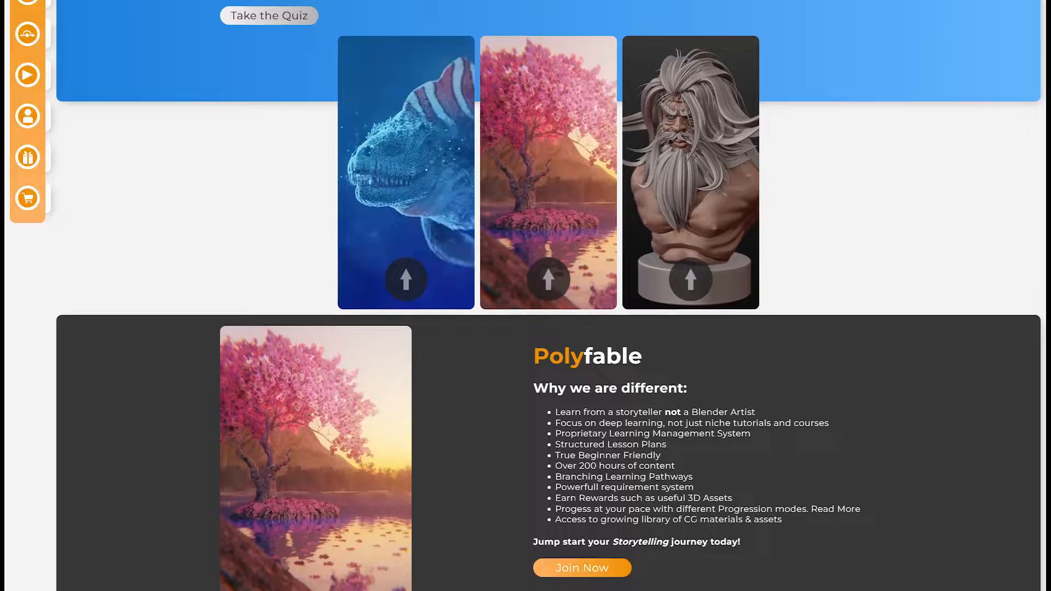
scroll("down", 3)
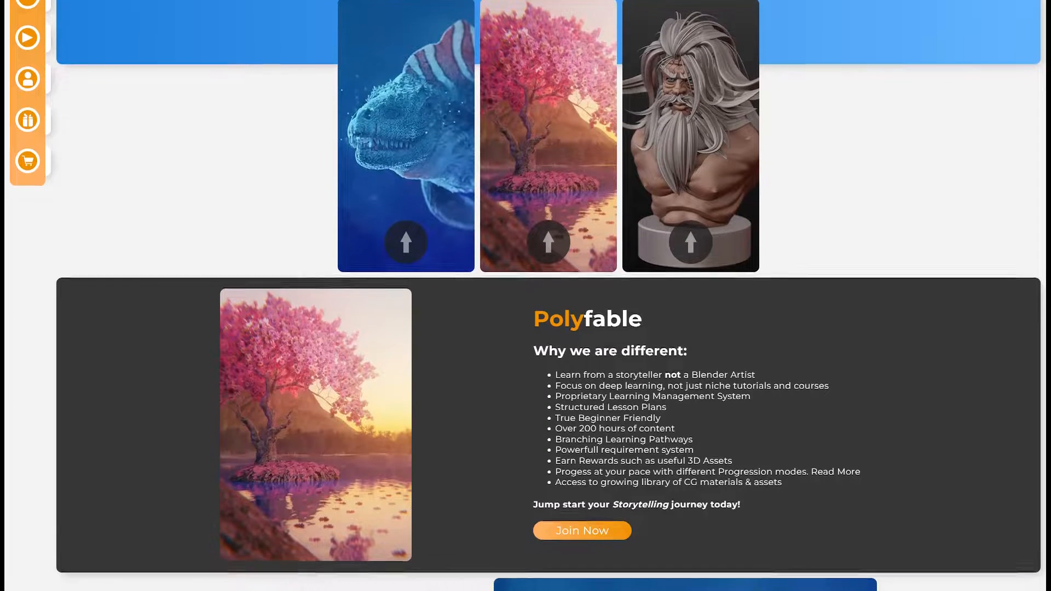
scroll("down", 3)
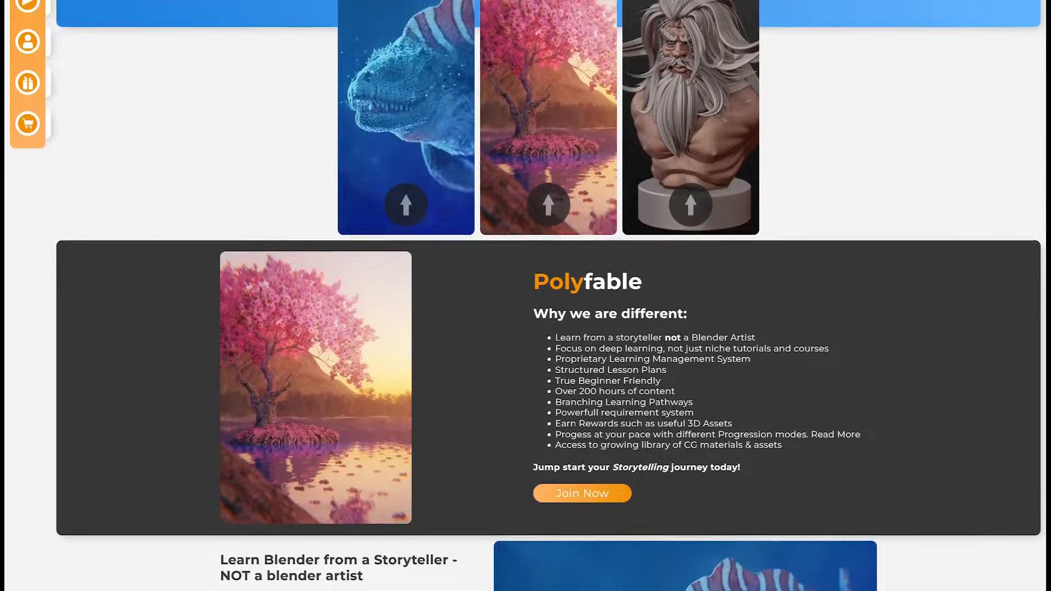
scroll("down", 3)
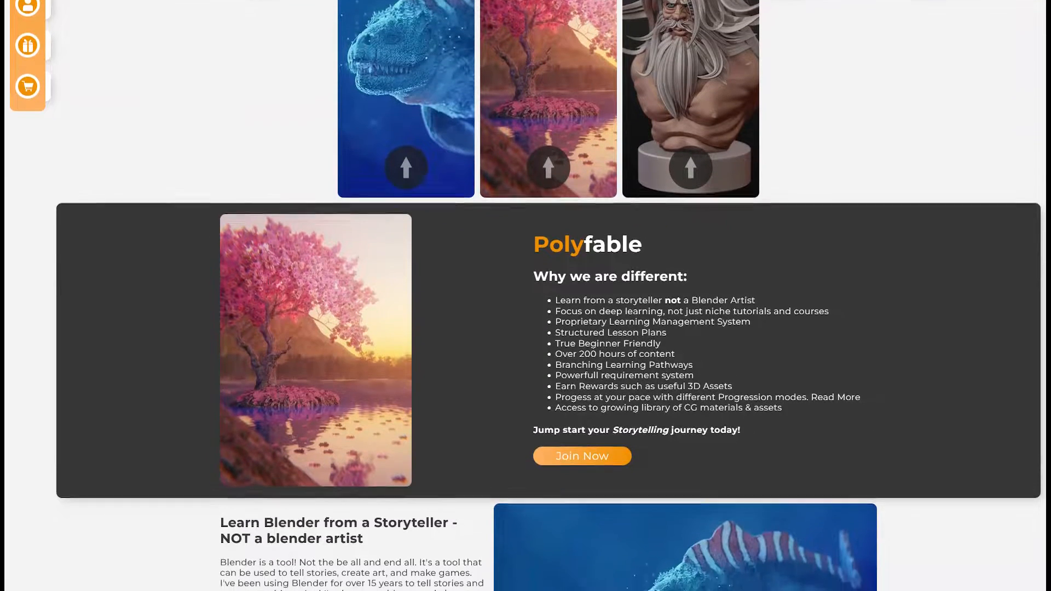
scroll("down", 3)
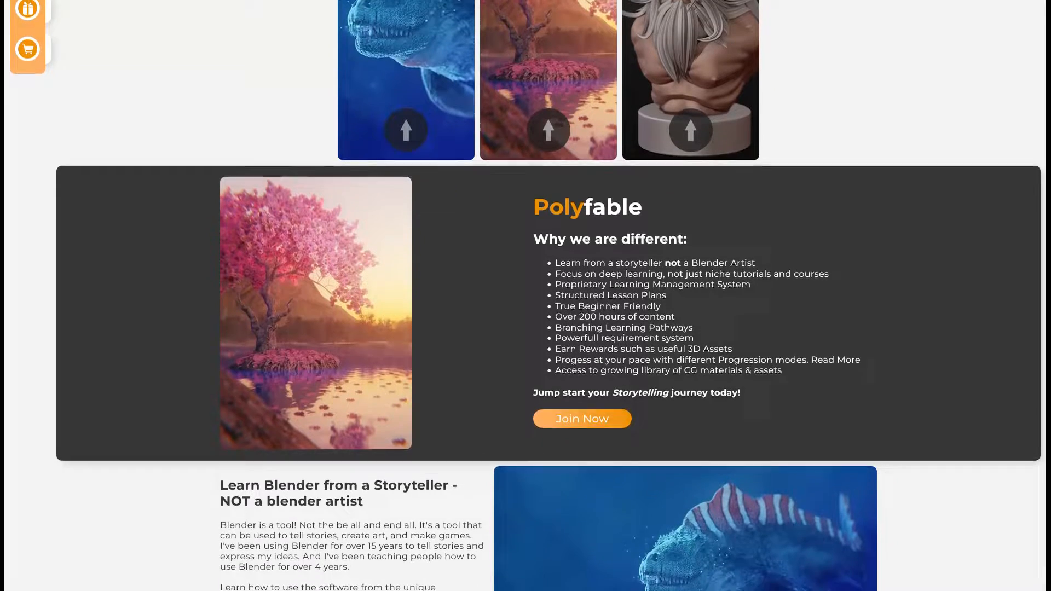
scroll("down", 3)
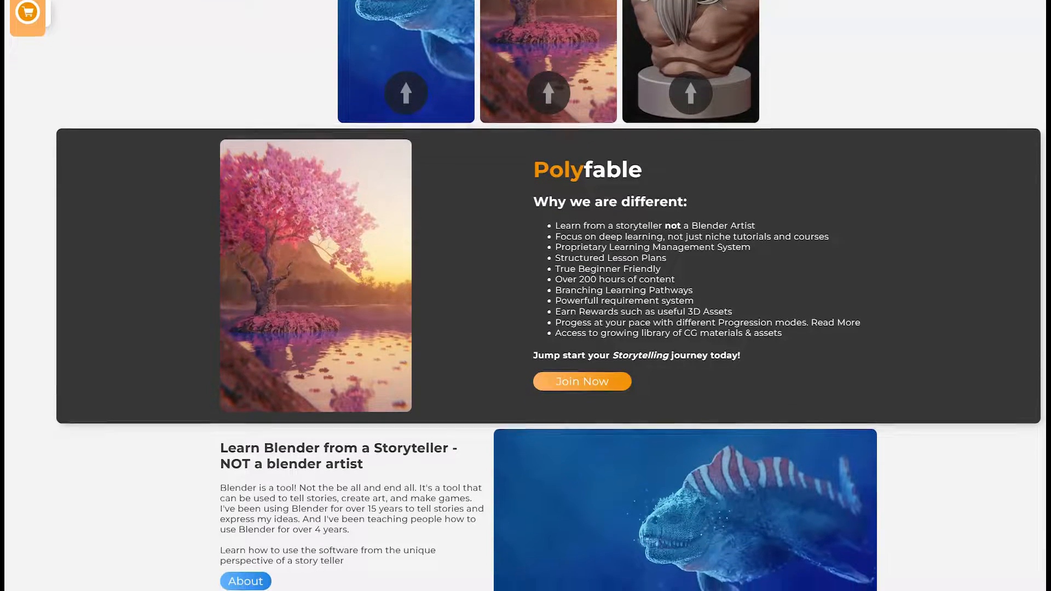
scroll("down", 3)
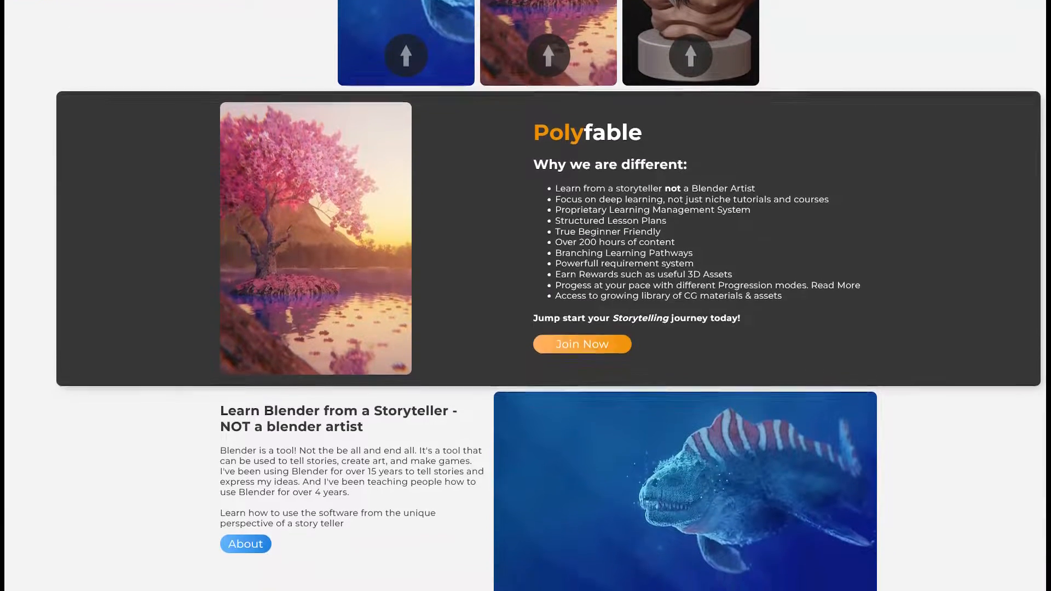
scroll("down", 3)
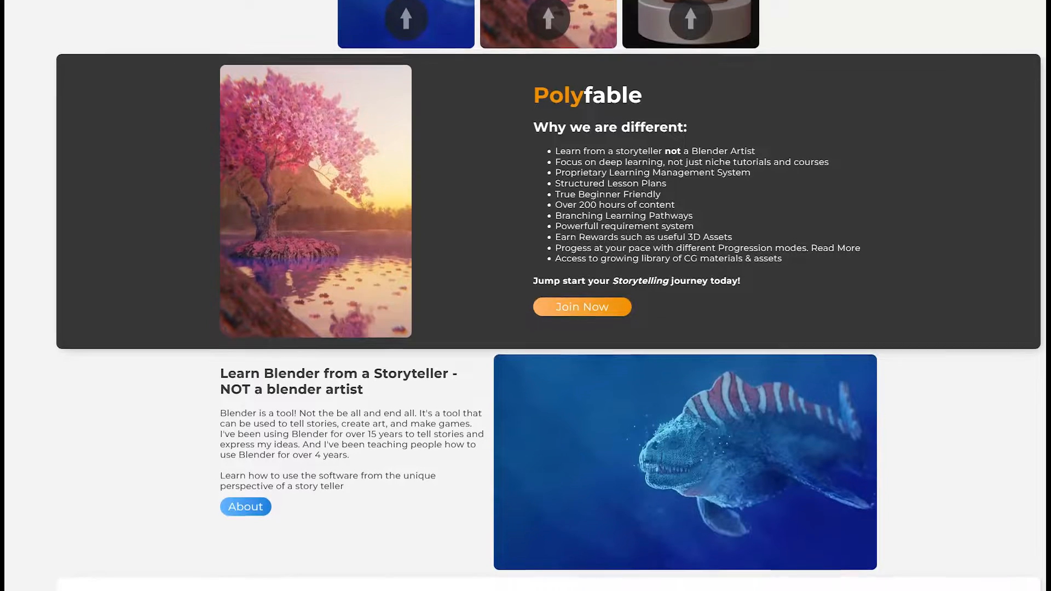
scroll("down", 3)
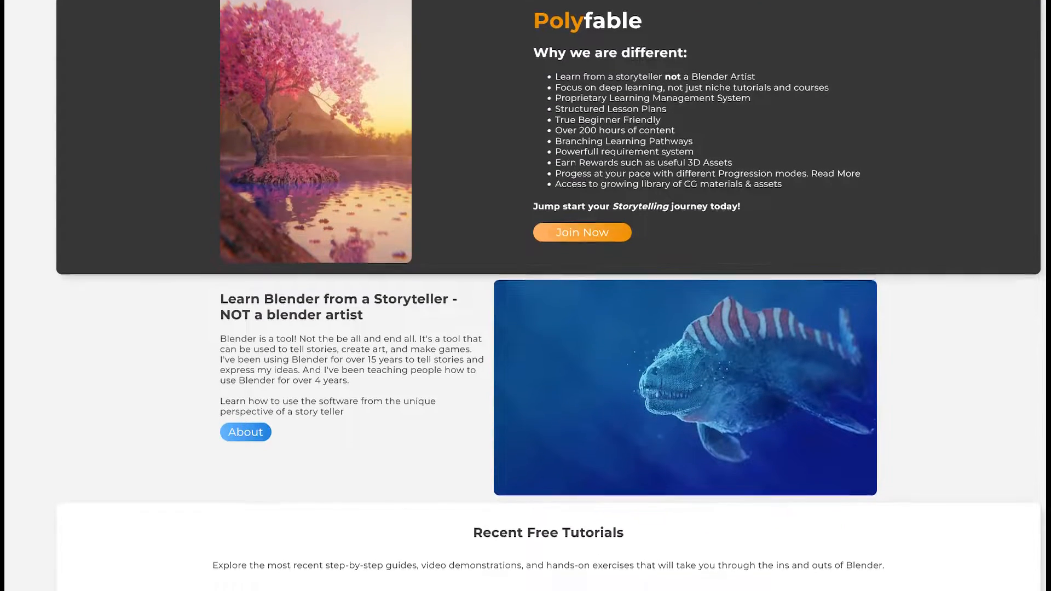
scroll("down", 3)
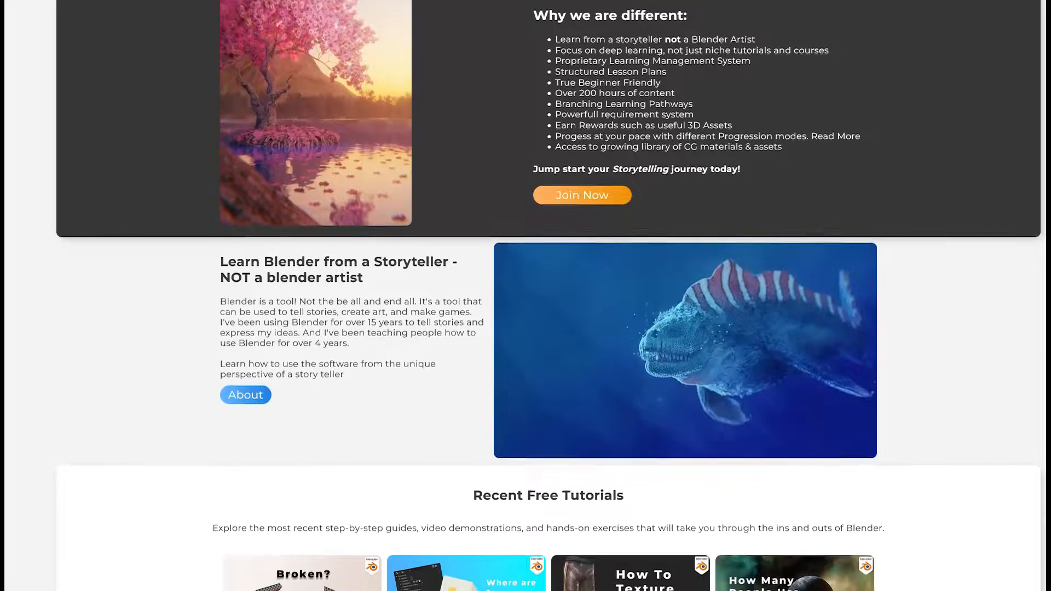
scroll("down", 3)
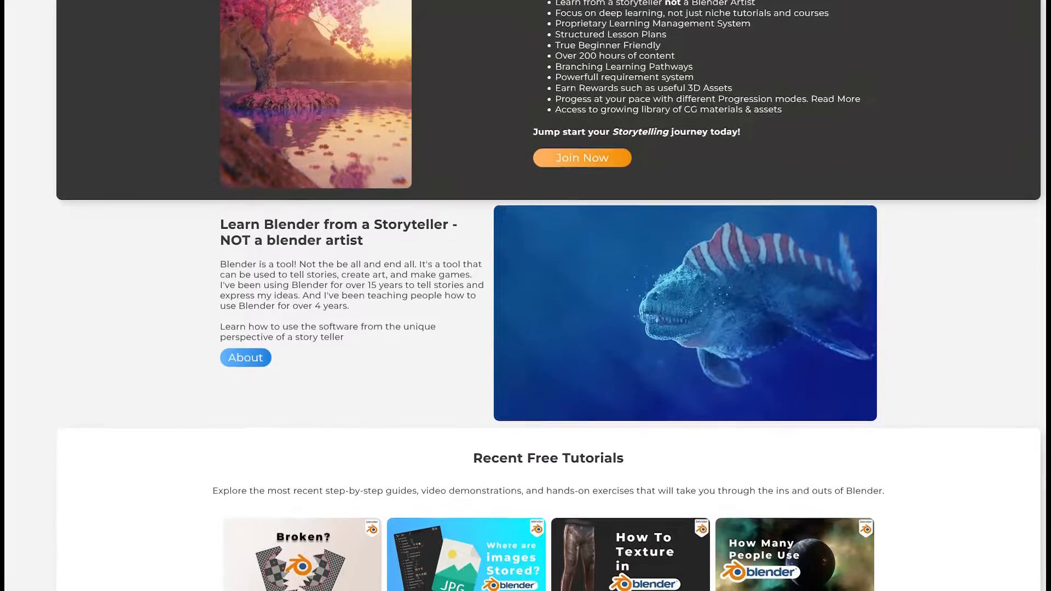
scroll("down", 3)
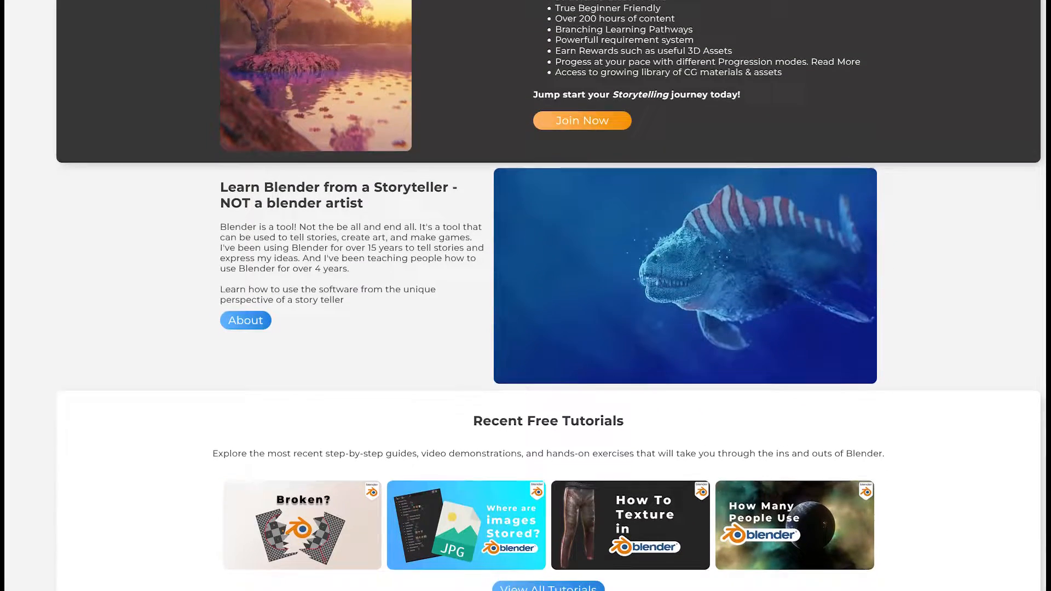
scroll("down", 3)
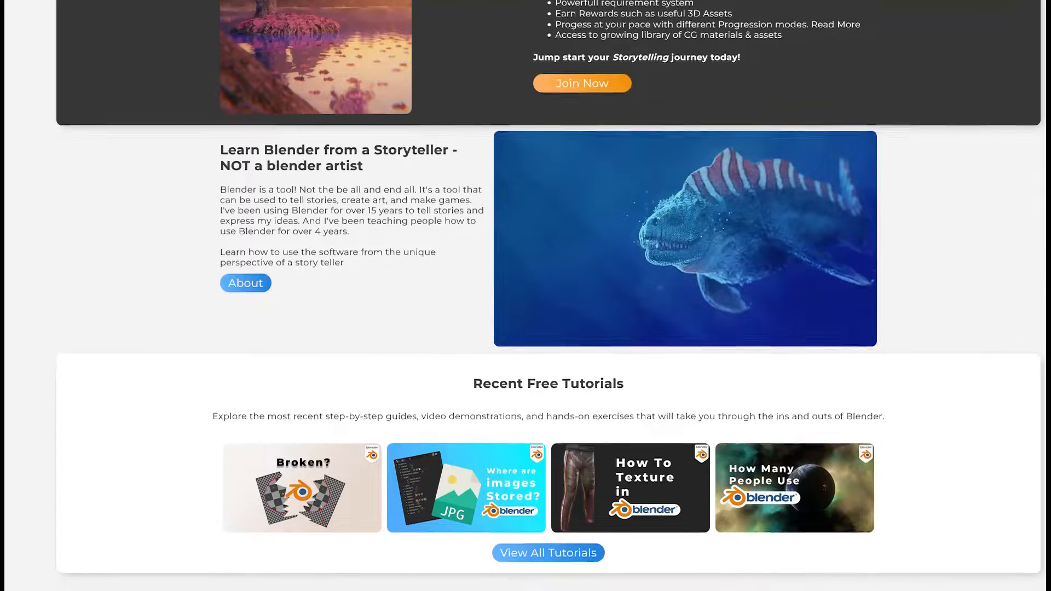
scroll("down", 3)
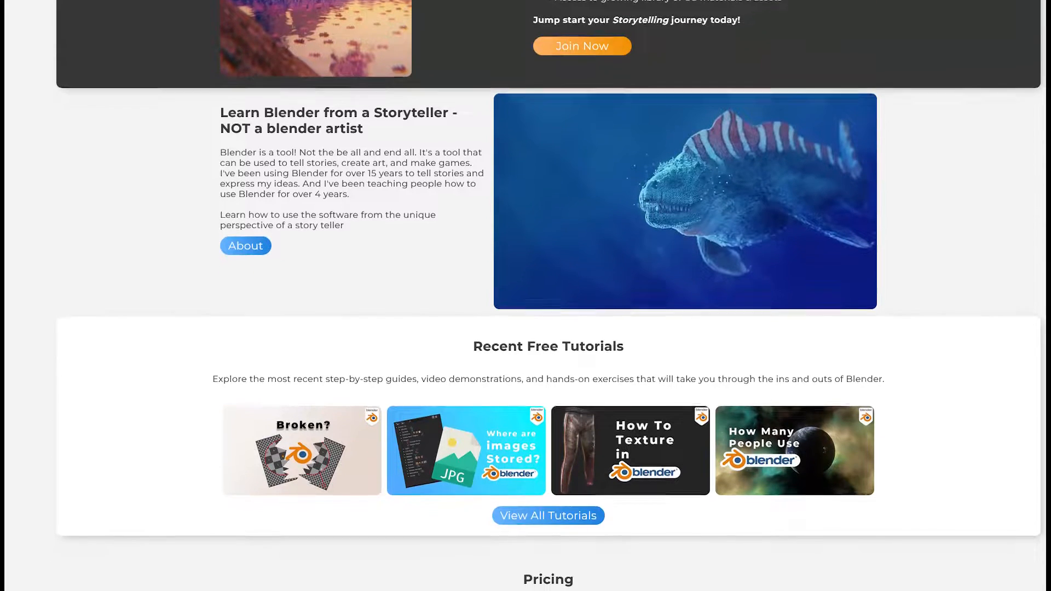
scroll("down", 3)
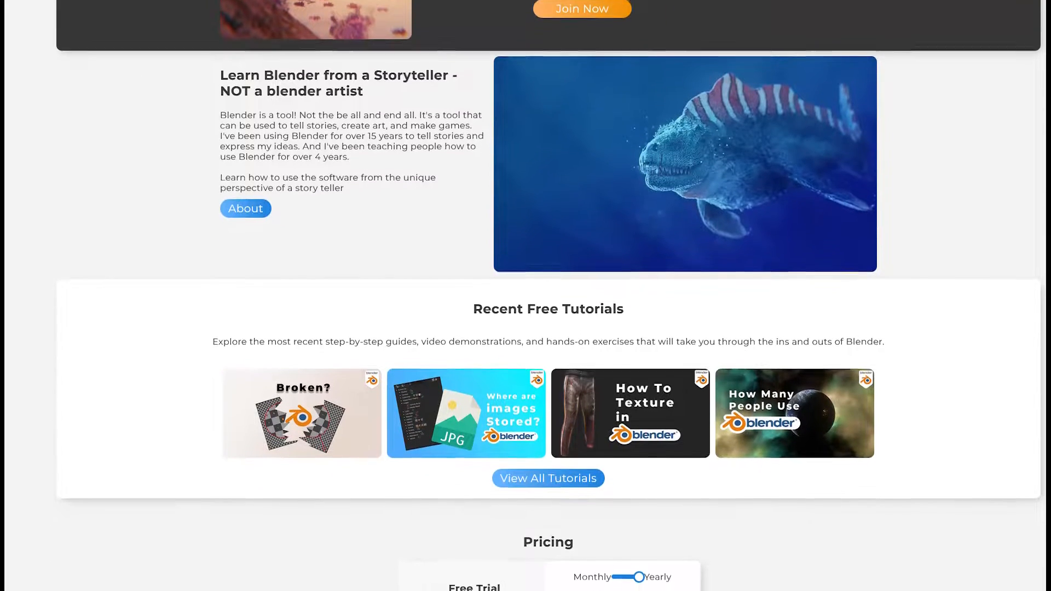
scroll("down", 3)
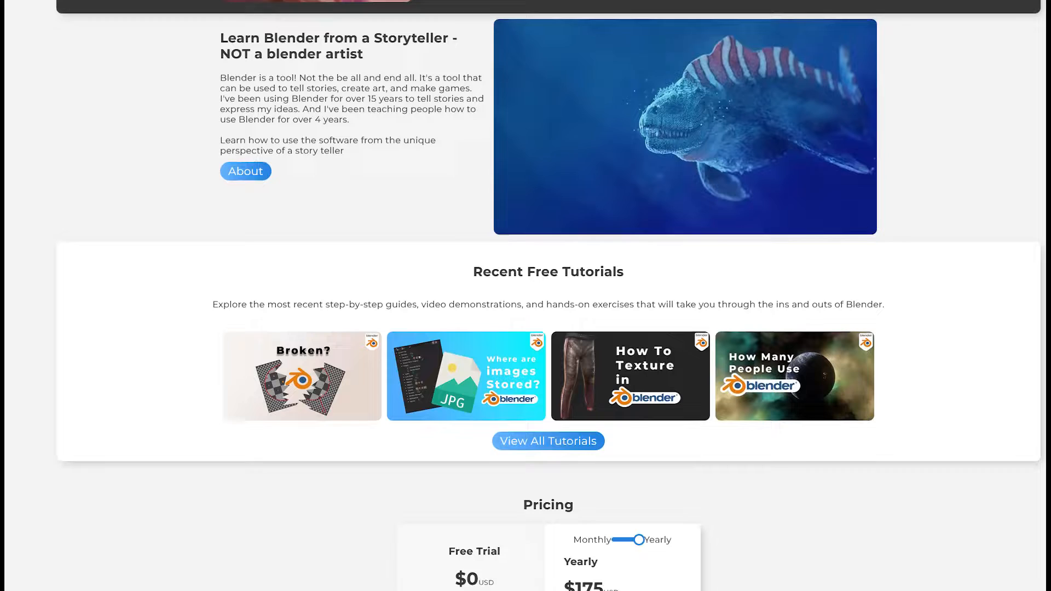
scroll("down", 3)
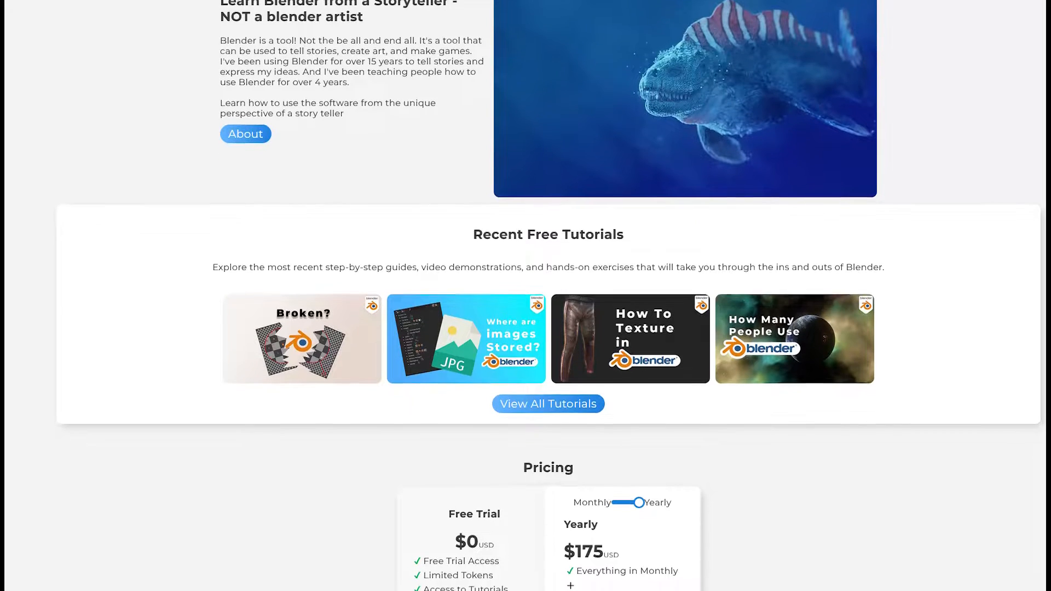
scroll("down", 3)
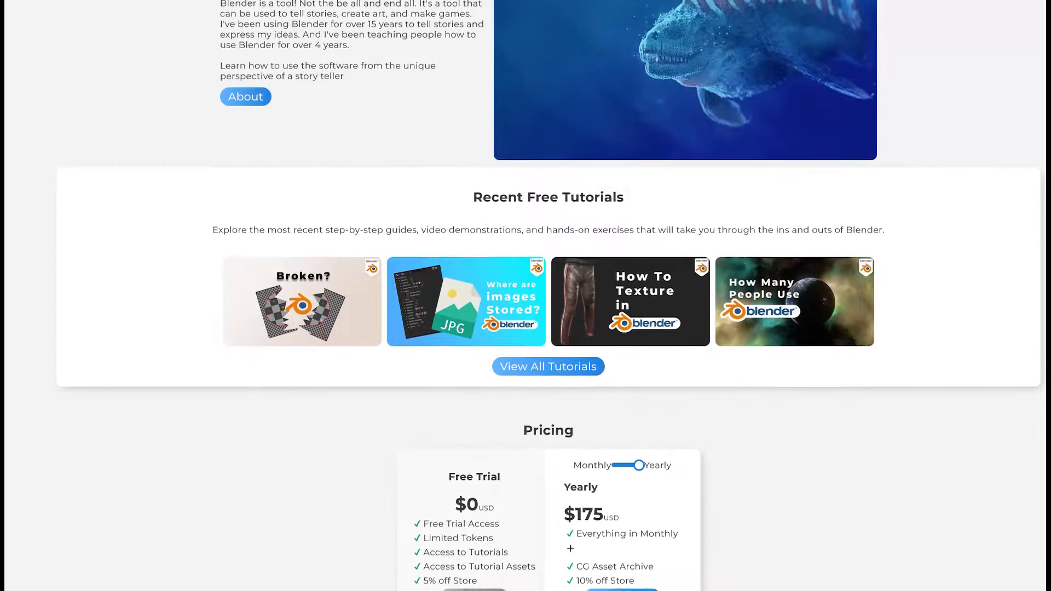
scroll("down", 3)
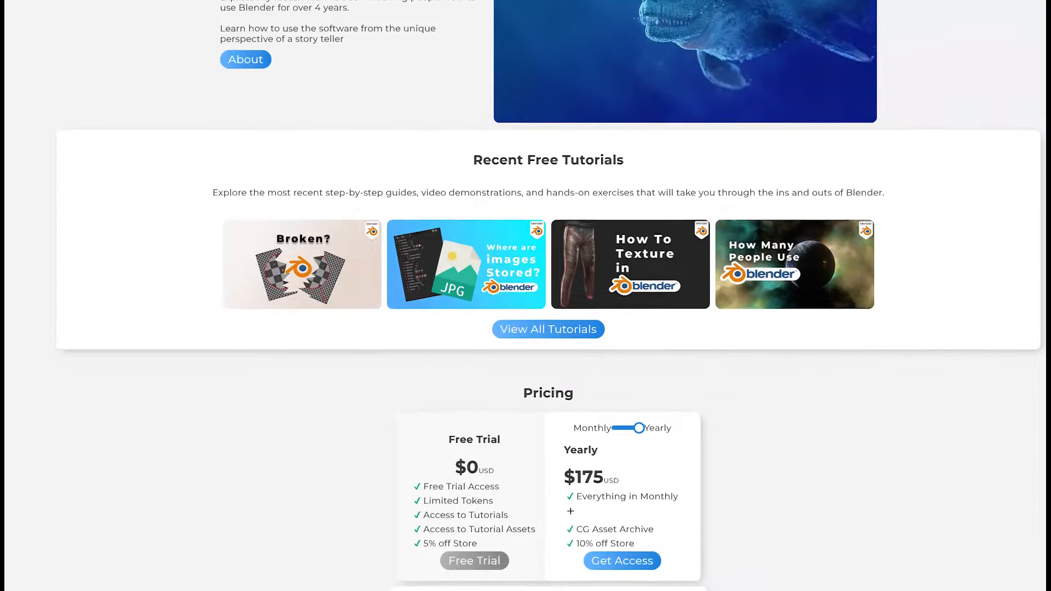
scroll("down", 3)
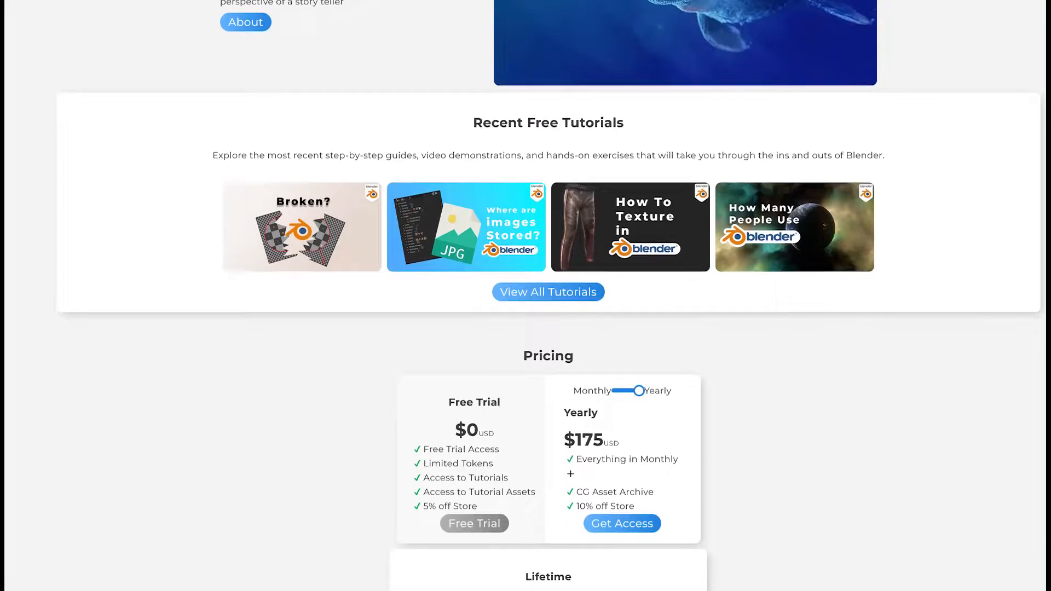
scroll("down", 3)
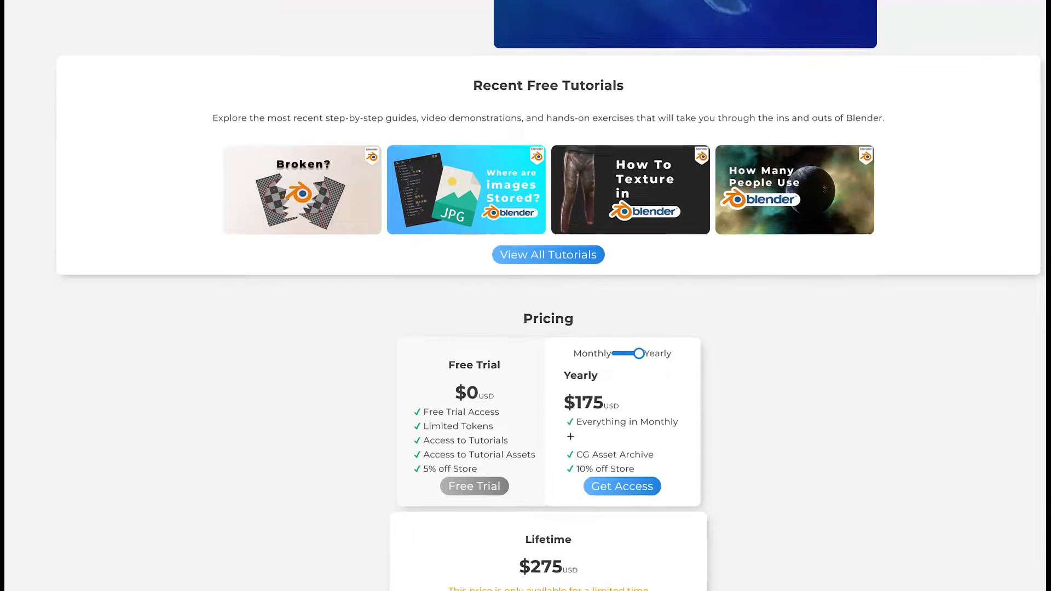
scroll("down", 3)
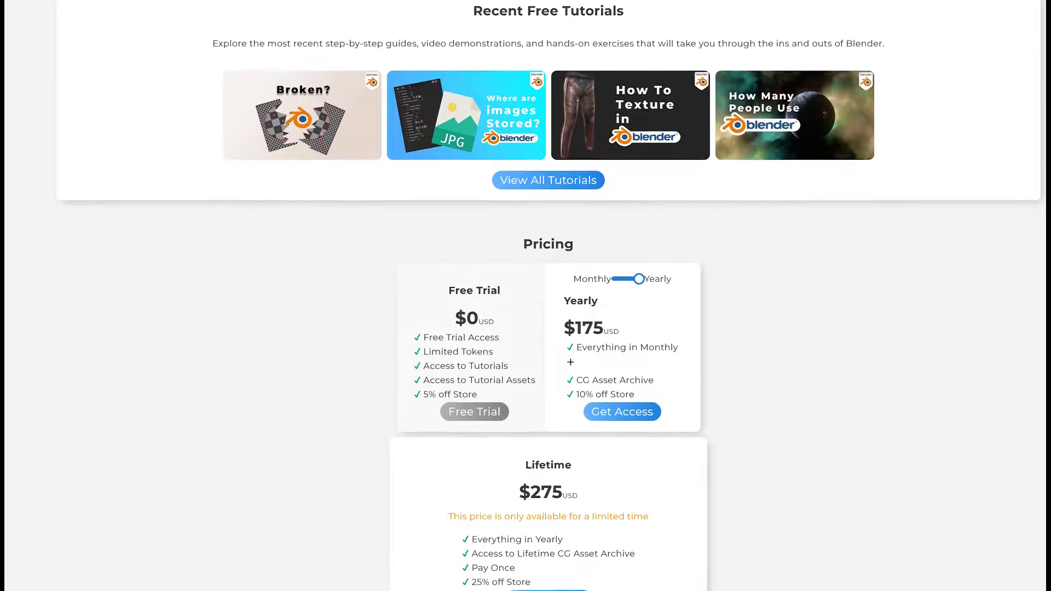
scroll("down", 3)
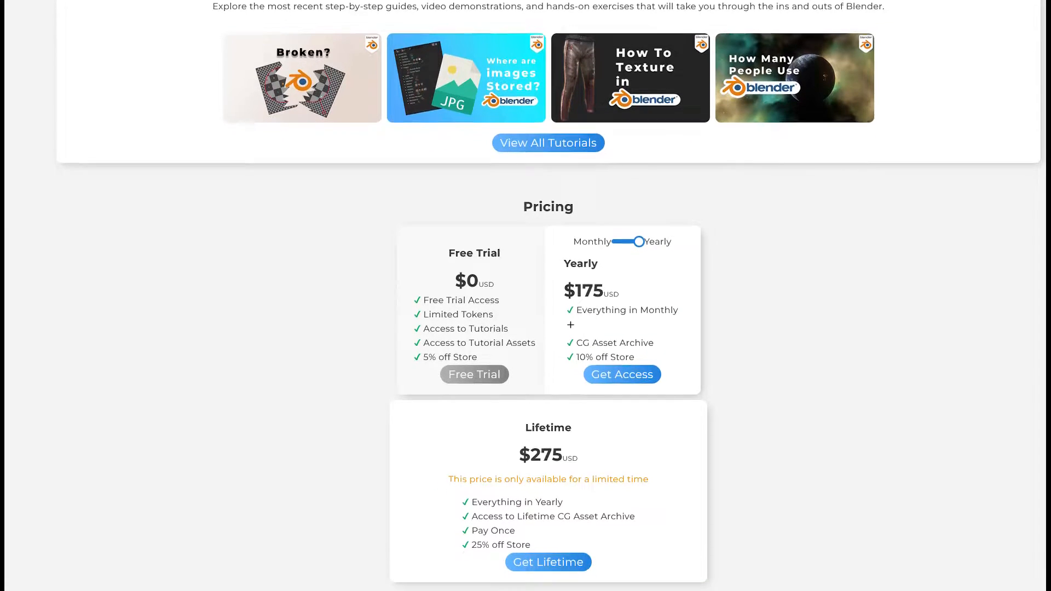
scroll("down", 3)
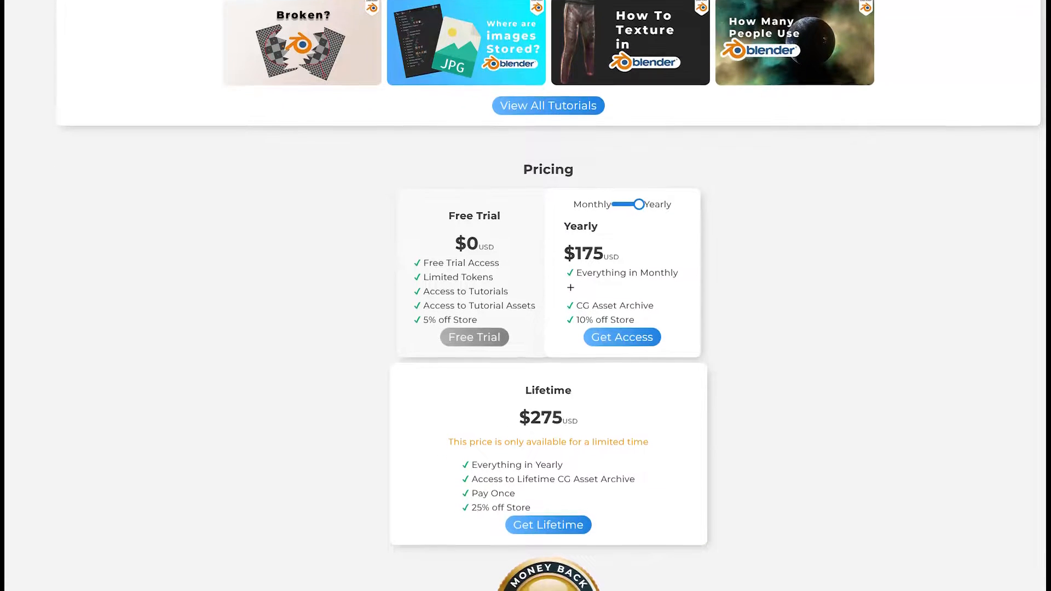
scroll("down", 3)
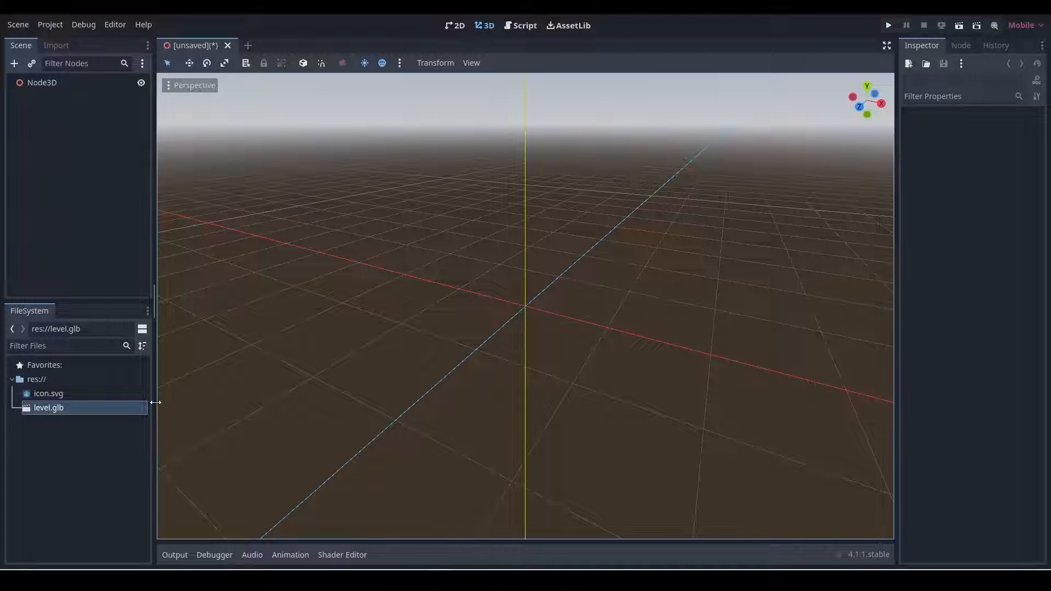
Step: Create an inherited scene from level.glb and save it as level.tscn
right_click(48, 407)
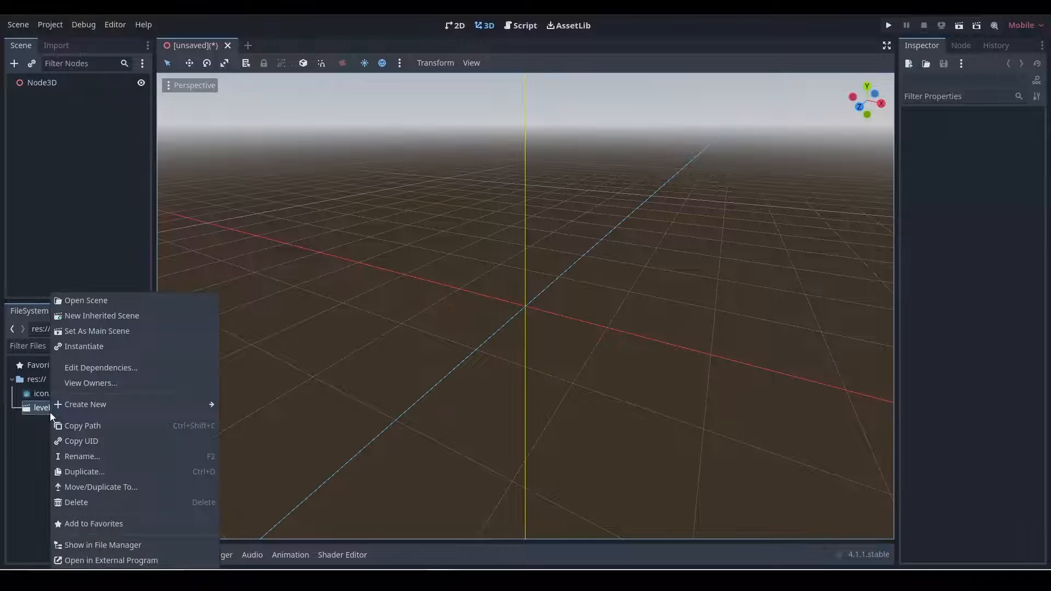
left_click(86, 300)
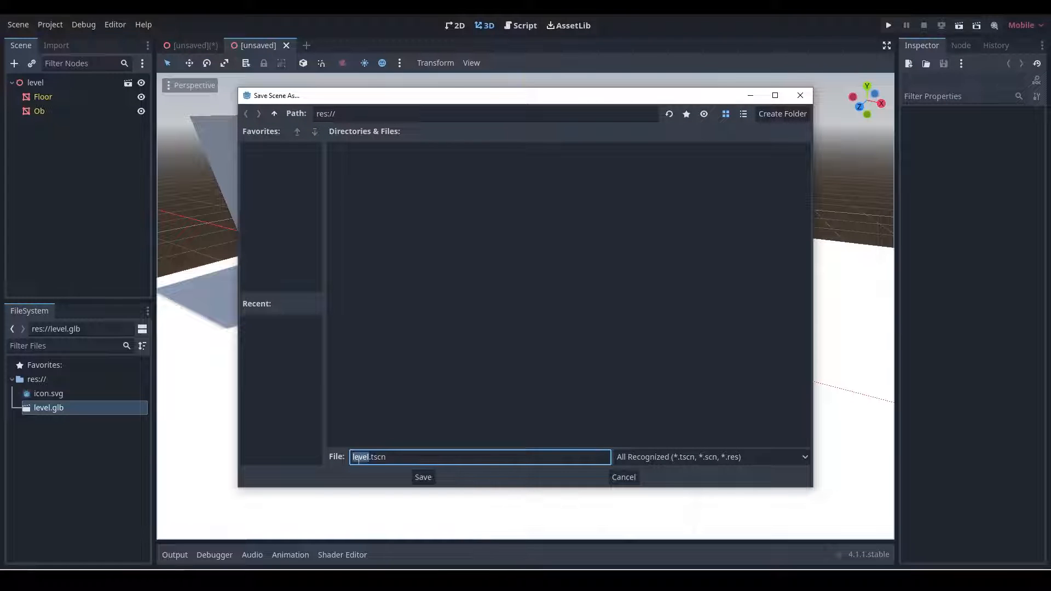
left_click(423, 476)
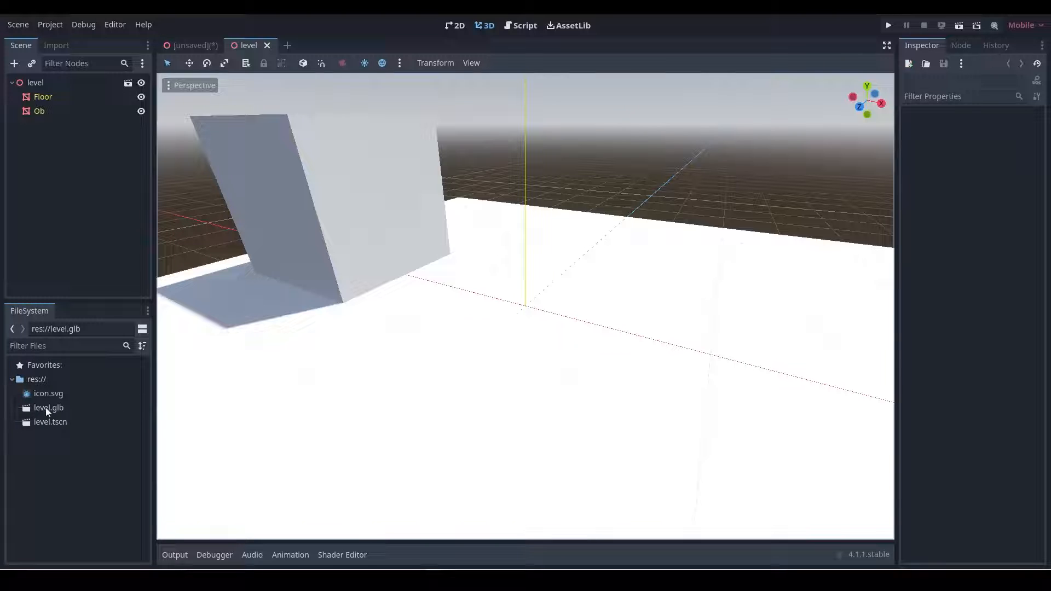
left_click(50, 421)
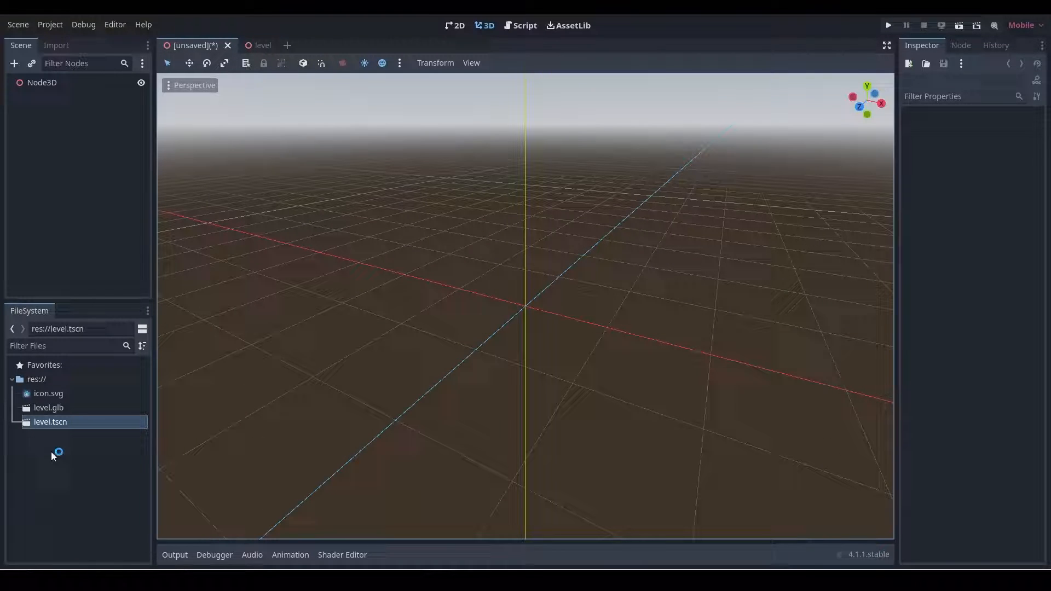
Step: Create a new scene named Main with a 3D Scene root node
right_click(54, 452)
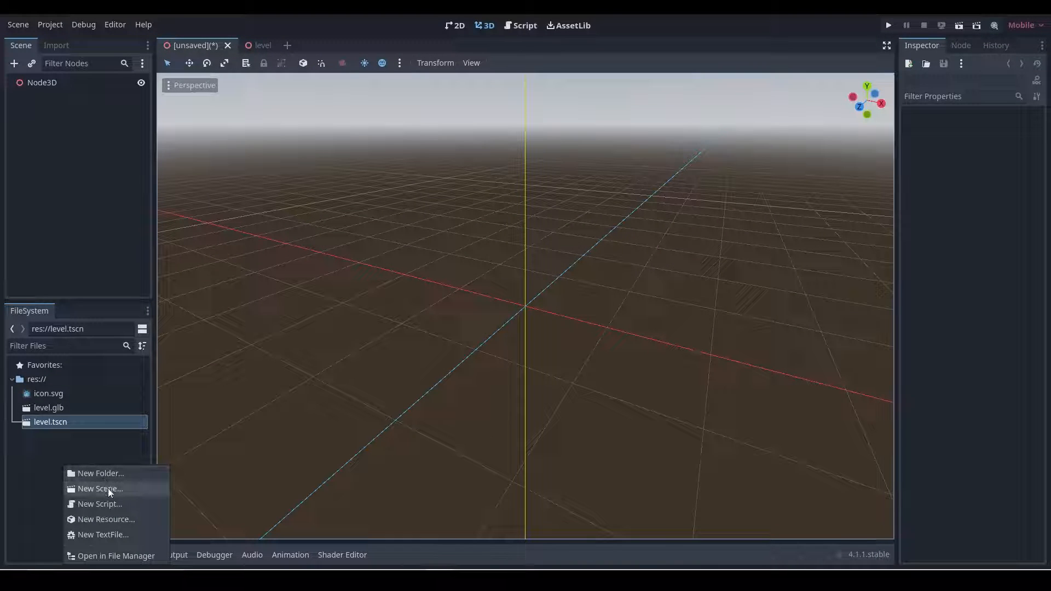
left_click(99, 488)
type("Main")
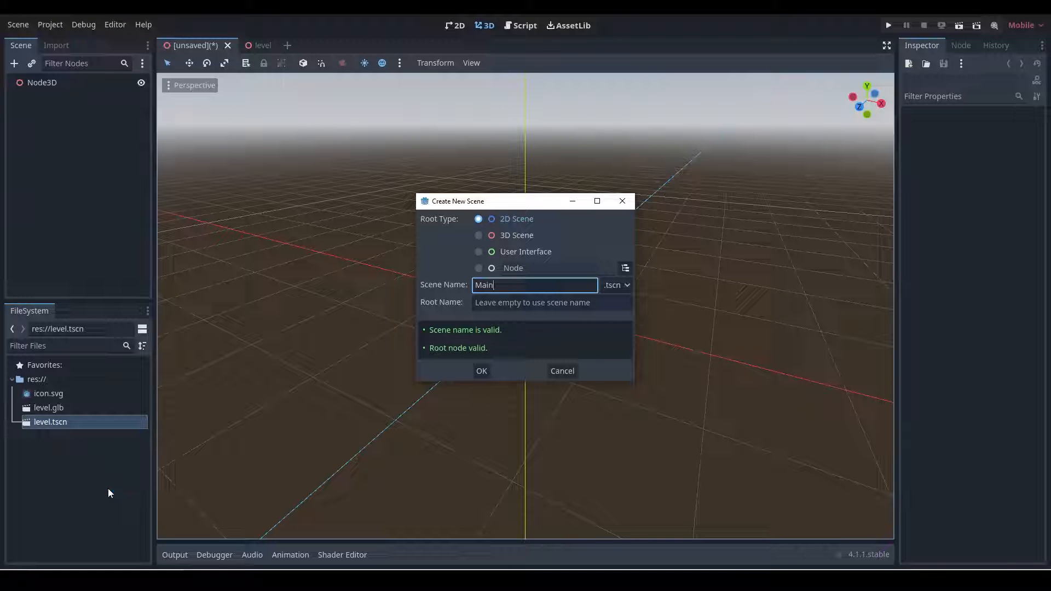
left_click(491, 235)
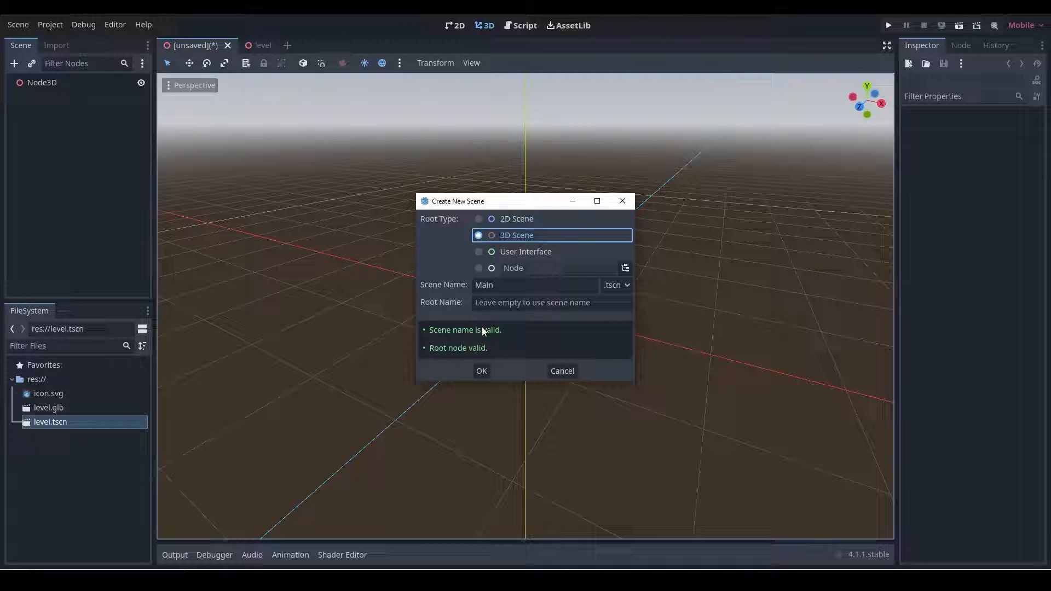
left_click(481, 371)
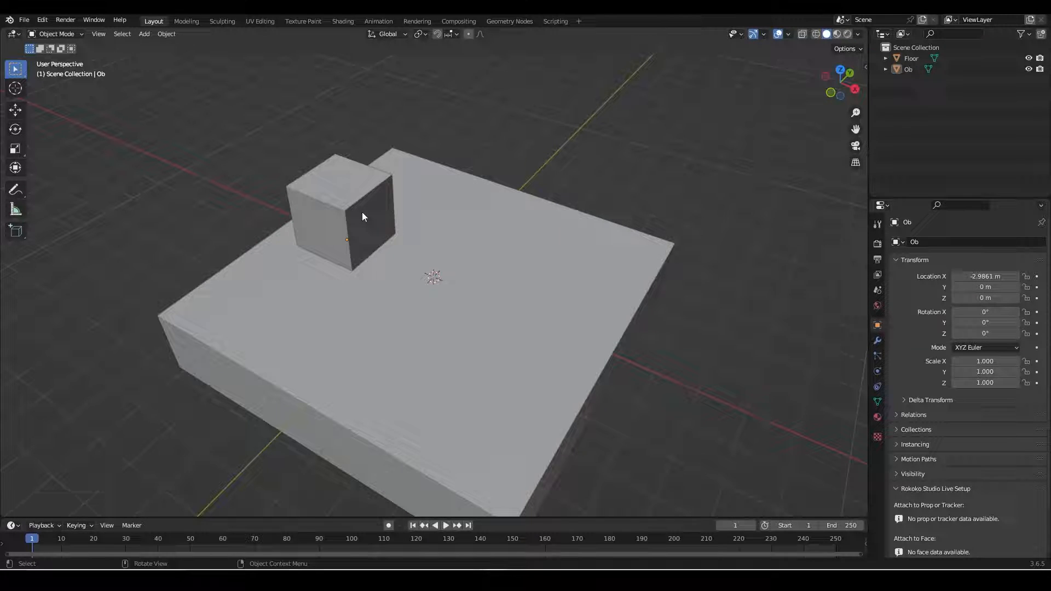
Step: Duplicate the cube and move the copy to the floor's right side
left_click(344, 208)
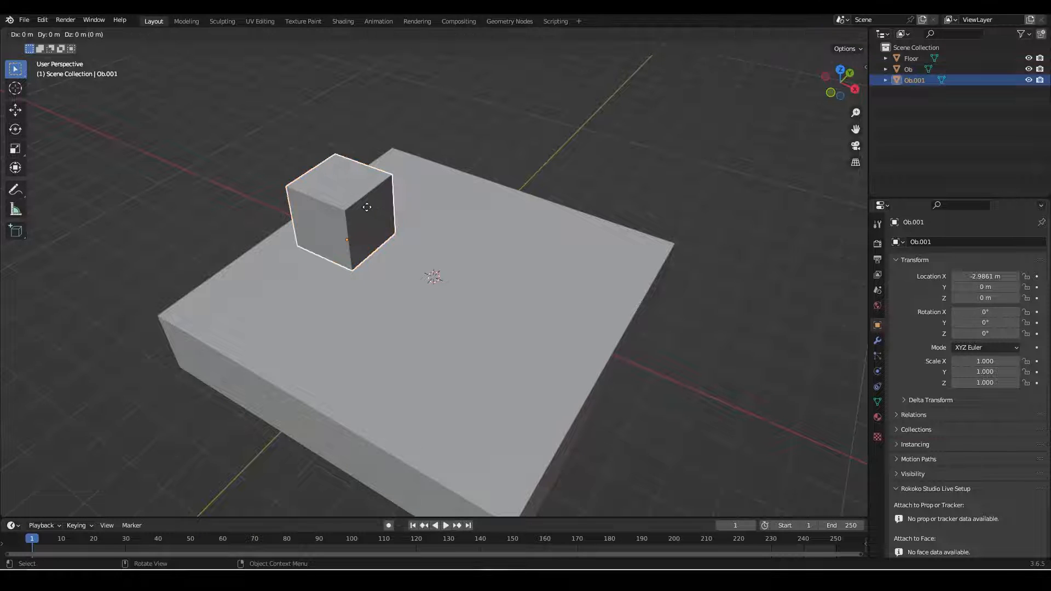
left_click_drag(366, 207, 578, 277)
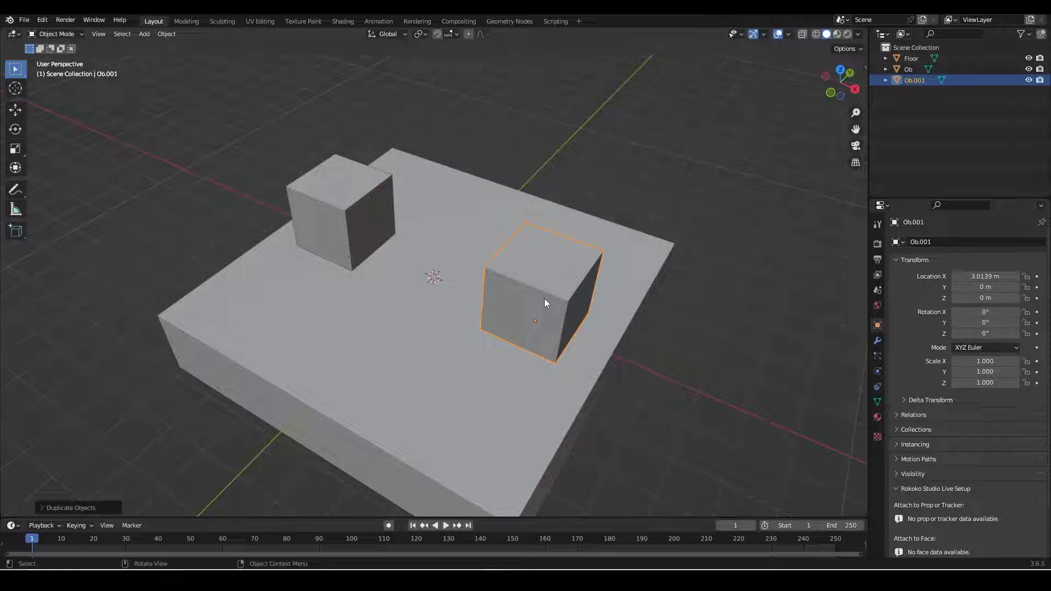
Step: Re-export the scene as glTF 2.0, overwriting level.glb
left_click(23, 20)
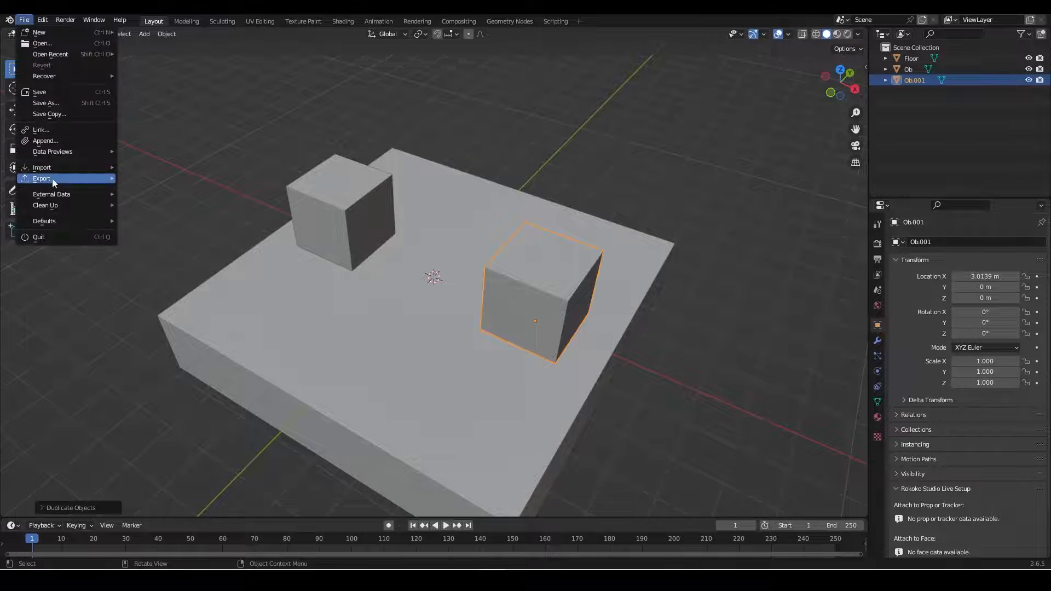
left_click(41, 179)
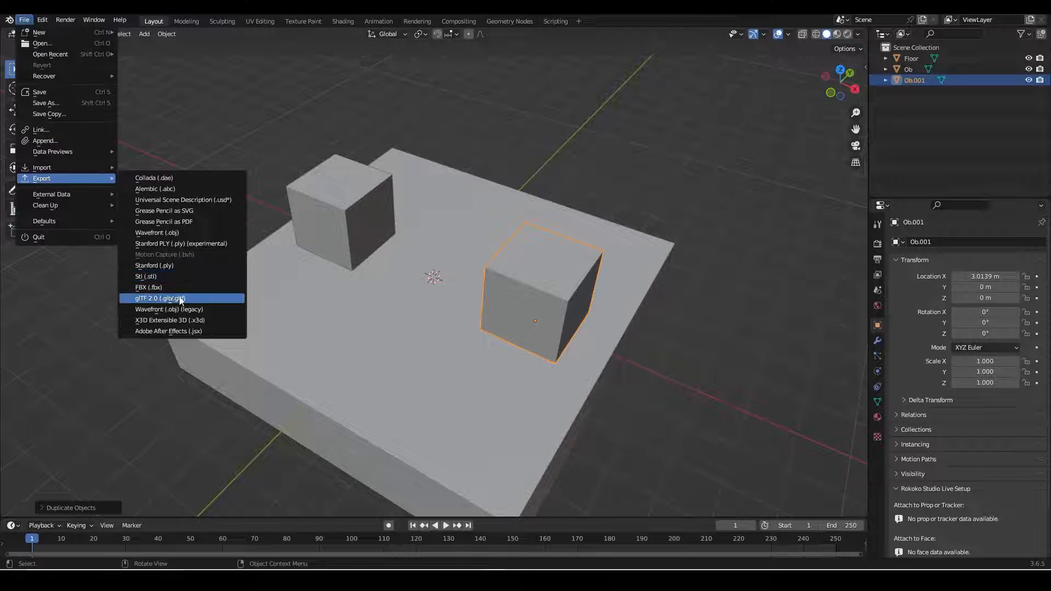
left_click(160, 297)
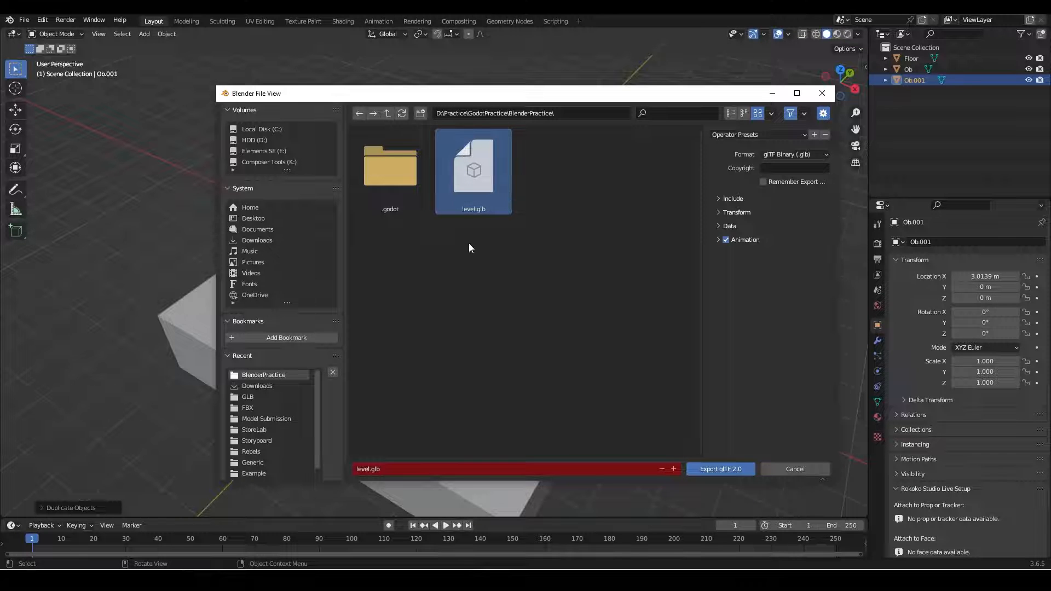
left_click(719, 469)
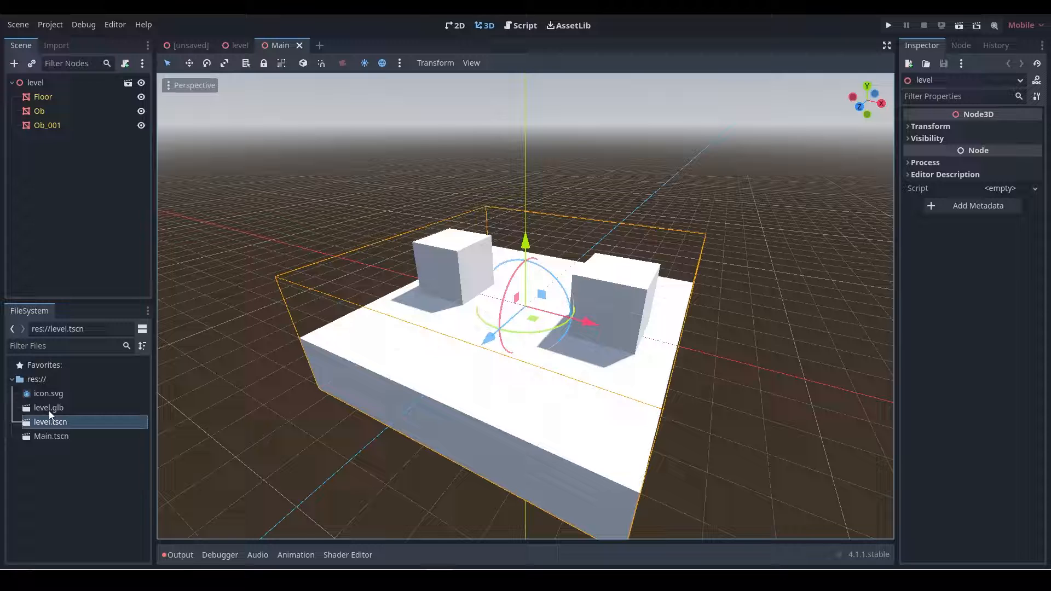
Step: Select level.glb in the FileSystem and start naming a new scene Character
left_click(48, 407)
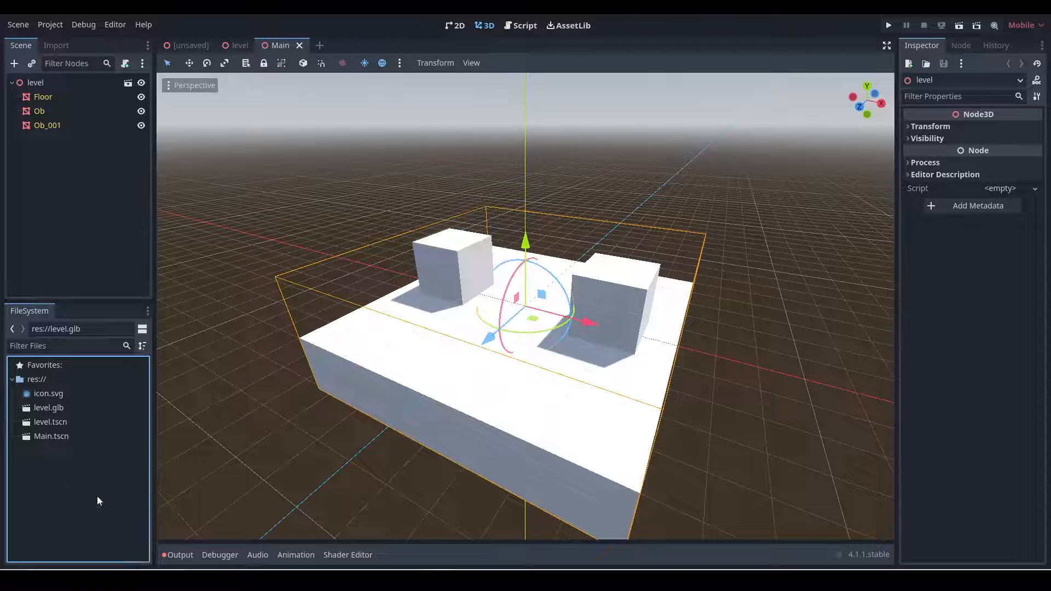
type("Character")
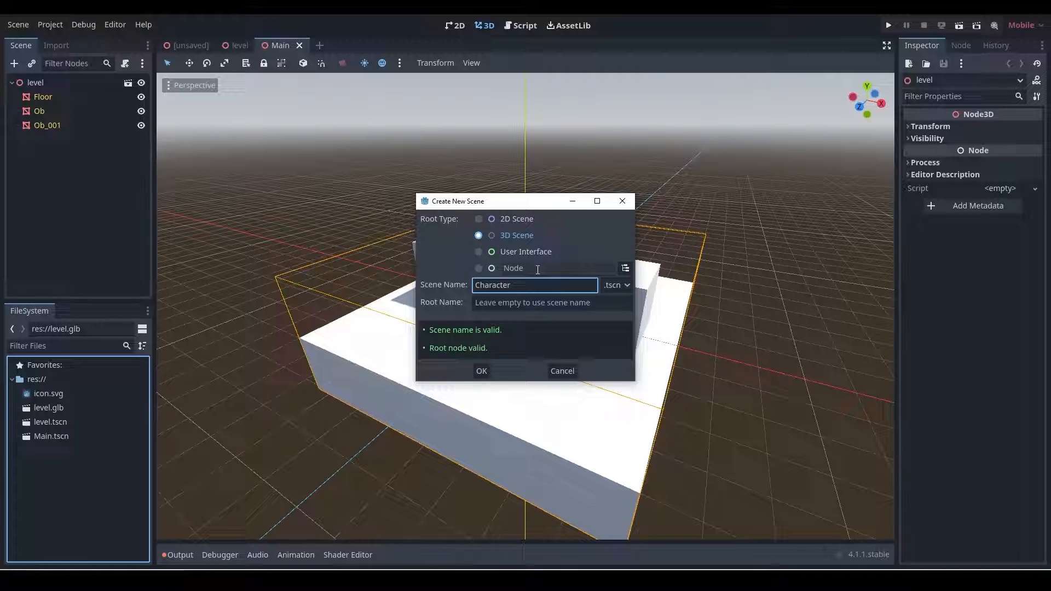
Step: Create the Character scene with a CharacterBody3D as its root node
left_click(479, 267)
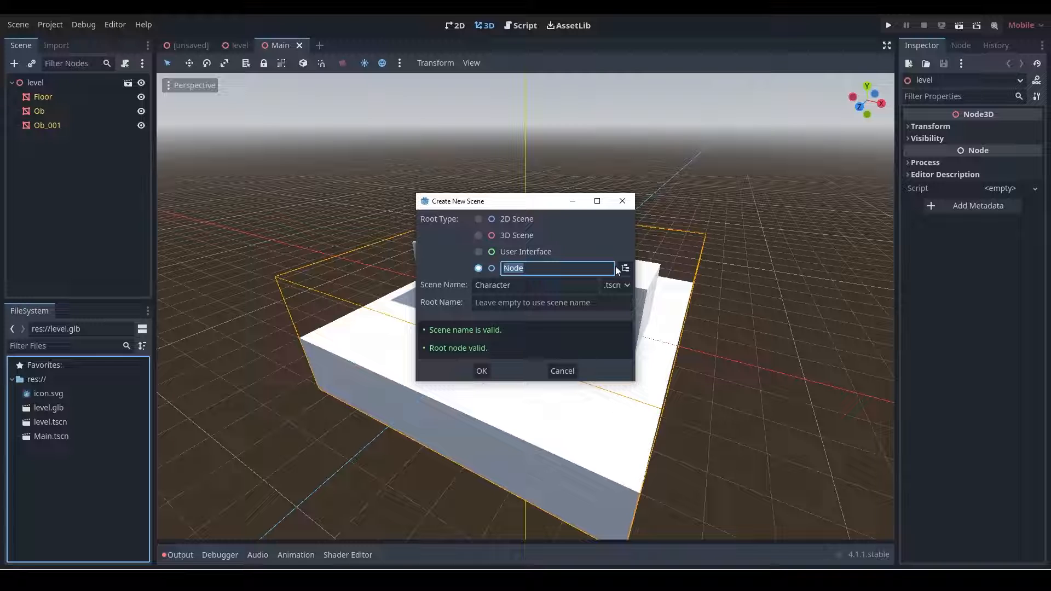
left_click(622, 267)
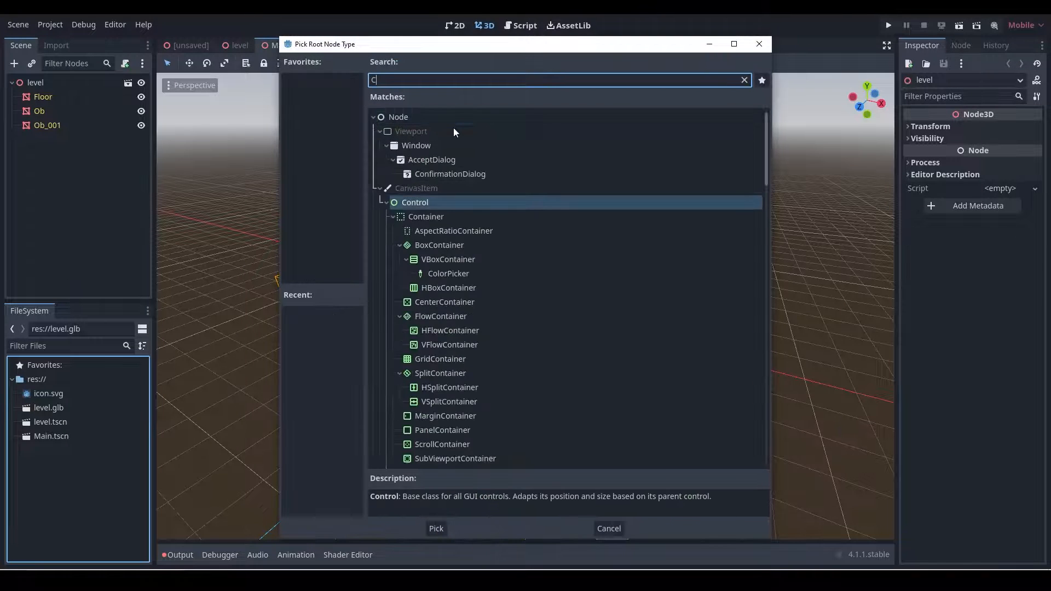
type("harac")
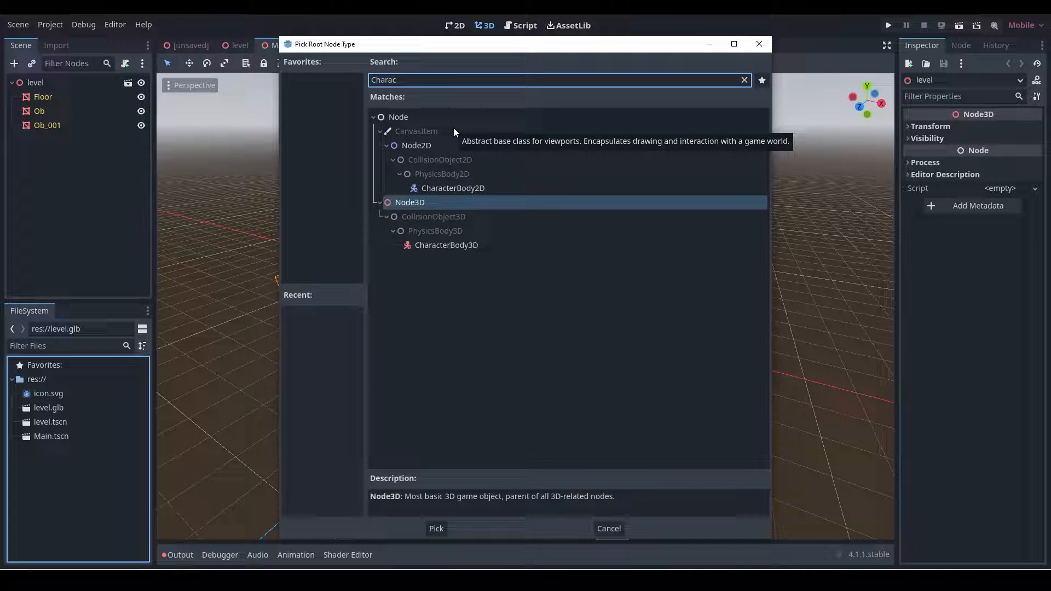
left_click(435, 527)
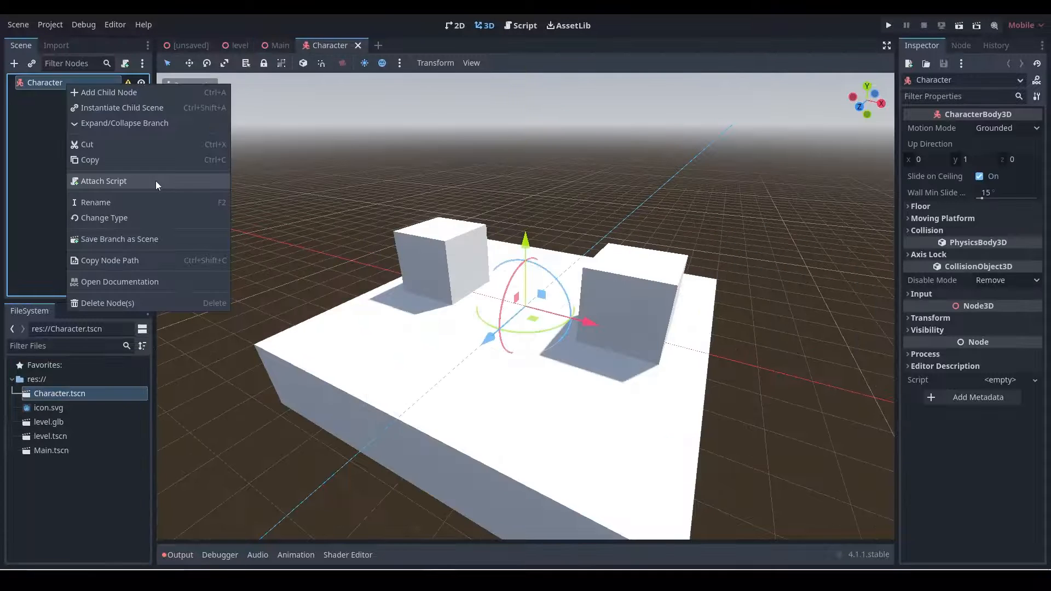
Step: Attach a new script using the Basic Movement template to the Character node
left_click(103, 181)
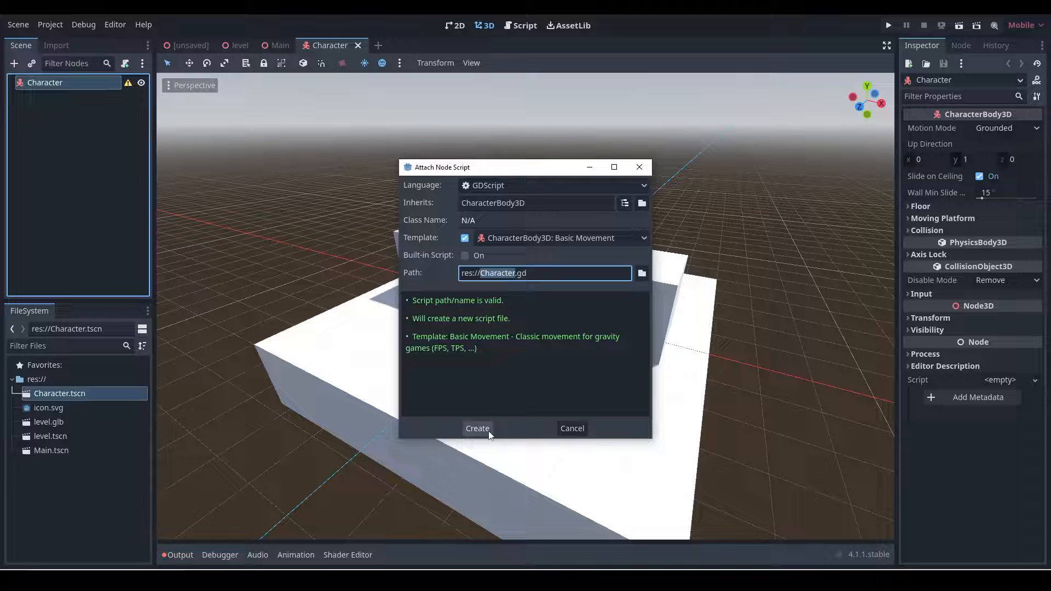
left_click(477, 427)
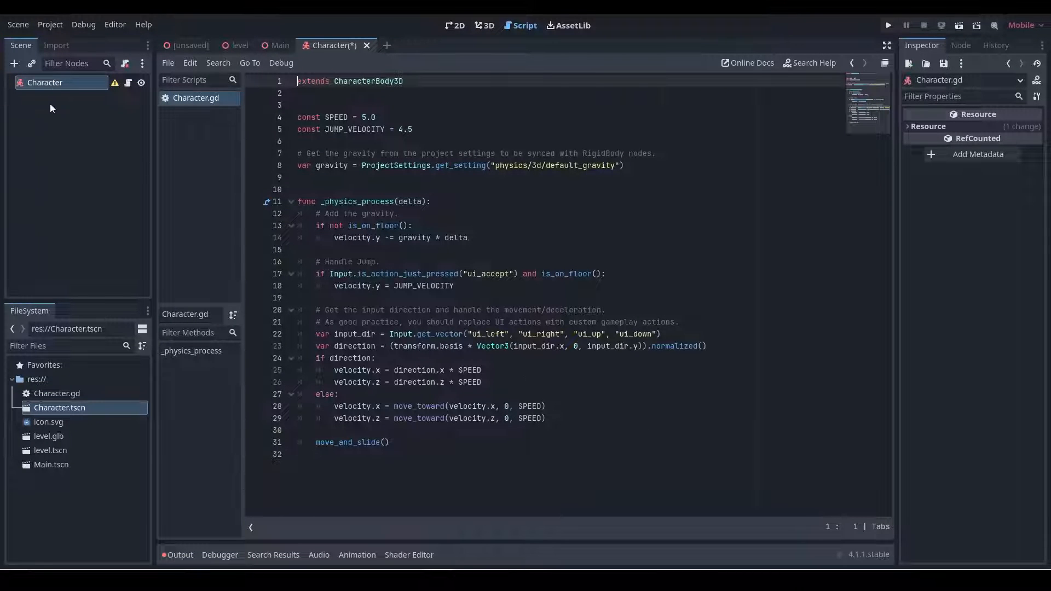
Step: Review and save the Character.gd movement script, then return to the 3D workspace
key("ctrl+a")
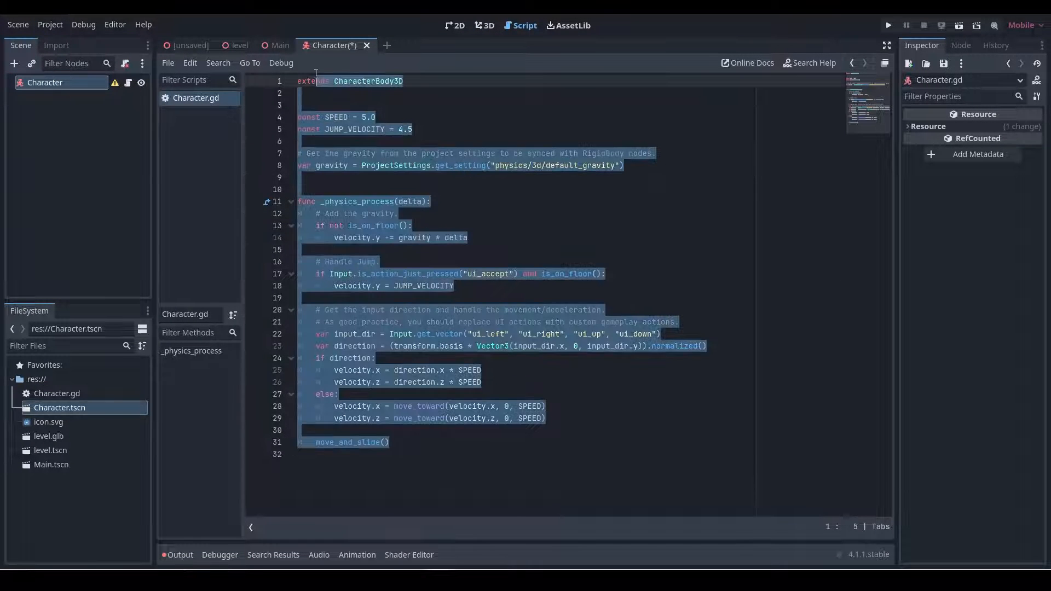
left_click(297, 249)
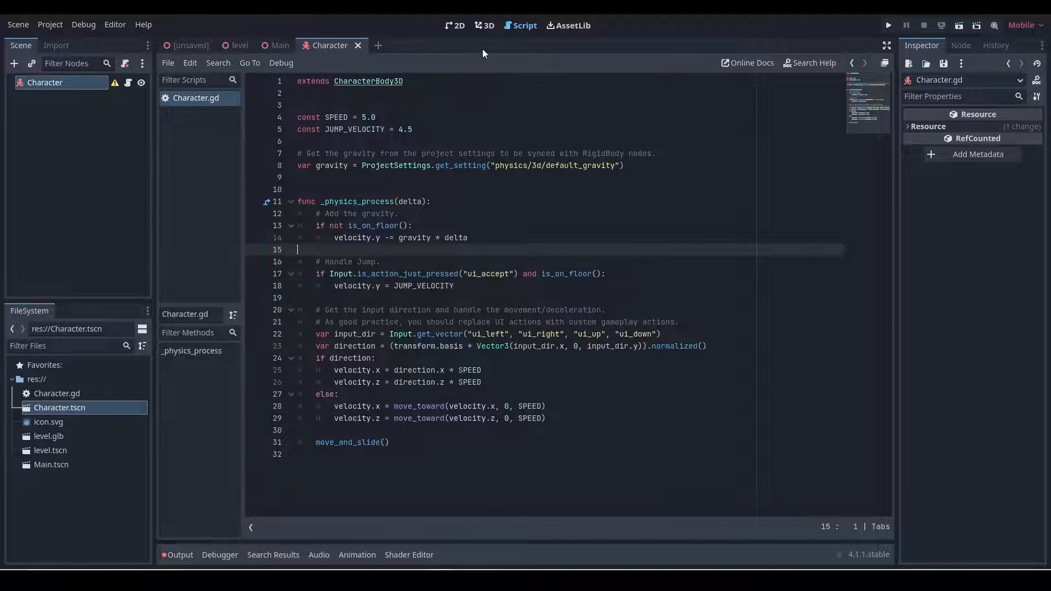
left_click(484, 25)
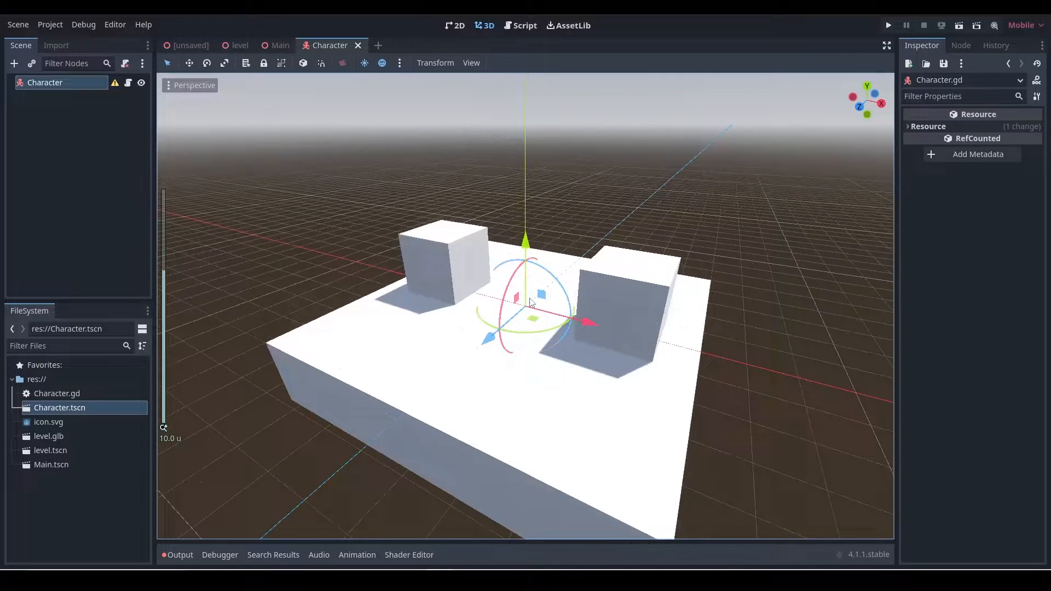
Step: Add a CollisionShape3D child under Character and look at its shape options
right_click(45, 82)
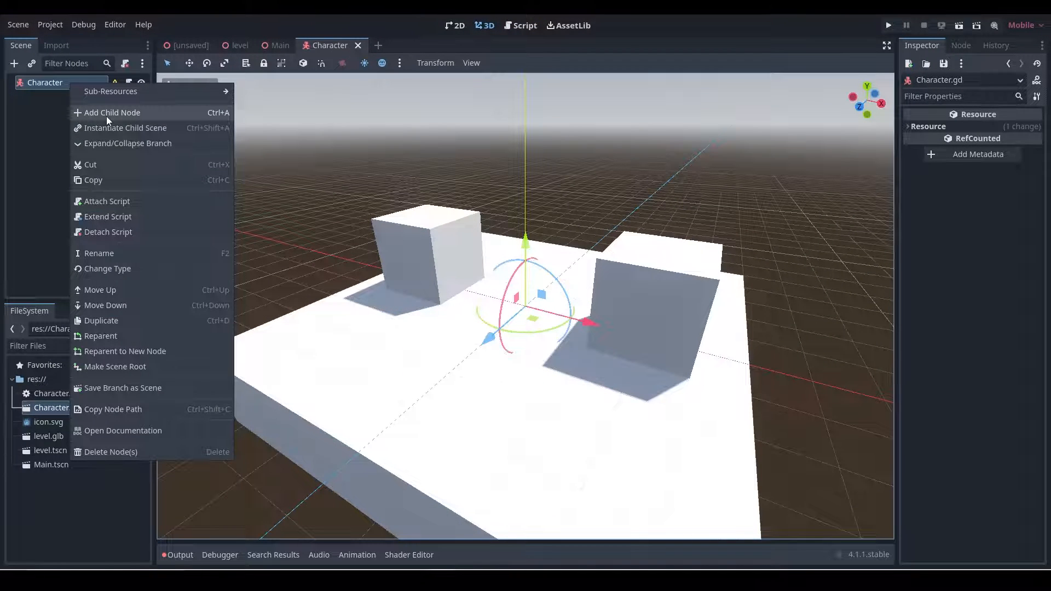
left_click(112, 112)
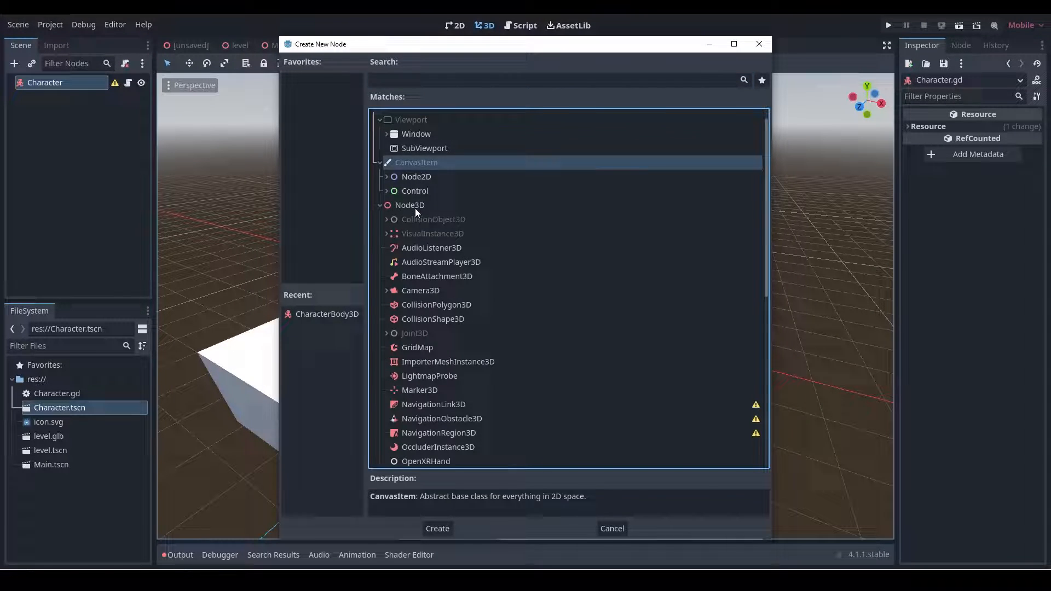
left_click(437, 305)
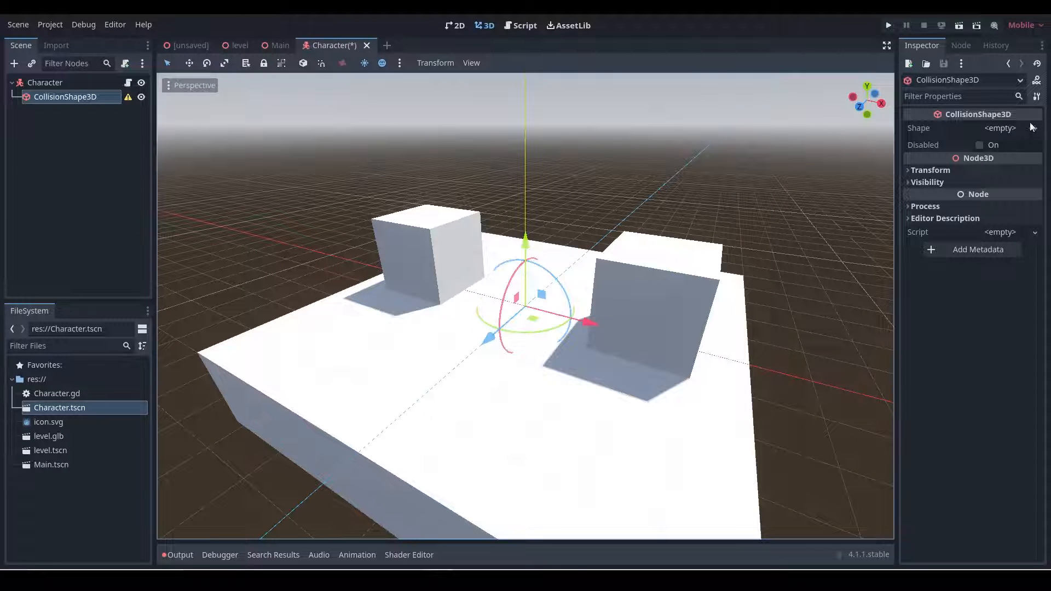
left_click(999, 127)
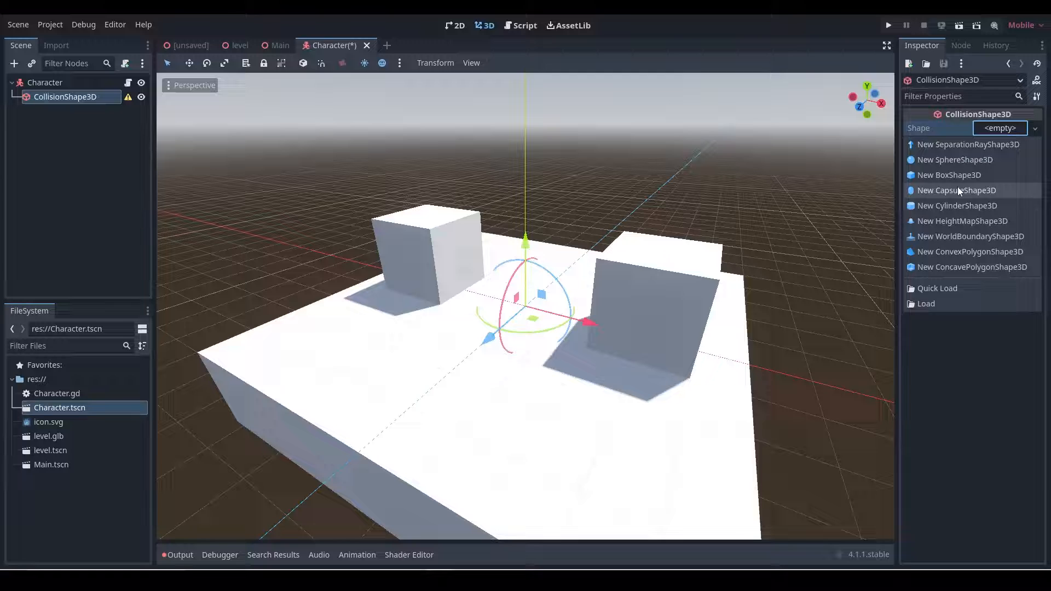
Step: Add a MeshInstance3D child under Character with a new CapsuleMesh
right_click(45, 82)
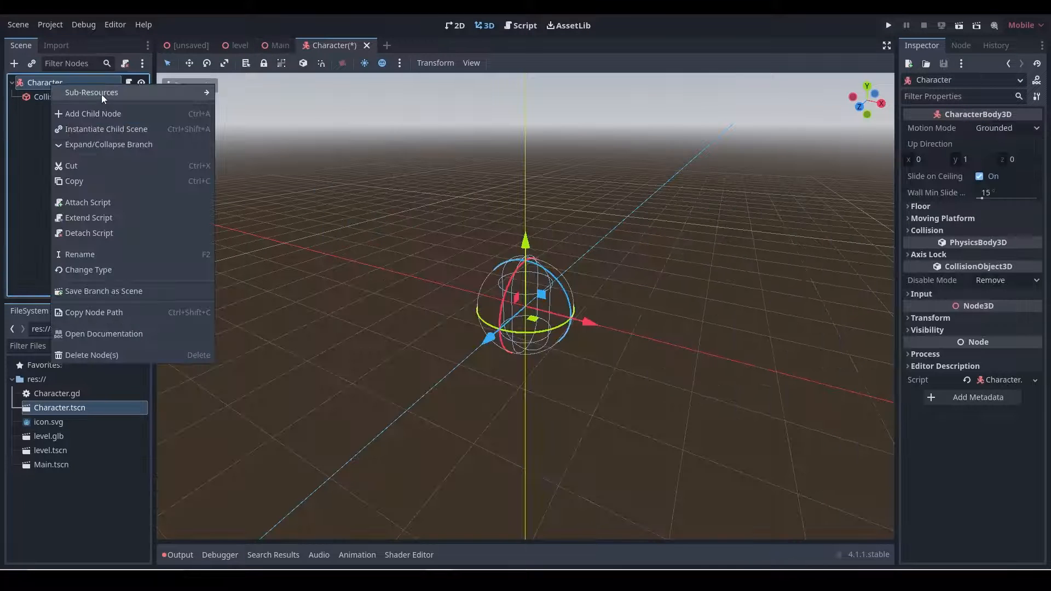
left_click(92, 113)
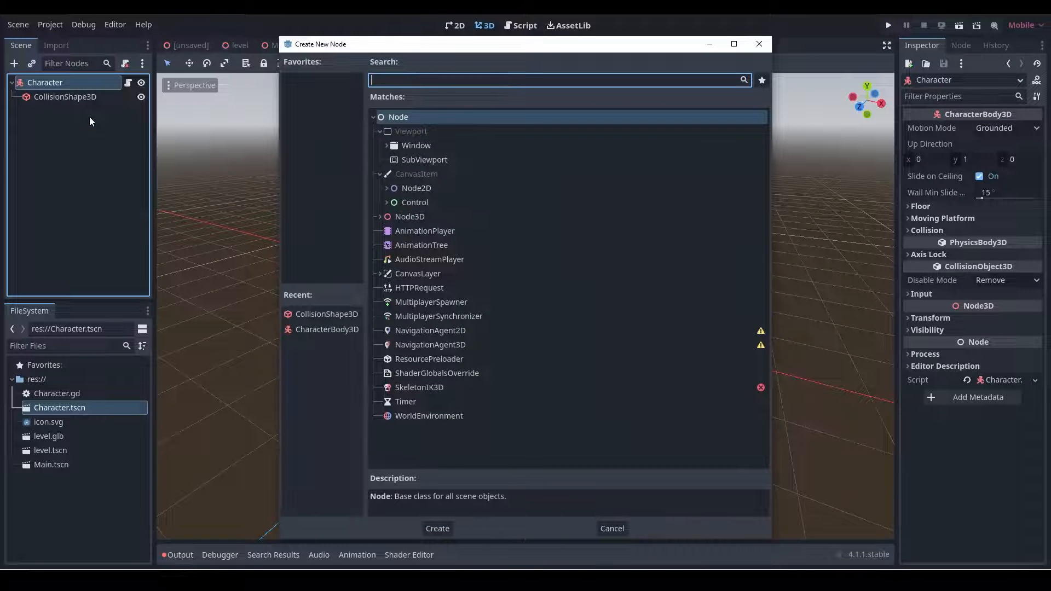
type("m")
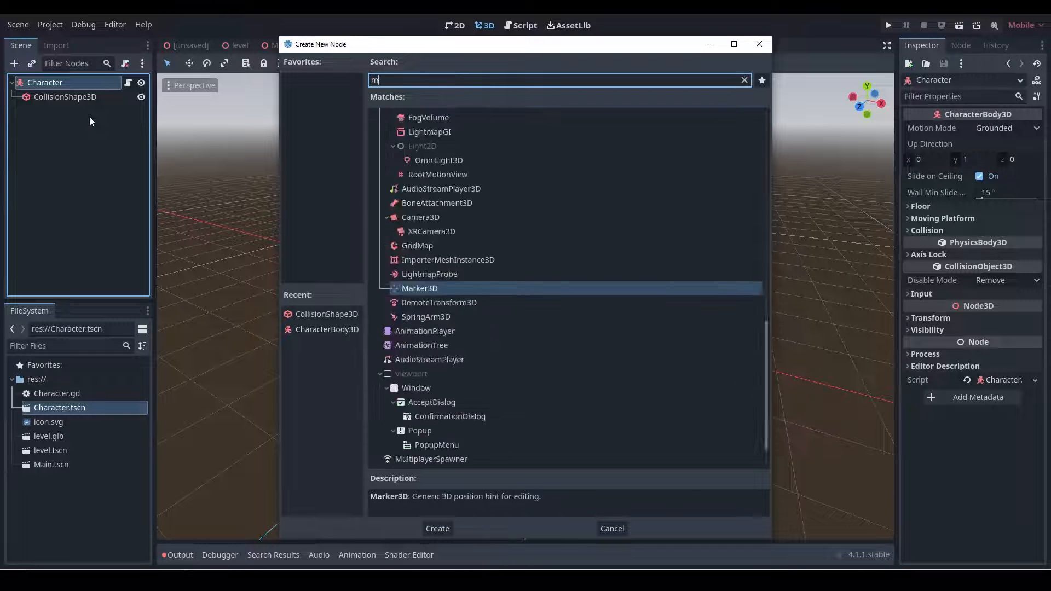
type("esh")
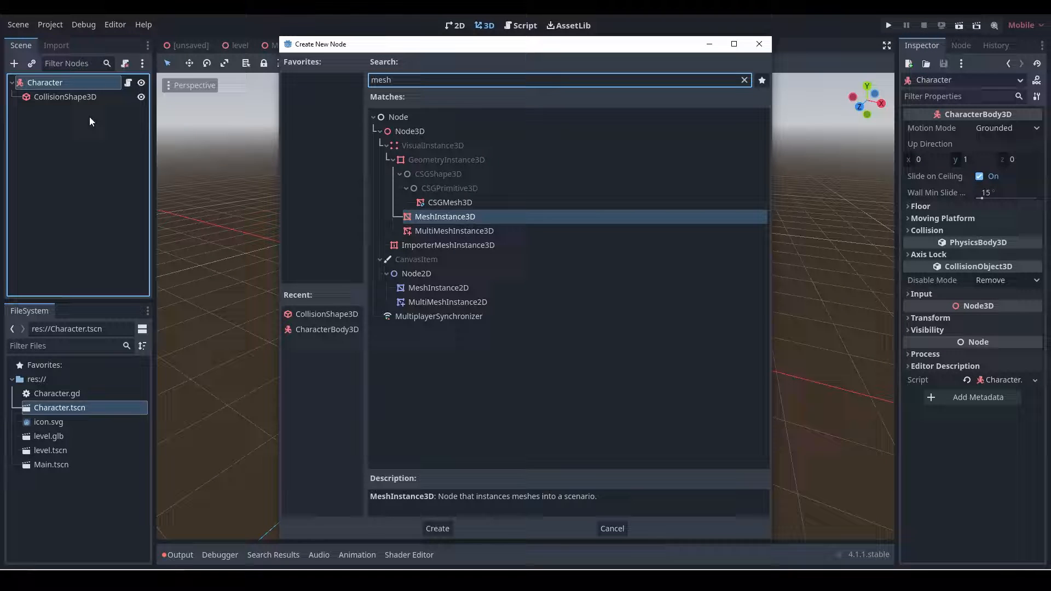
left_click(437, 527)
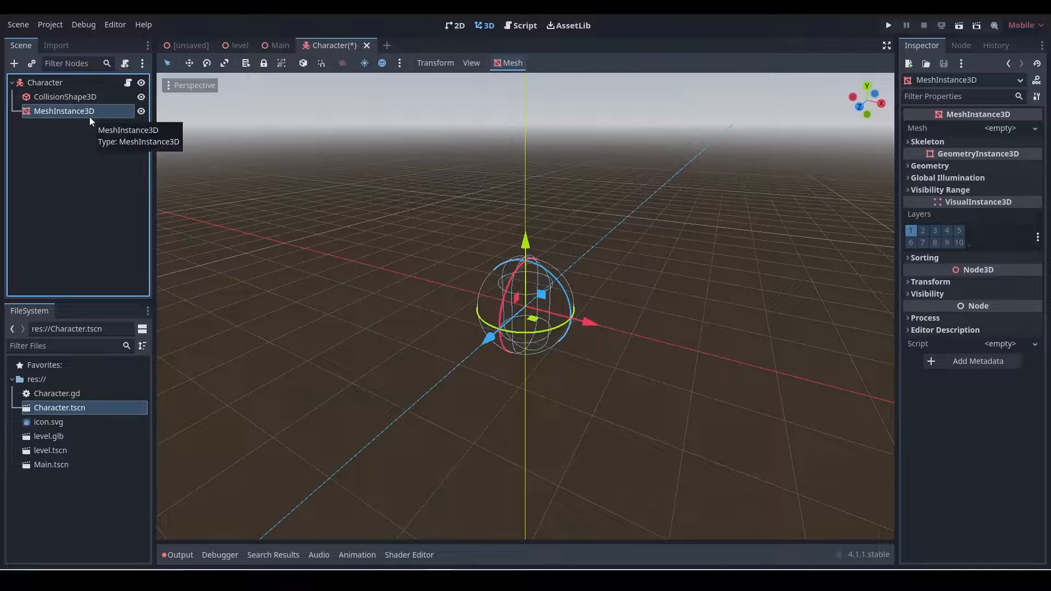
left_click(999, 127)
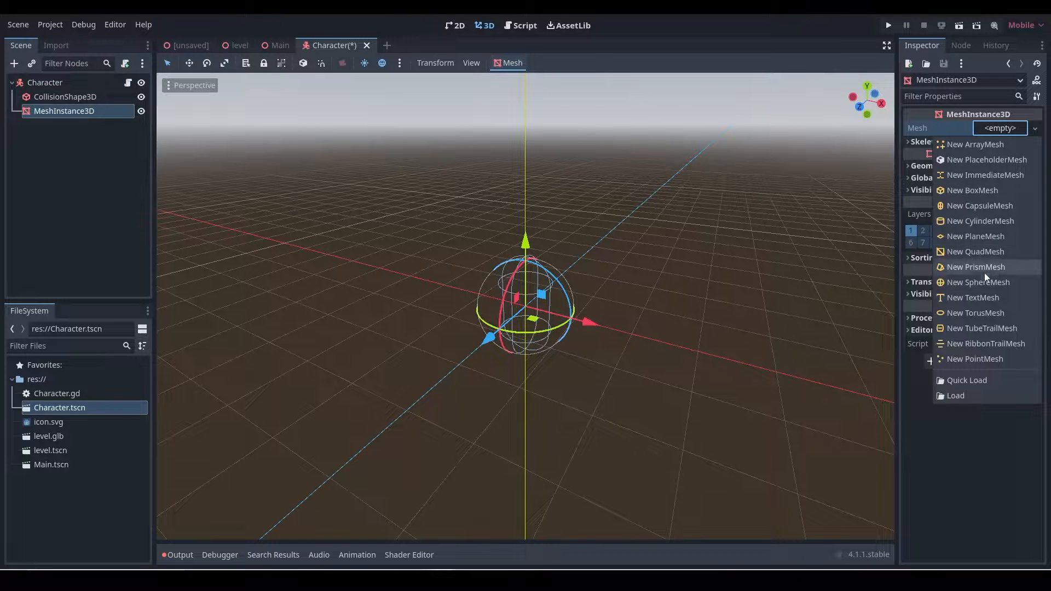
left_click(979, 205)
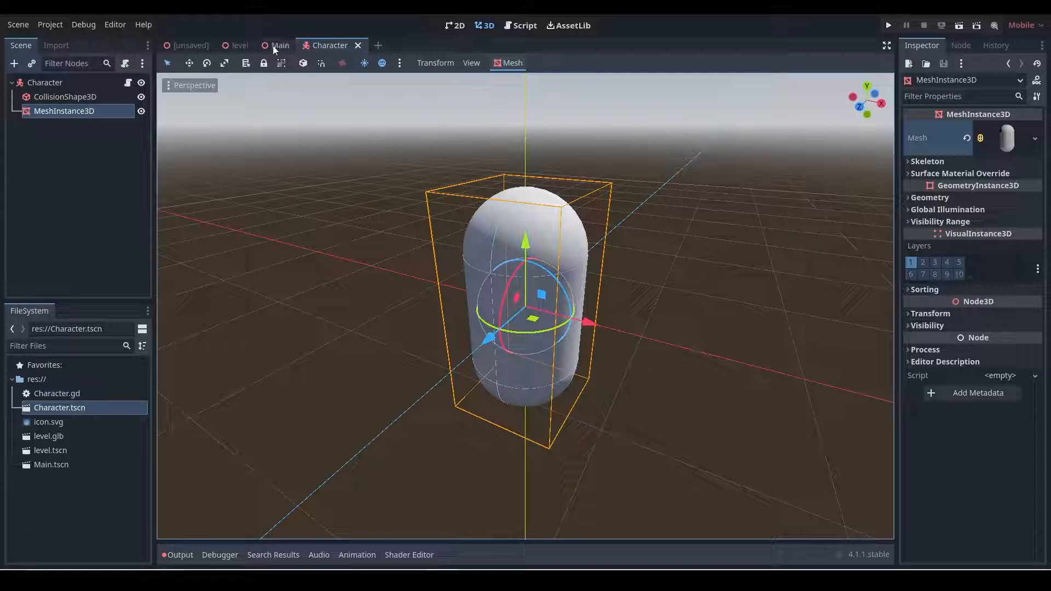
left_click(239, 45)
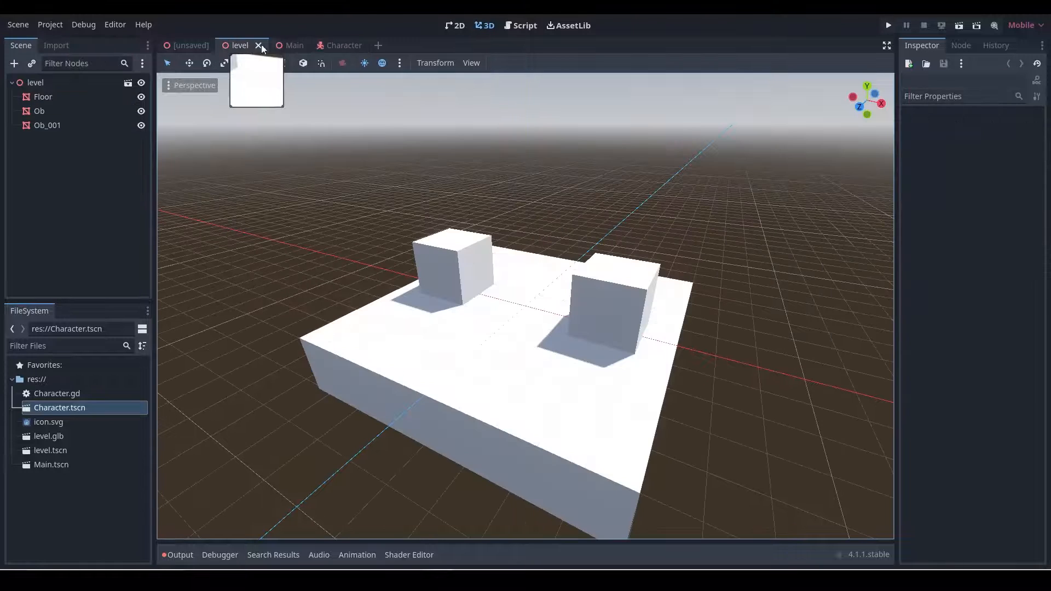
Step: Run the project from the Main scene, making Main the project's main scene, then stop the run
left_click(279, 45)
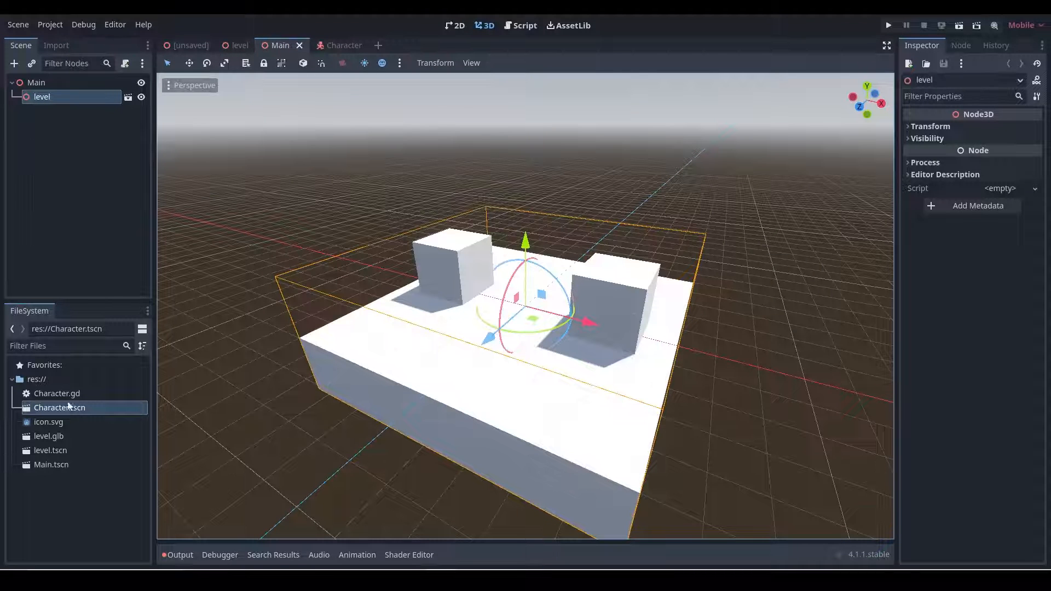
mouse_move(59, 408)
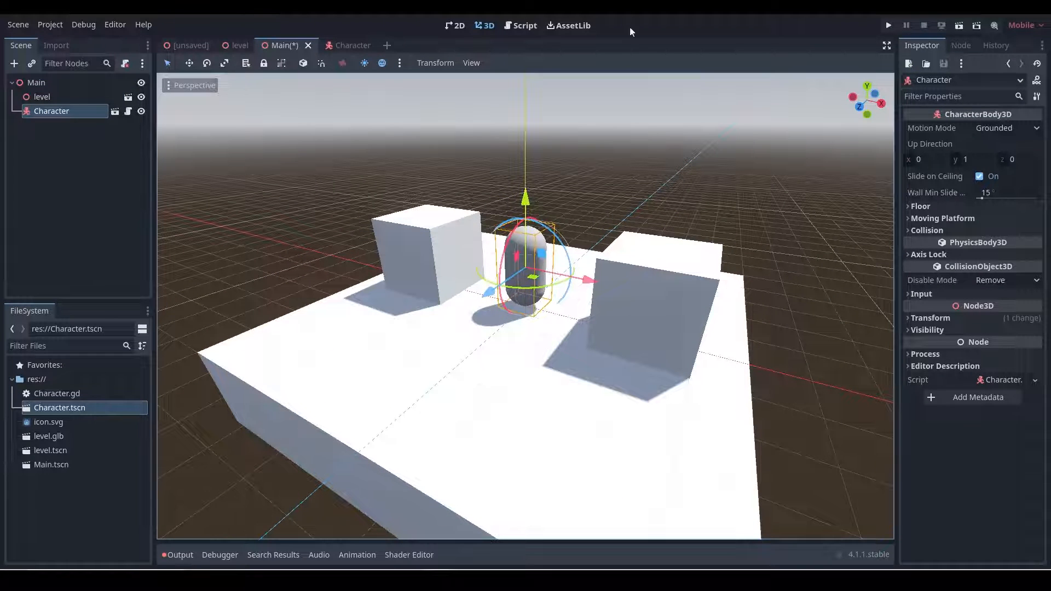
left_click(887, 25)
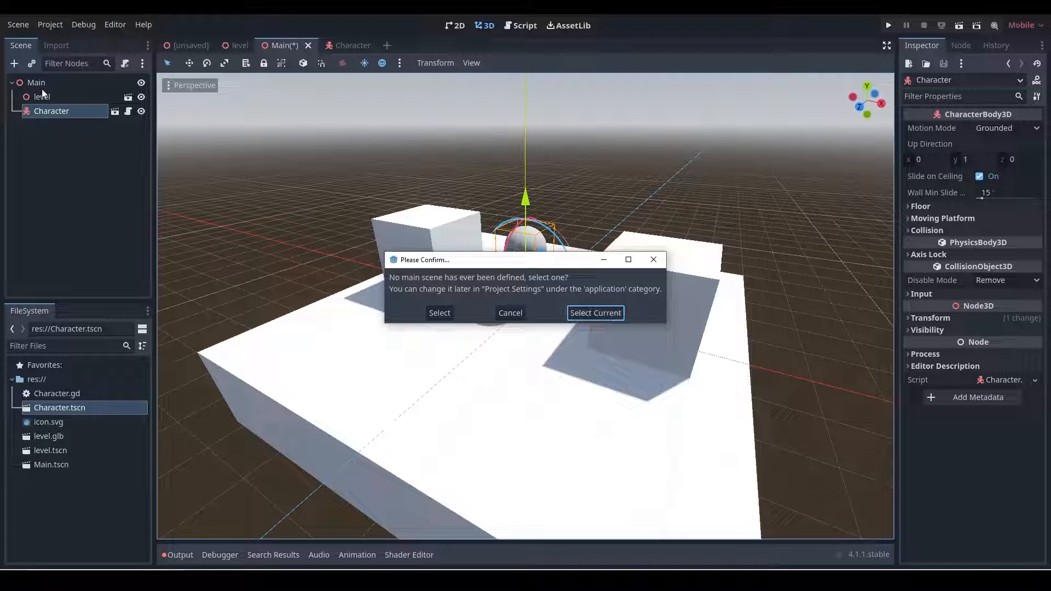
left_click(593, 312)
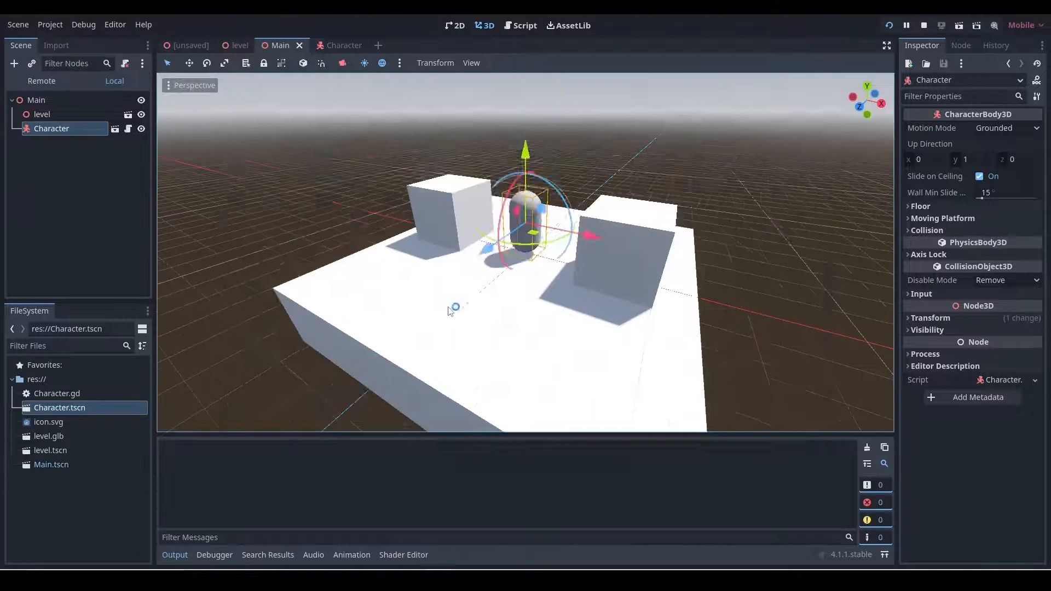
left_click(906, 25)
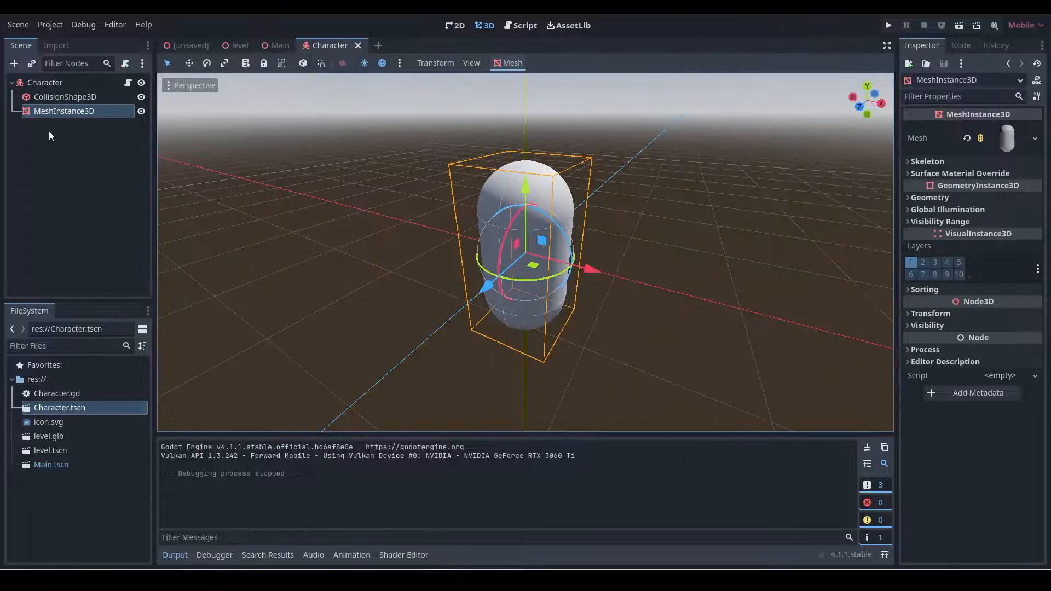
Step: Add a Camera3D child to Character positioned behind the capsule
right_click(45, 82)
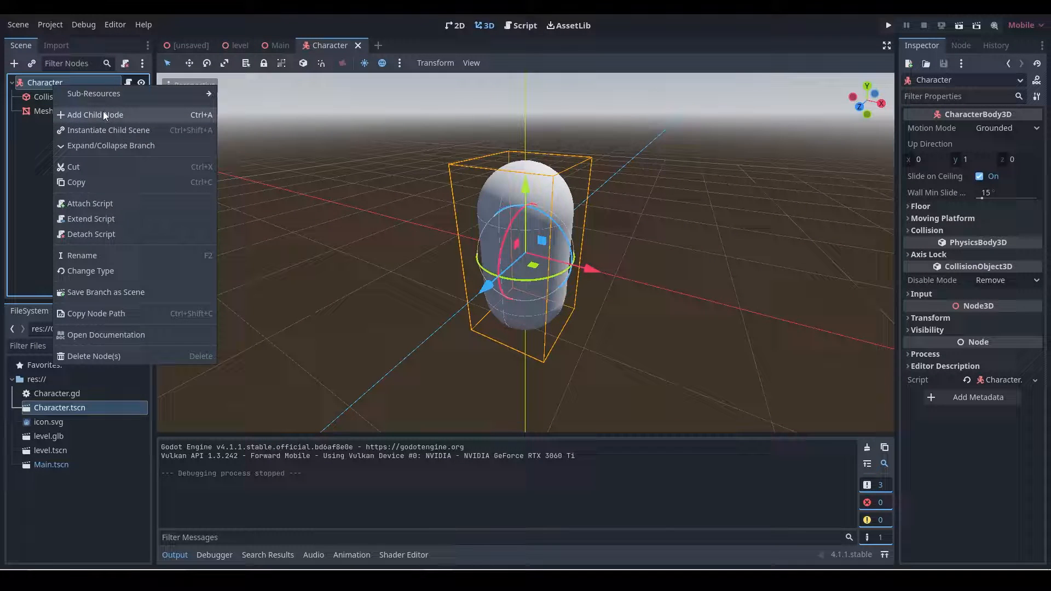
left_click(92, 115)
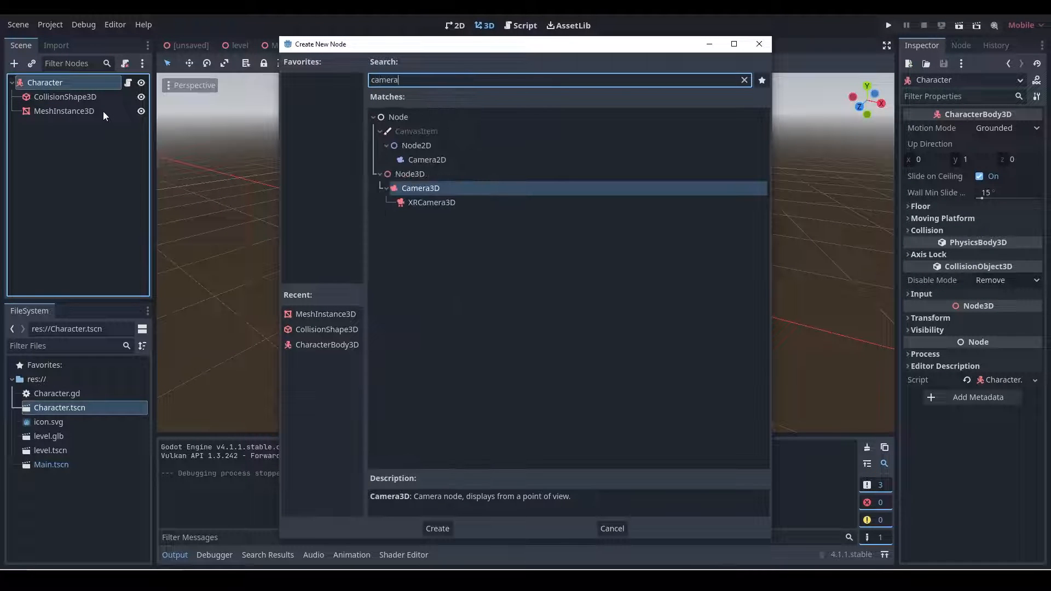
left_click(437, 527)
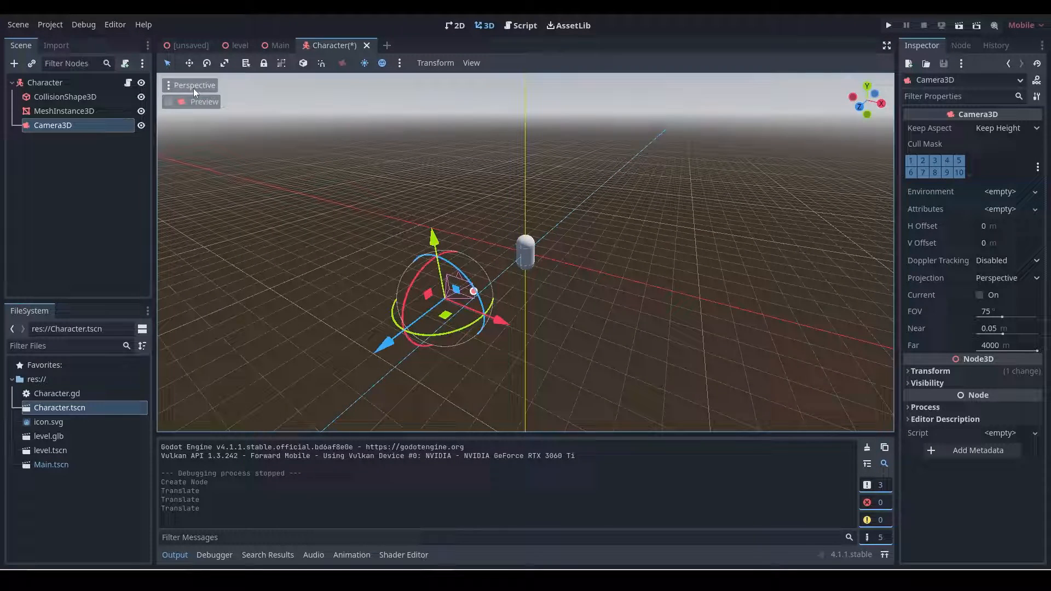
left_click(168, 101)
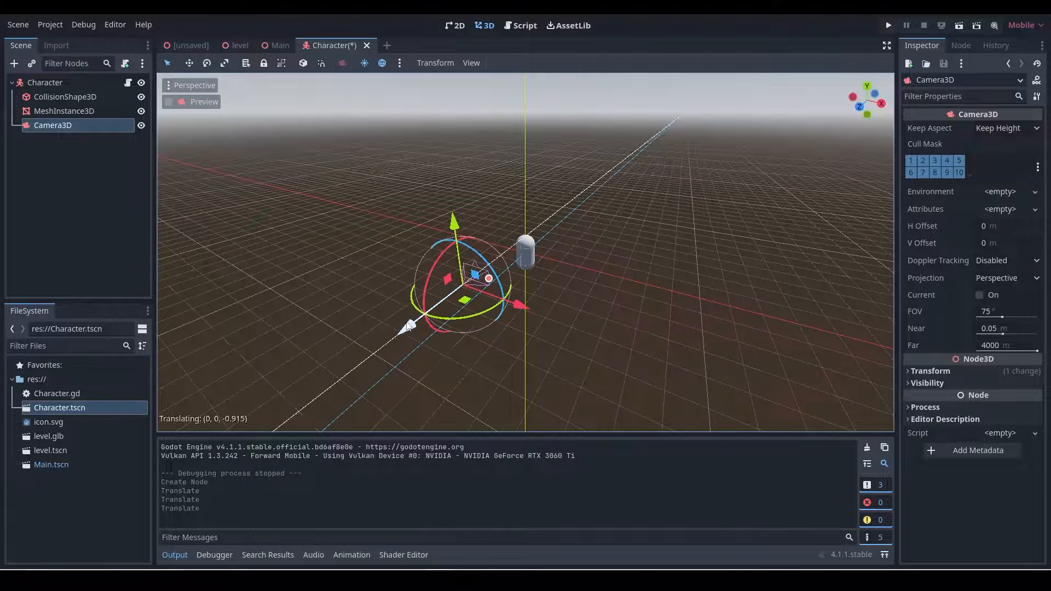
Step: Split the editor into two viewports with the left one previewing the camera
left_click(470, 62)
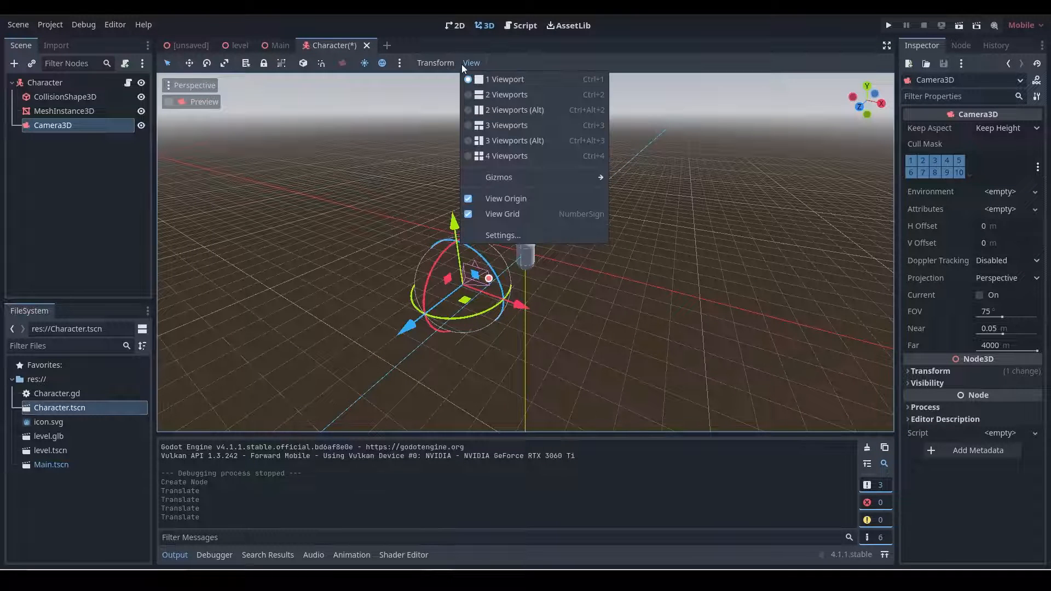
left_click(514, 109)
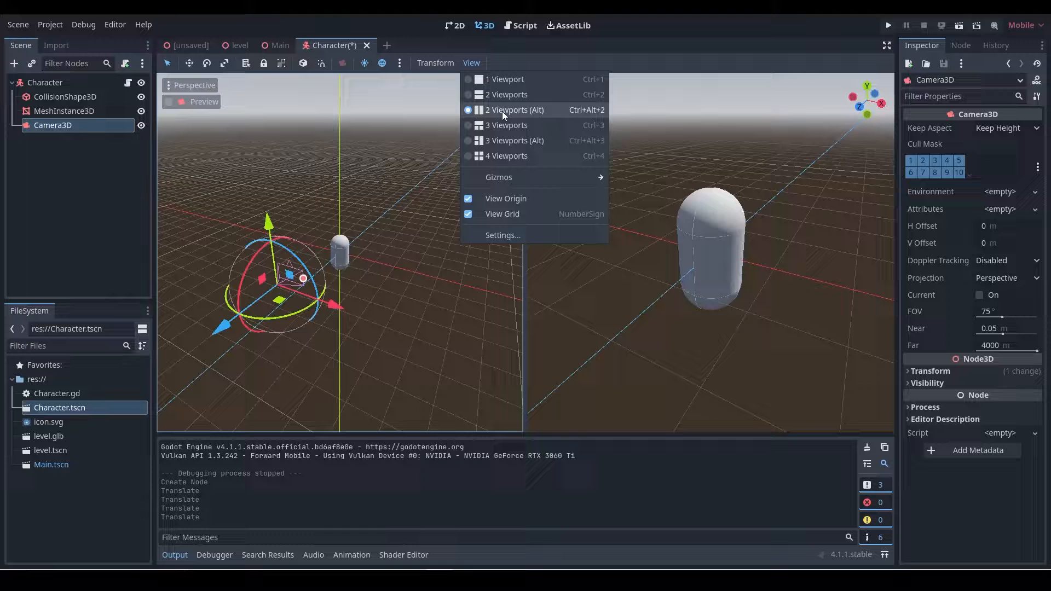
left_click(514, 109)
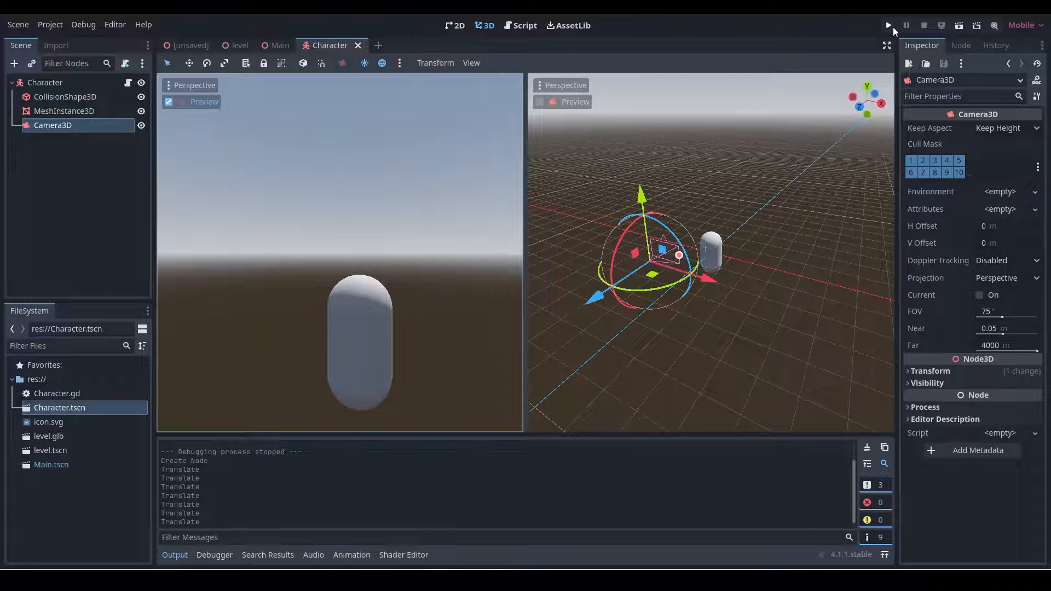
Step: Test-run the game through the character's camera, close it, and return to the level scene
left_click(888, 26)
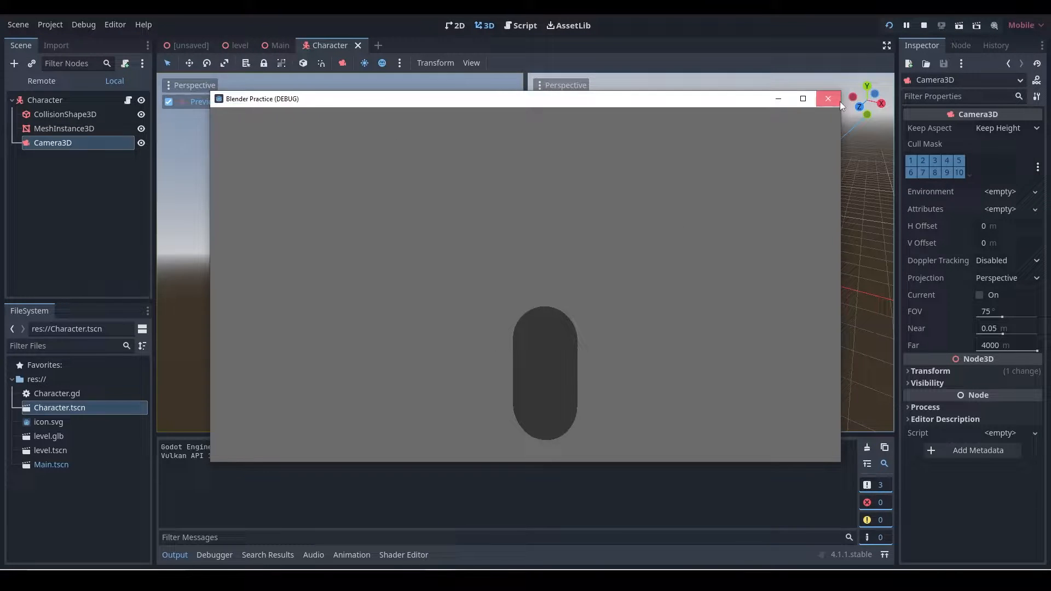
left_click(827, 98)
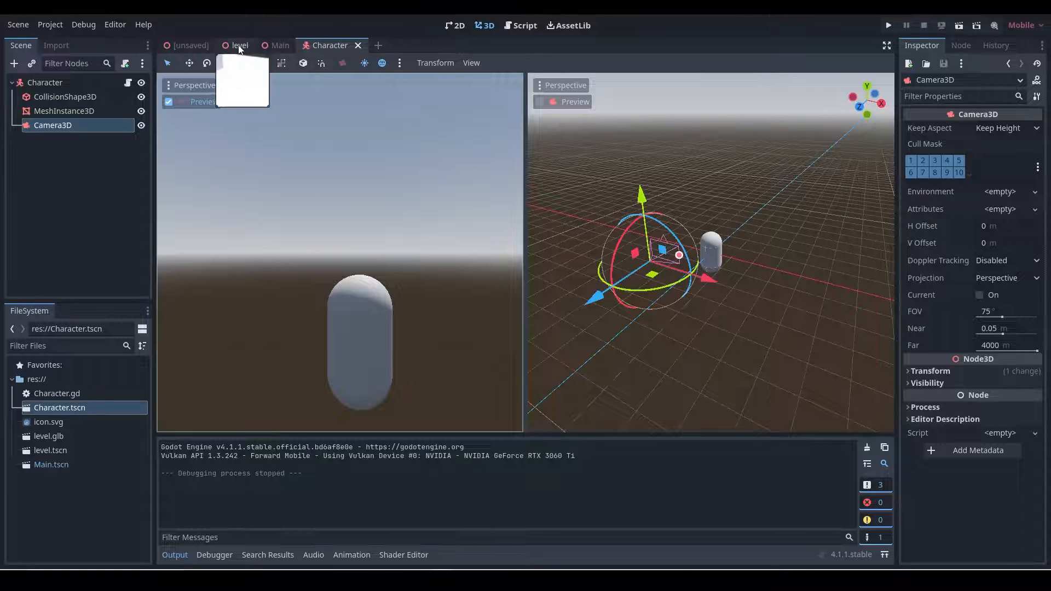
left_click(239, 45)
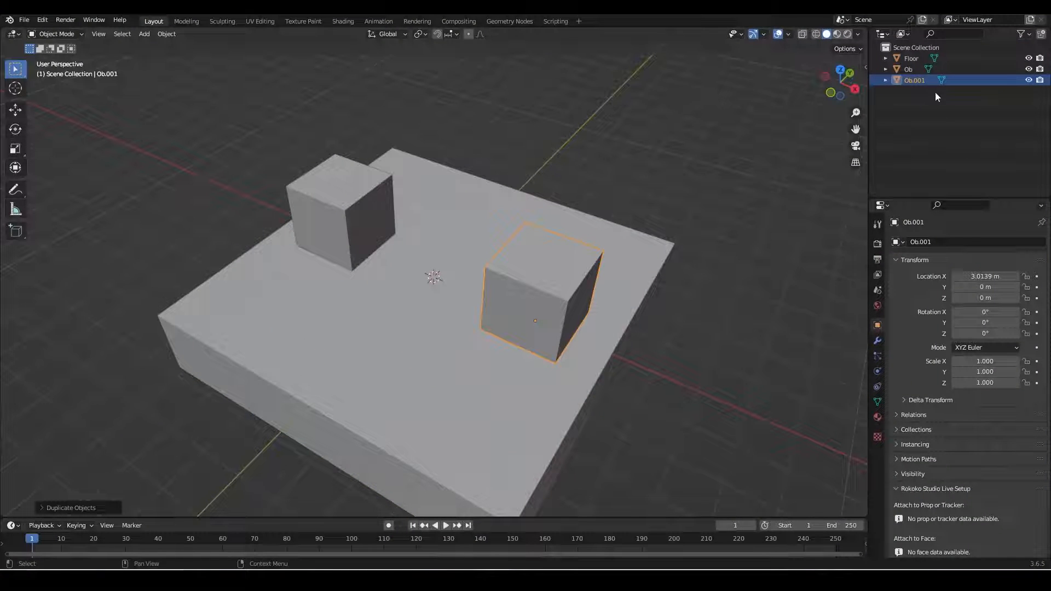
Step: Duplicate the Floor object in place and begin renaming Floor.001 in the Outliner
double_click(913, 80)
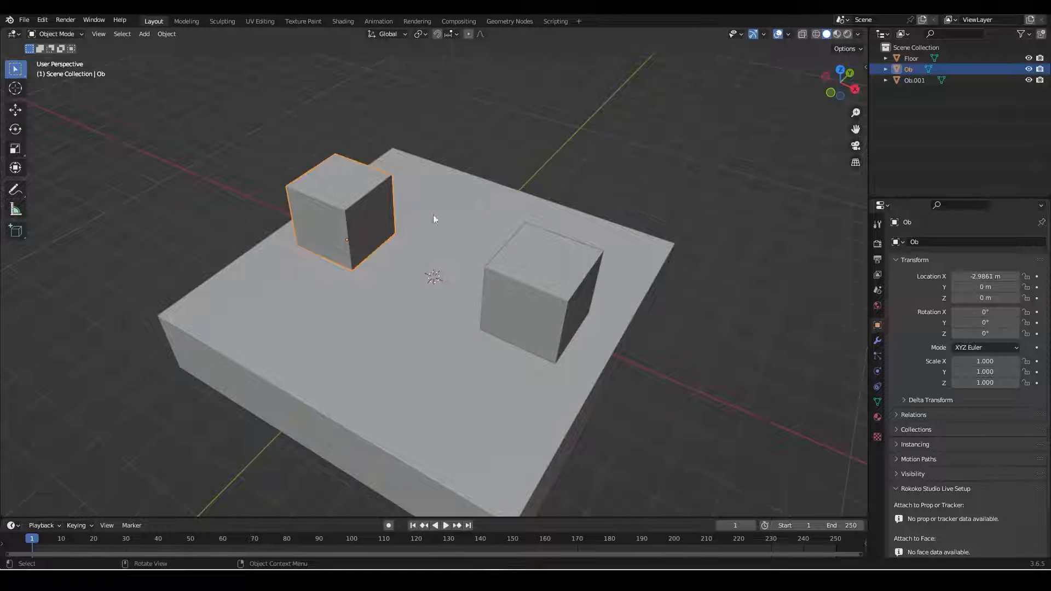
mouse_move(380, 339)
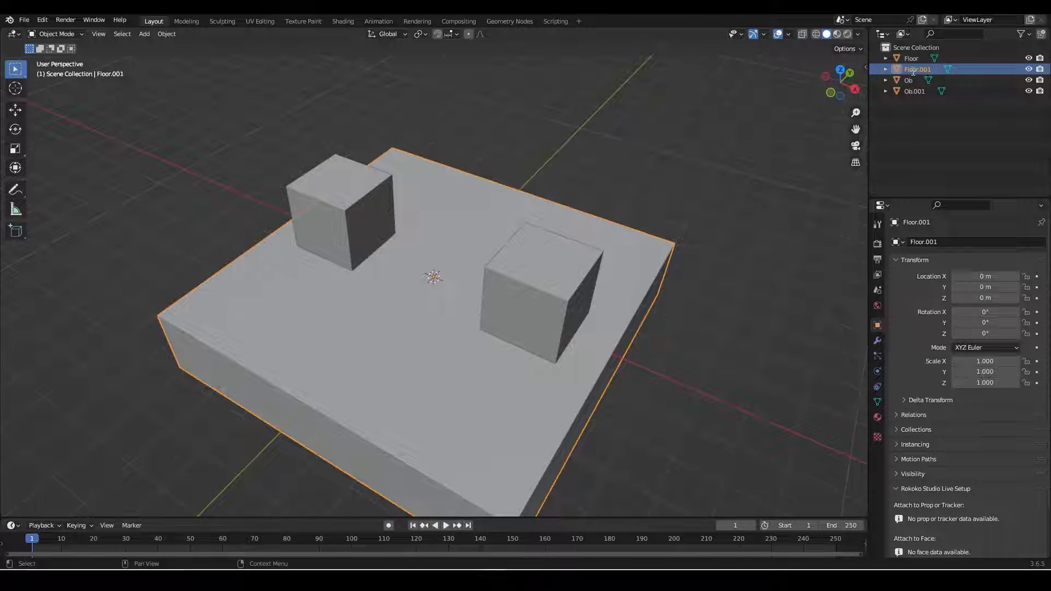
double_click(917, 69)
type("col")
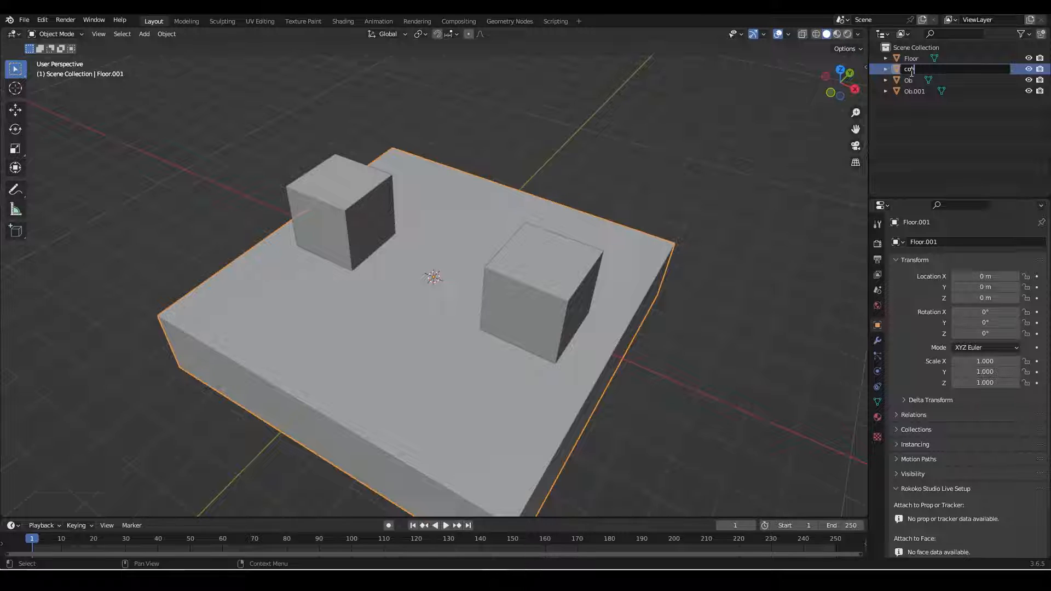
Step: Rename the floor duplicate col-floor-colonly and start naming a new collection for it
type("-floor")
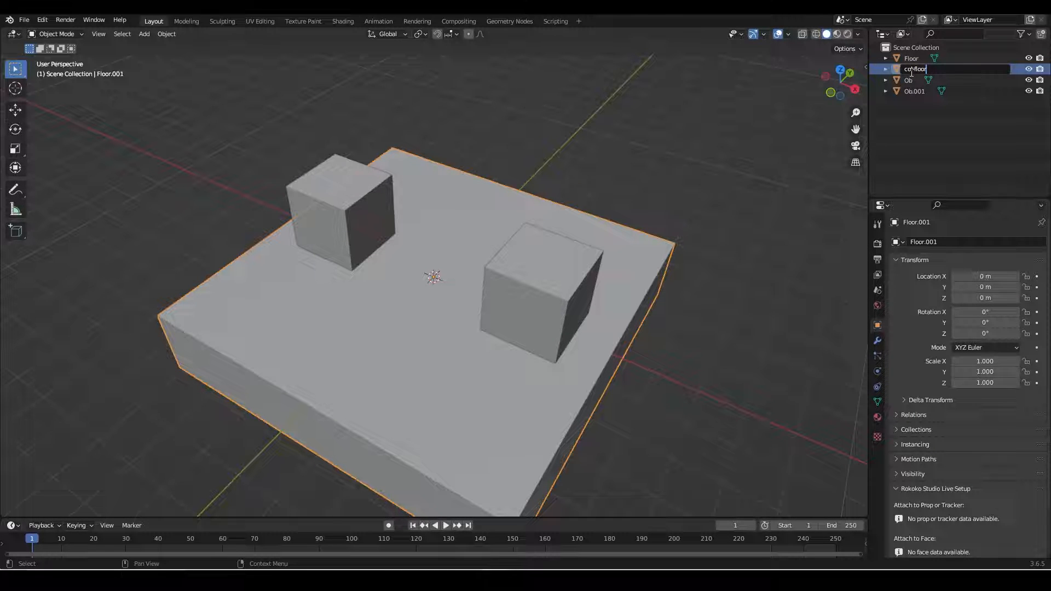
type("-c")
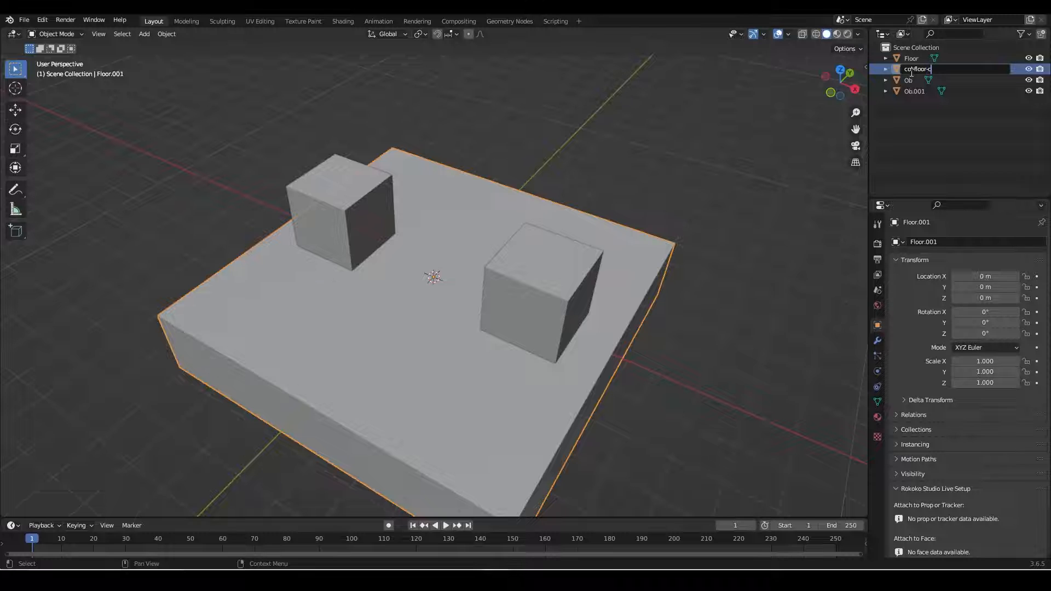
type("l")
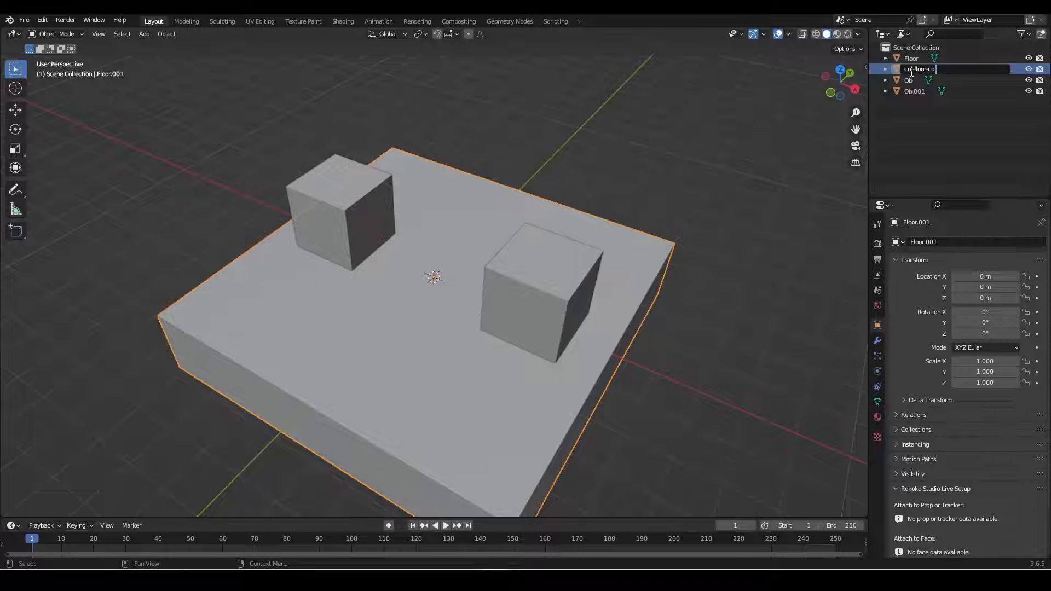
type("lonly")
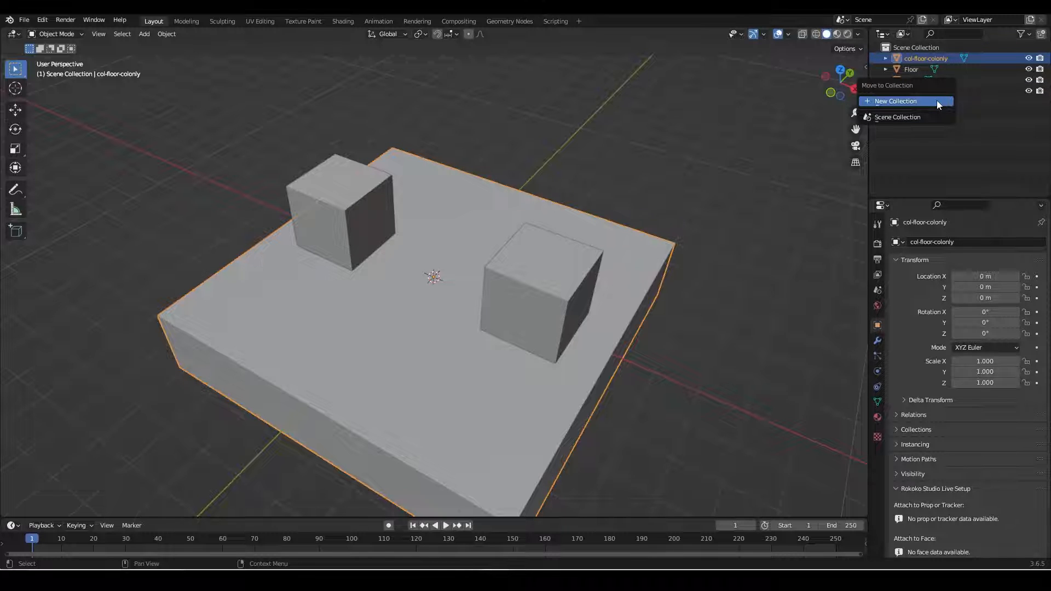
left_click(896, 101)
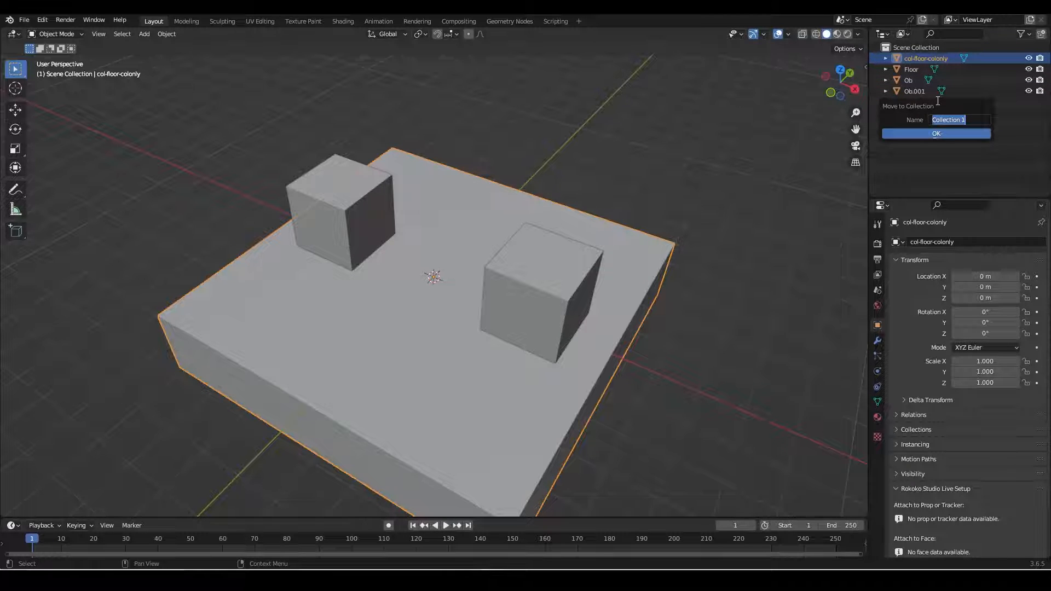
Step: Create the cols collection holding col-floor-colonly and select the cube Ob to duplicate into it
left_click(936, 134)
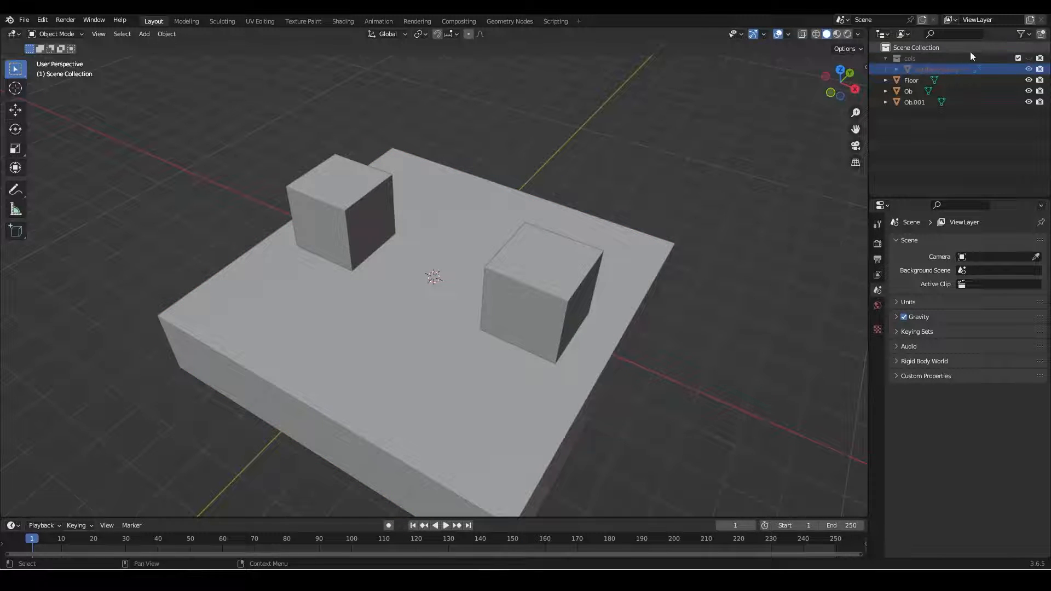
left_click(934, 68)
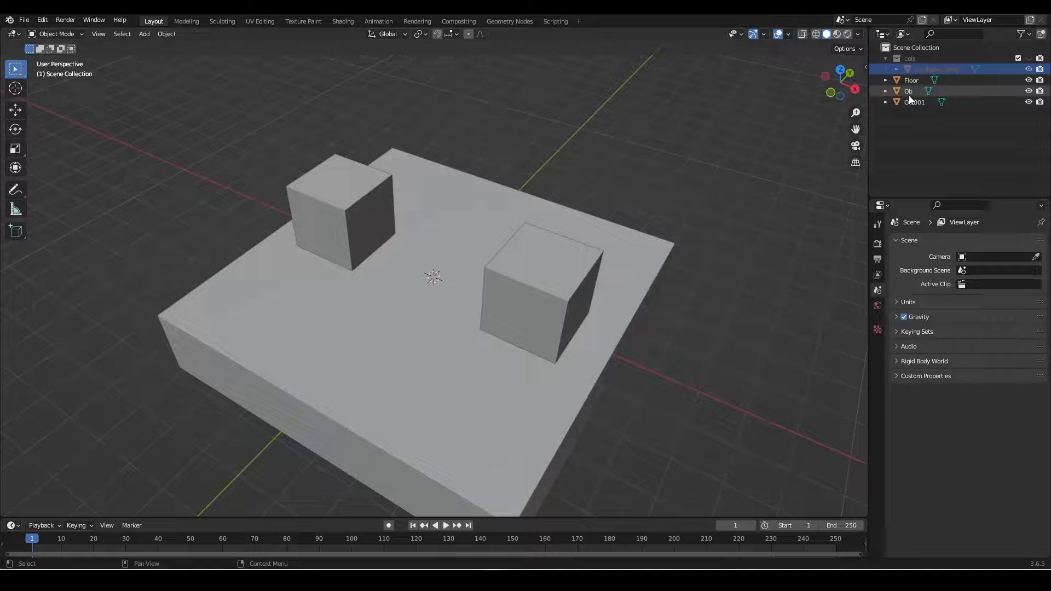
left_click(342, 208)
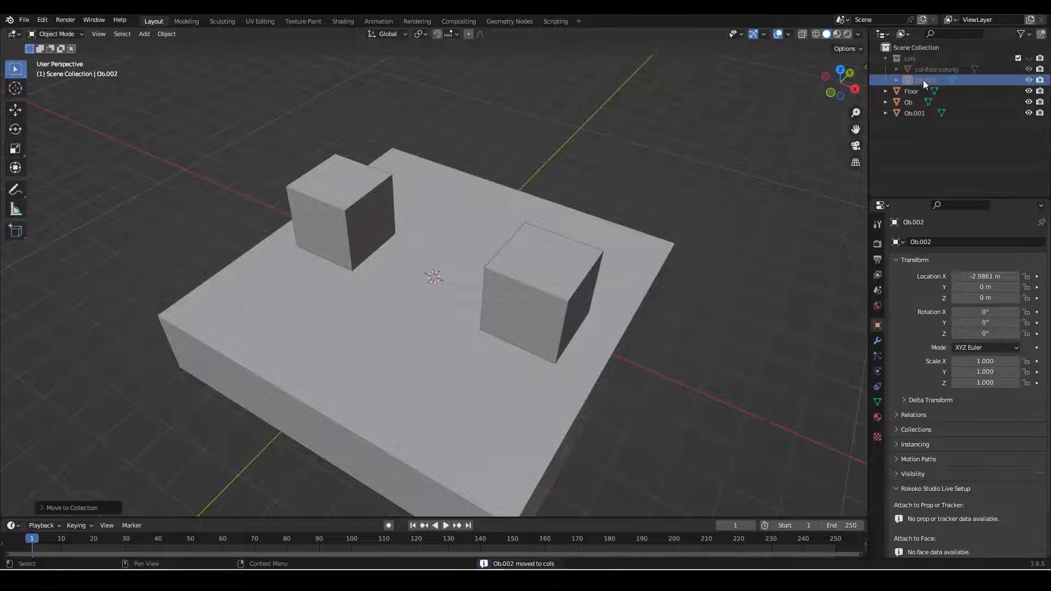
Step: Rename the duplicate cube col-ob-colonly and select the right cube Ob.001
double_click(925, 80)
type("col-ob-colonly")
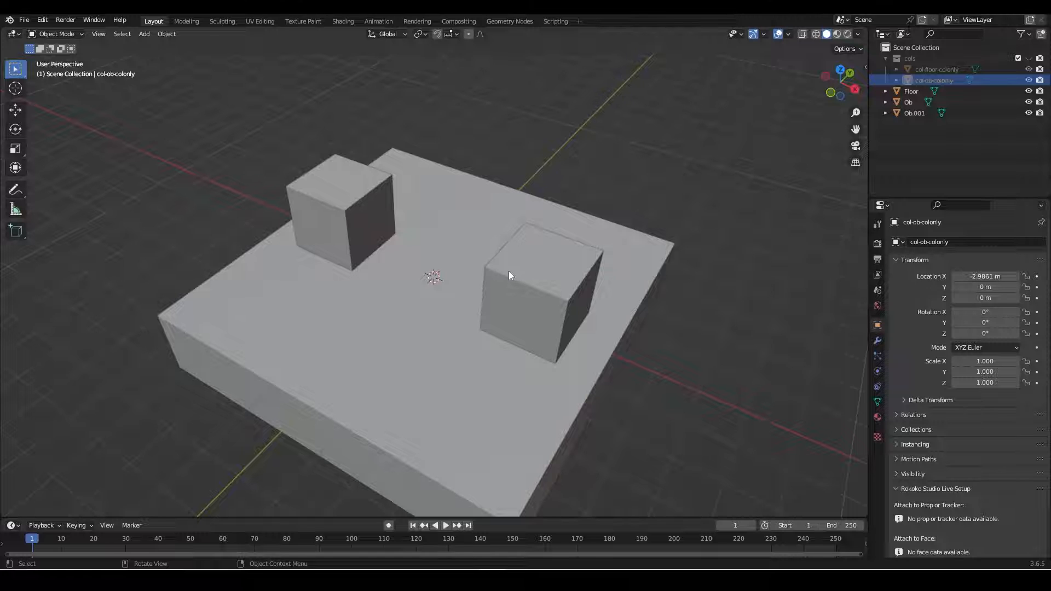
left_click(536, 280)
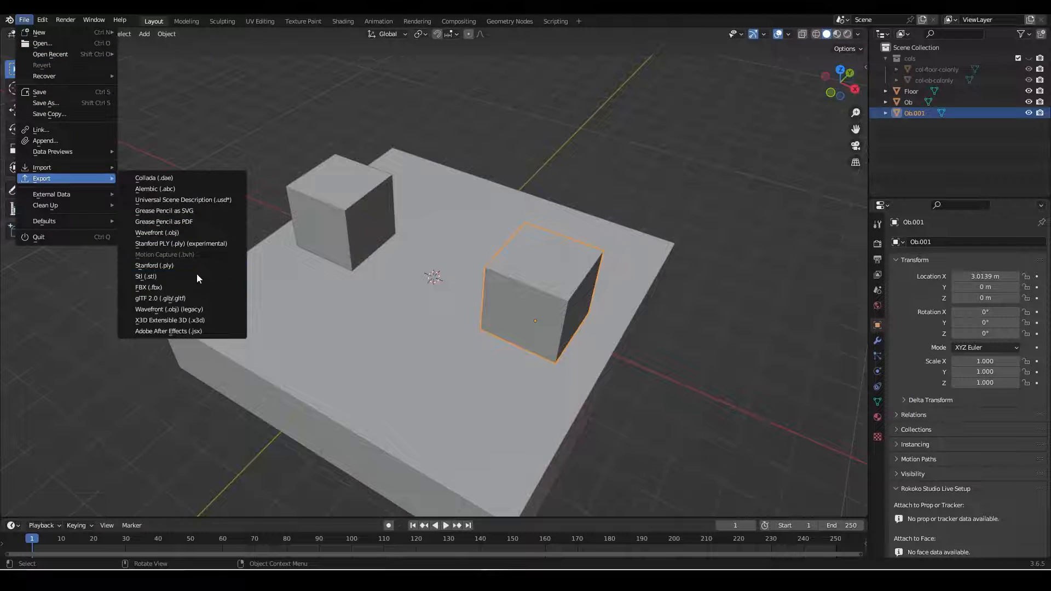
Step: Export the scene as glTF 2.0, overwriting level.glb in the BlenderPractice folder
left_click(159, 297)
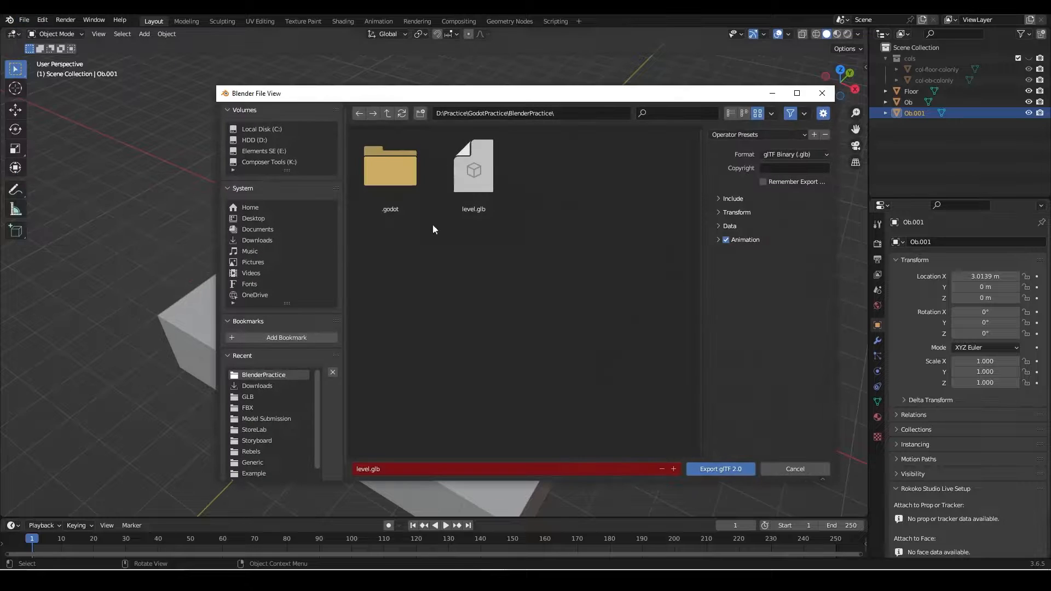
left_click(473, 168)
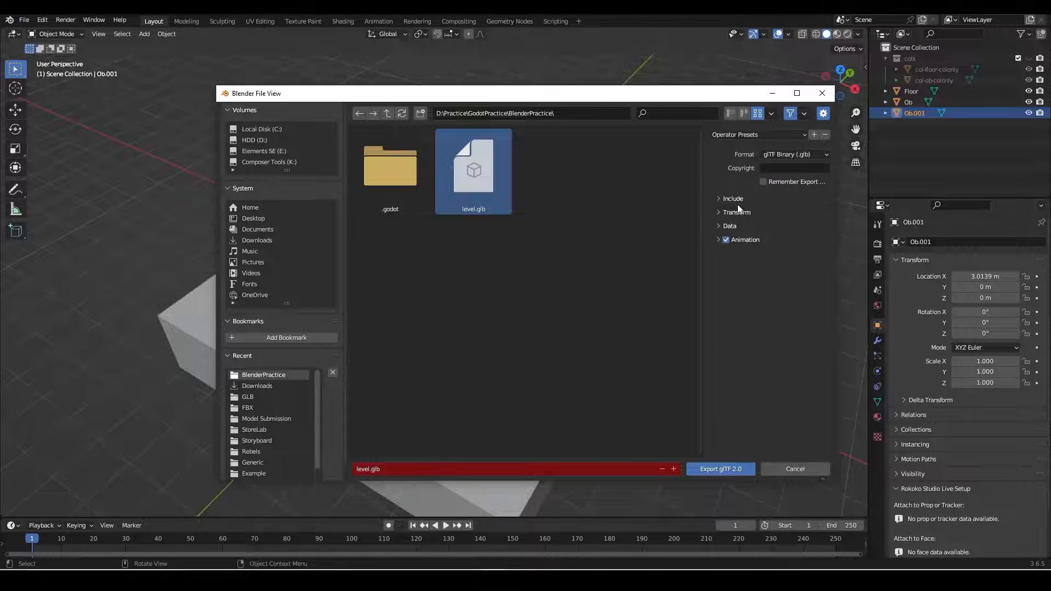
left_click(719, 468)
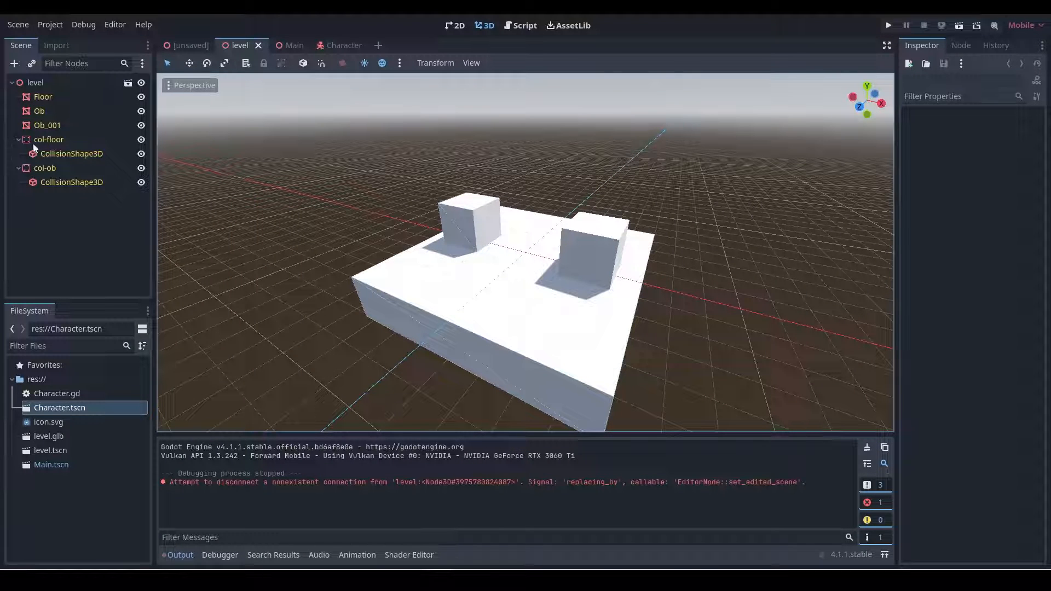
Step: Check the CollisionShape3D under col-floor, then run the project to test the level
left_click(73, 153)
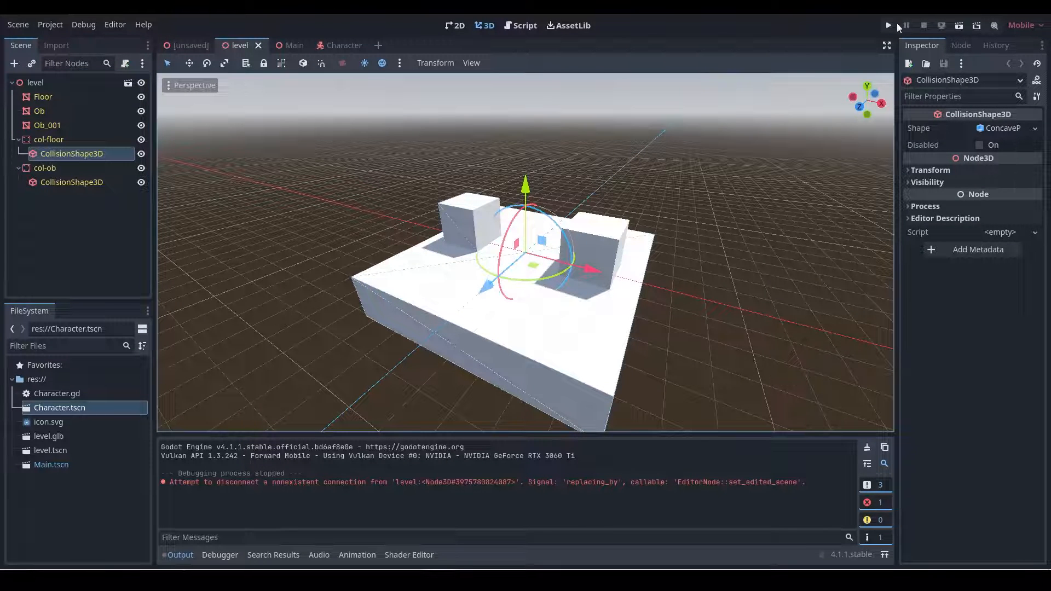
left_click(888, 25)
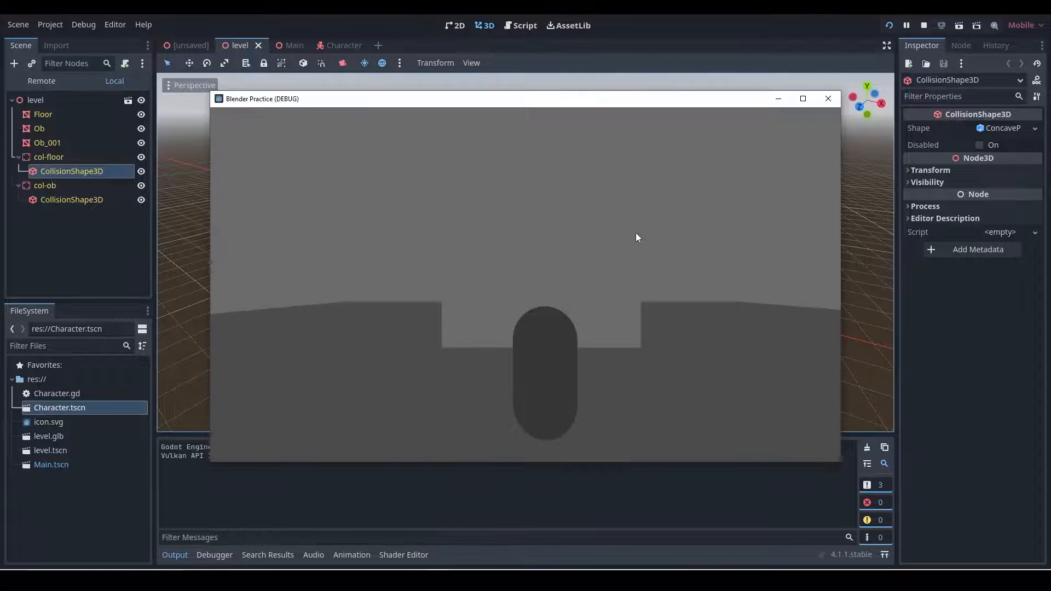
mouse_move(590, 306)
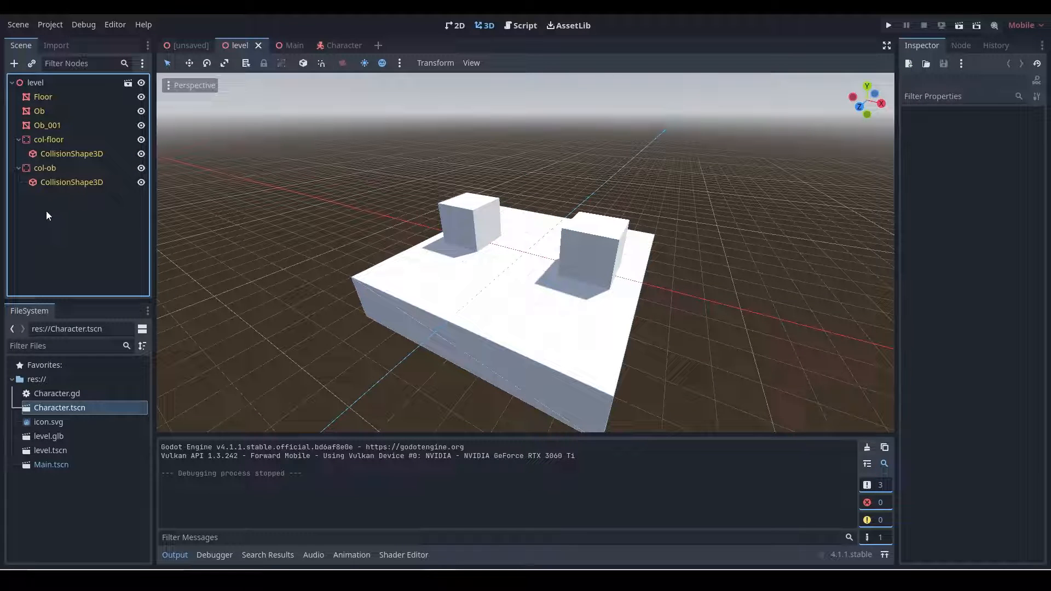
Step: Add an OmniLight3D node to the level from the node search for 'light'
left_click(13, 64)
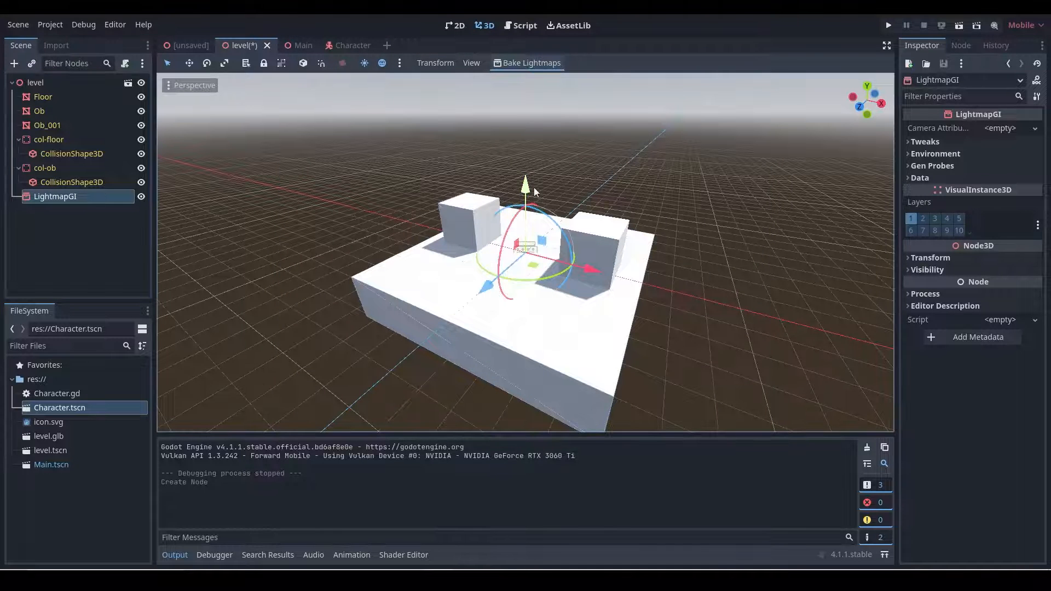
left_click(14, 63)
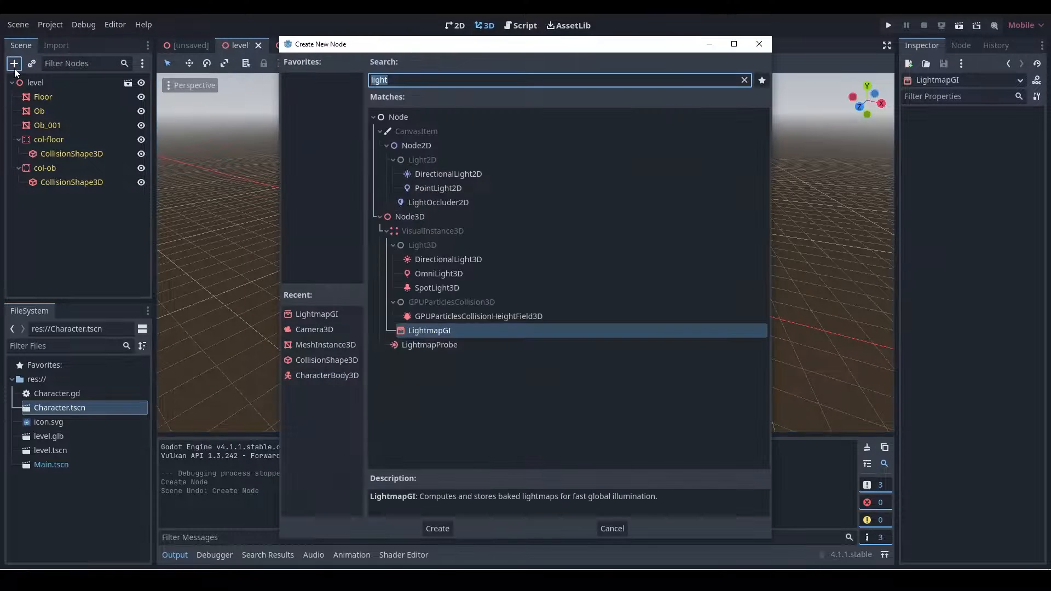
left_click(448, 259)
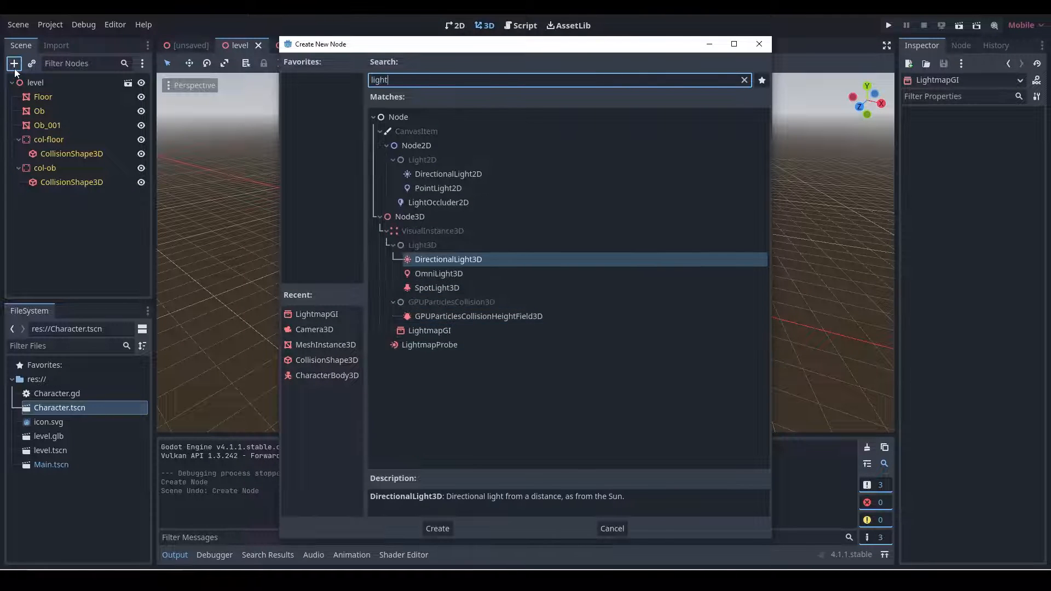
left_click(437, 527)
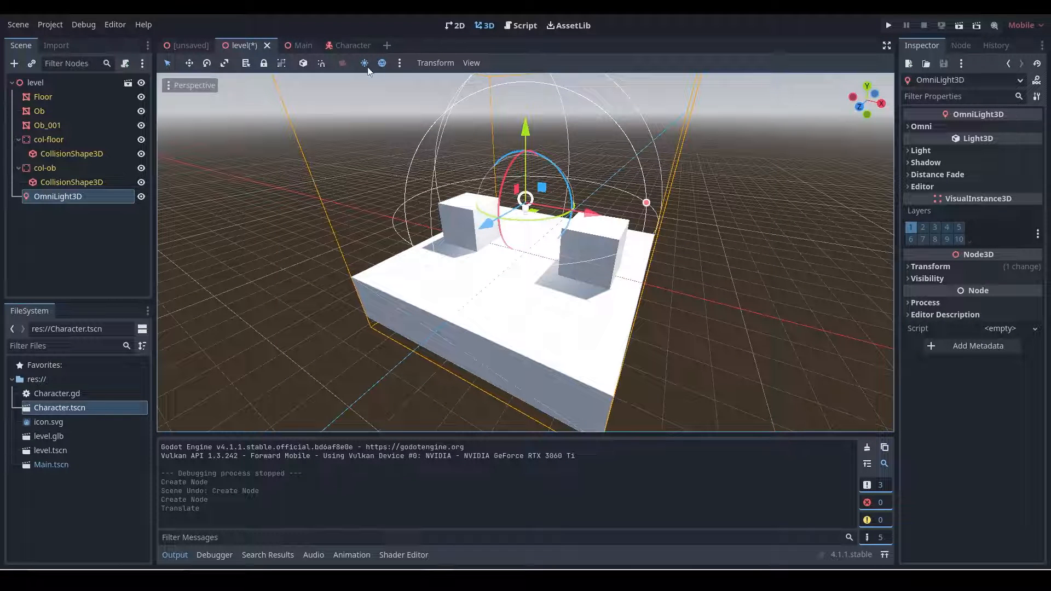
Step: Turn off the preview sun and environment, enlarge the light's radius over the left cube, and run the game
left_click(363, 63)
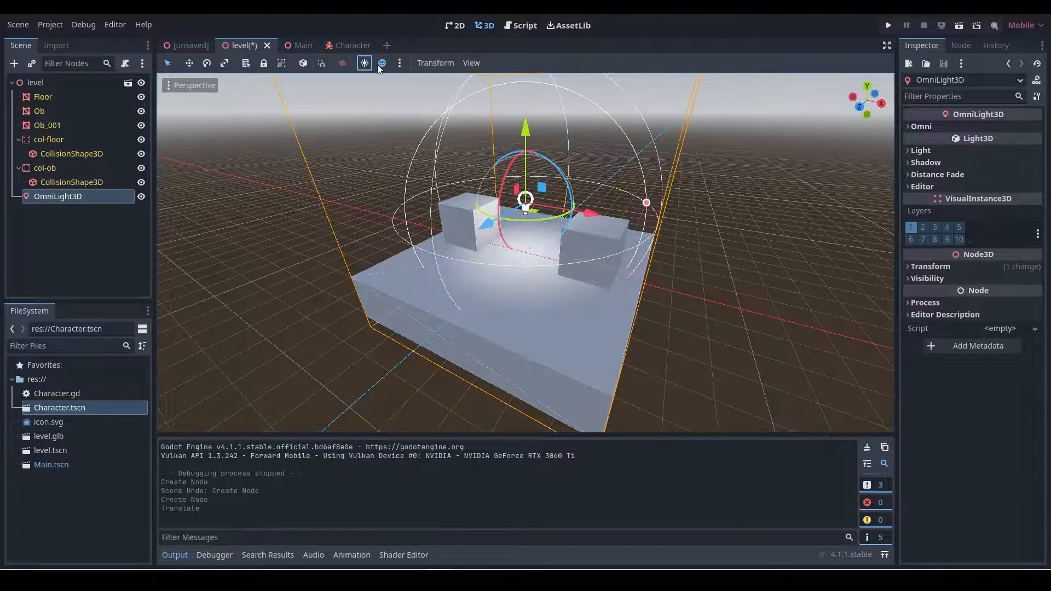
left_click(363, 62)
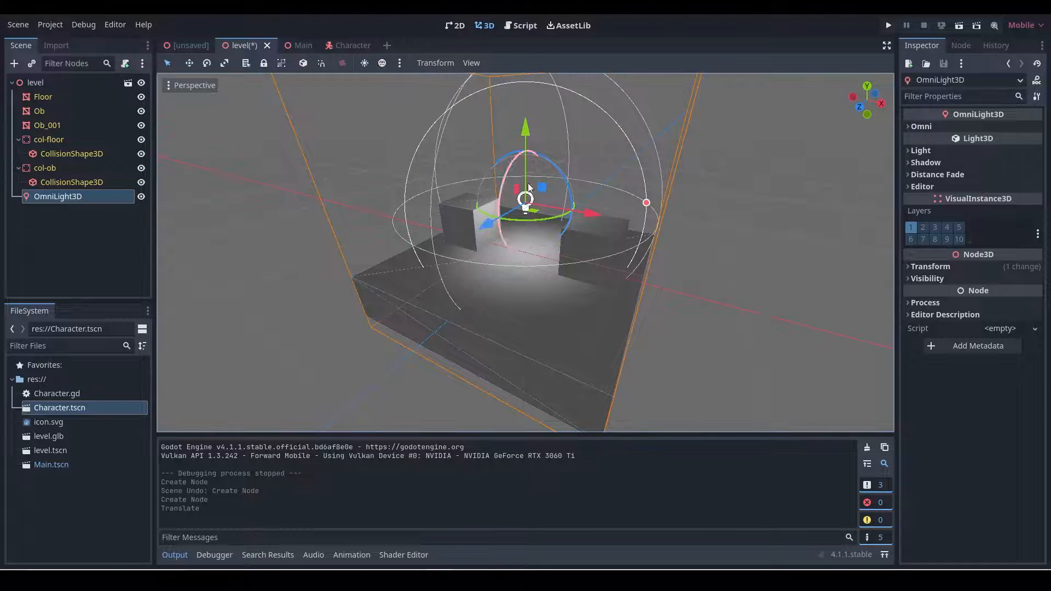
left_click_drag(526, 198, 526, 214)
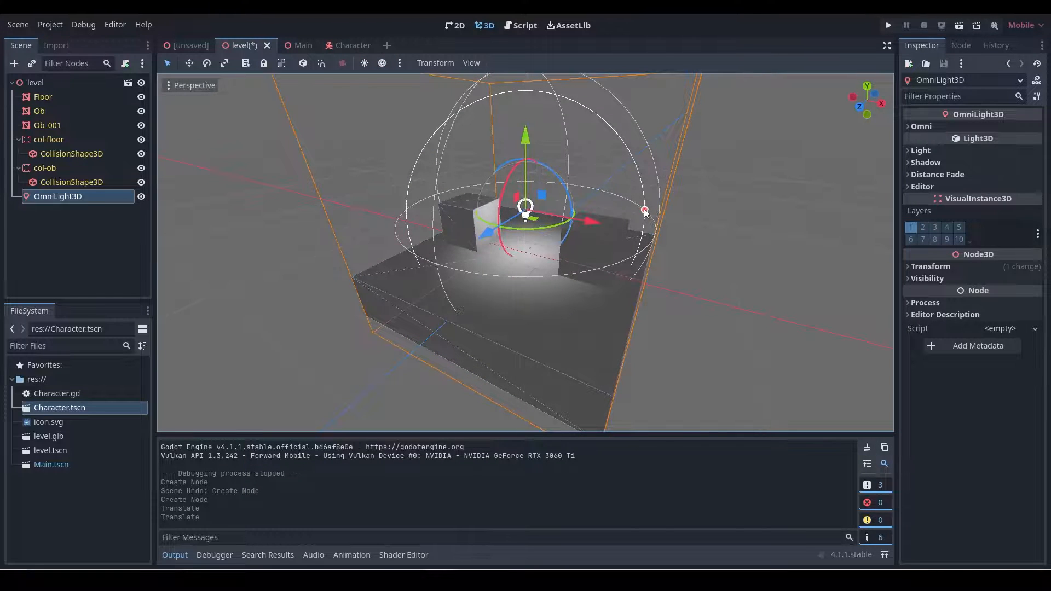
left_click_drag(644, 210, 722, 210)
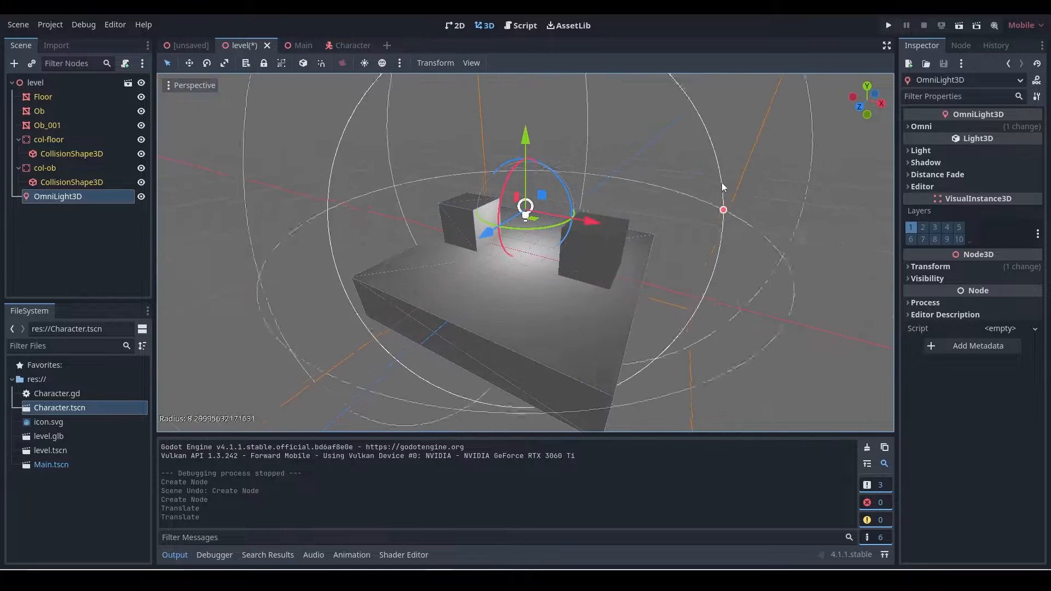
left_click_drag(723, 209, 768, 169)
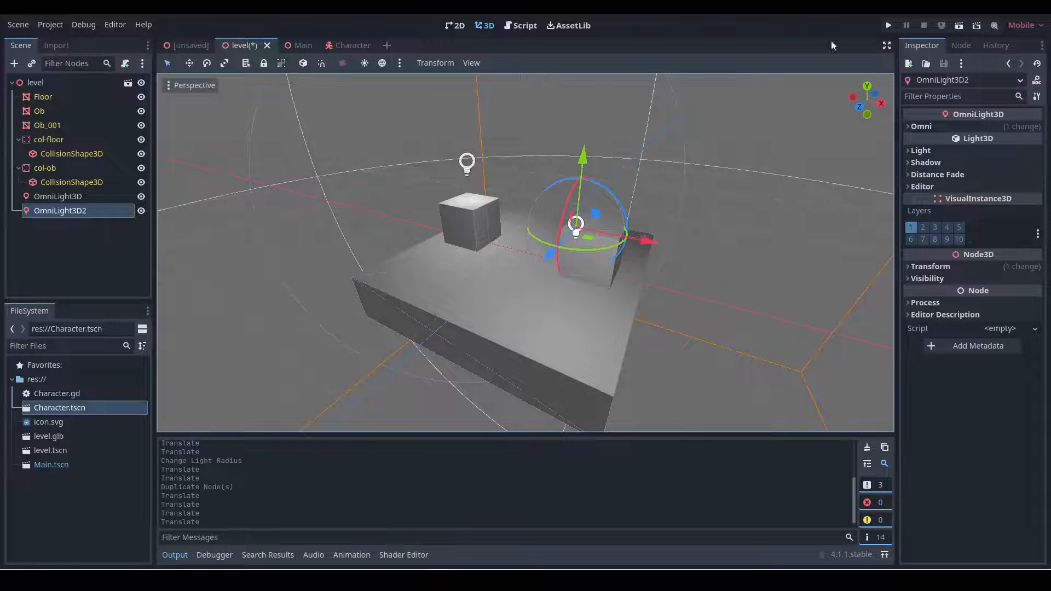
left_click(886, 25)
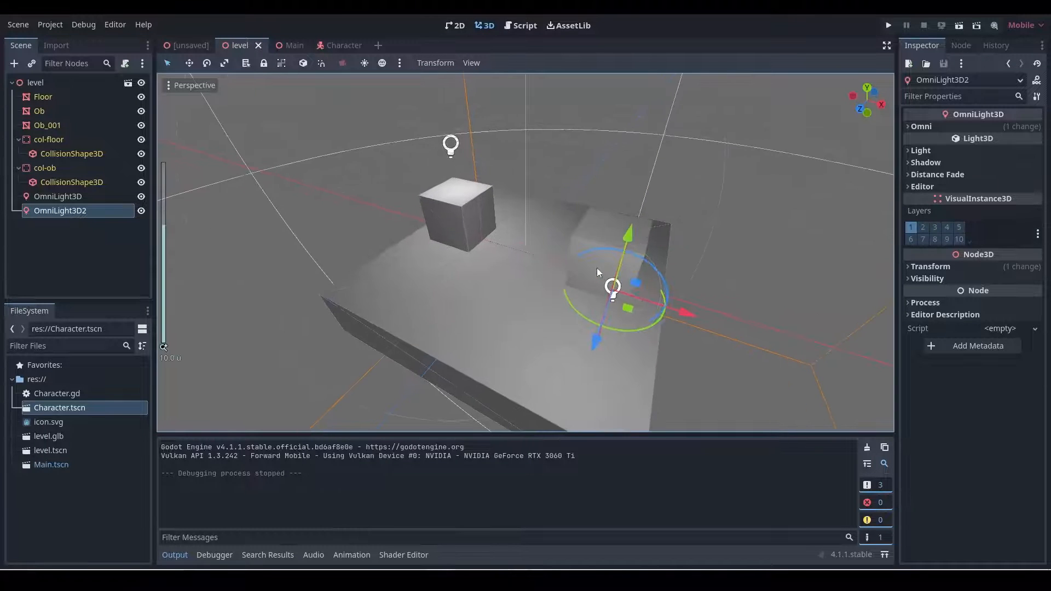
Step: Adjust the second light in the Scene dock after the test run
left_click(47, 125)
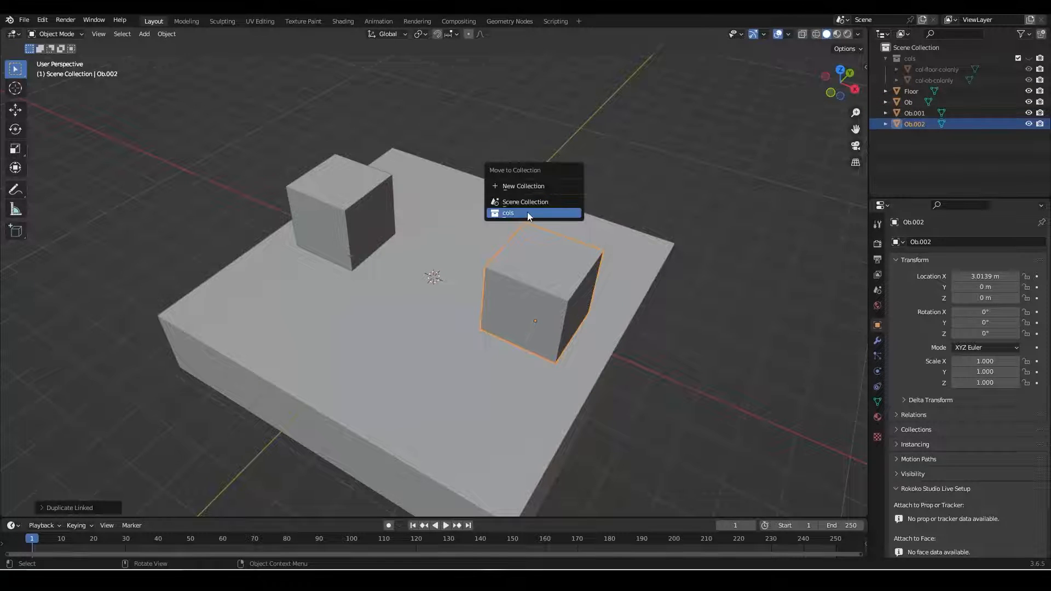
Step: Move the linked copy of Ob.001 into cols and rename it col-ob2-colonly
left_click(509, 213)
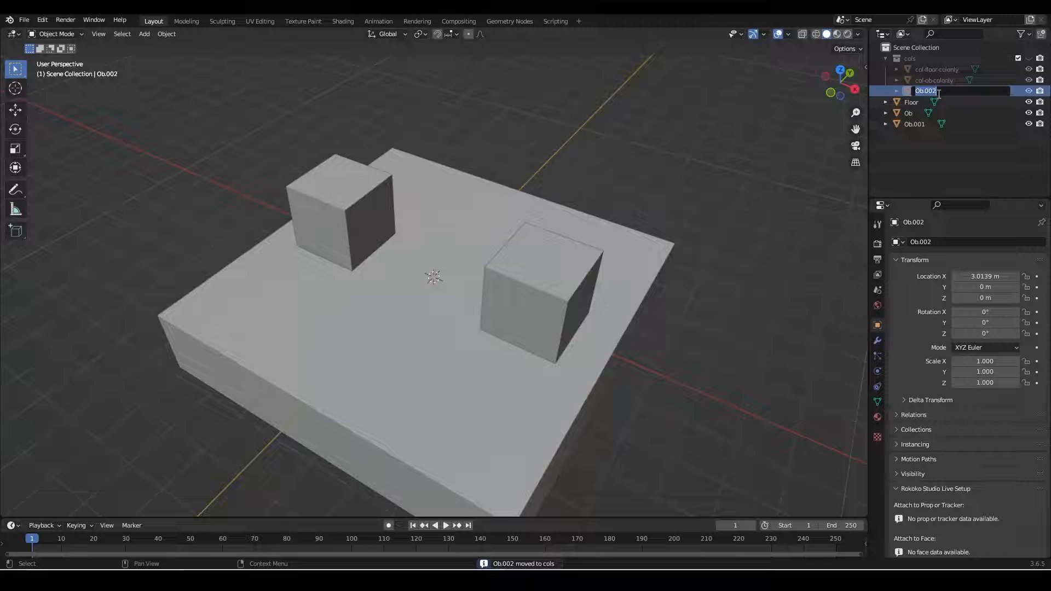
type("col-ob2-colonly")
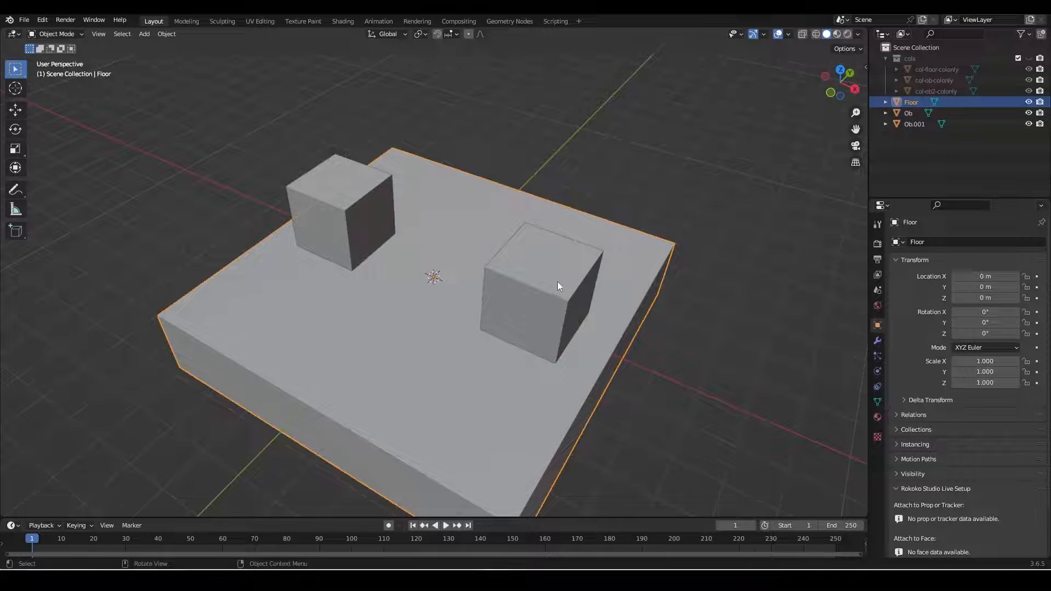
Step: Lower the left cube Ob's top in Edit Mode so it becomes a short step block on the floor
key("Tab")
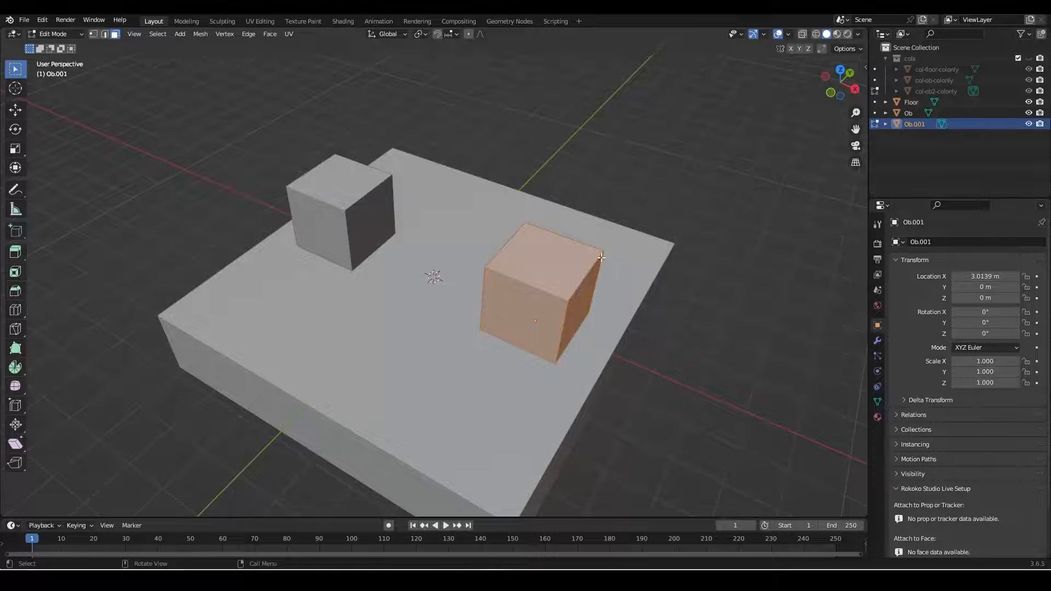
left_click(339, 211)
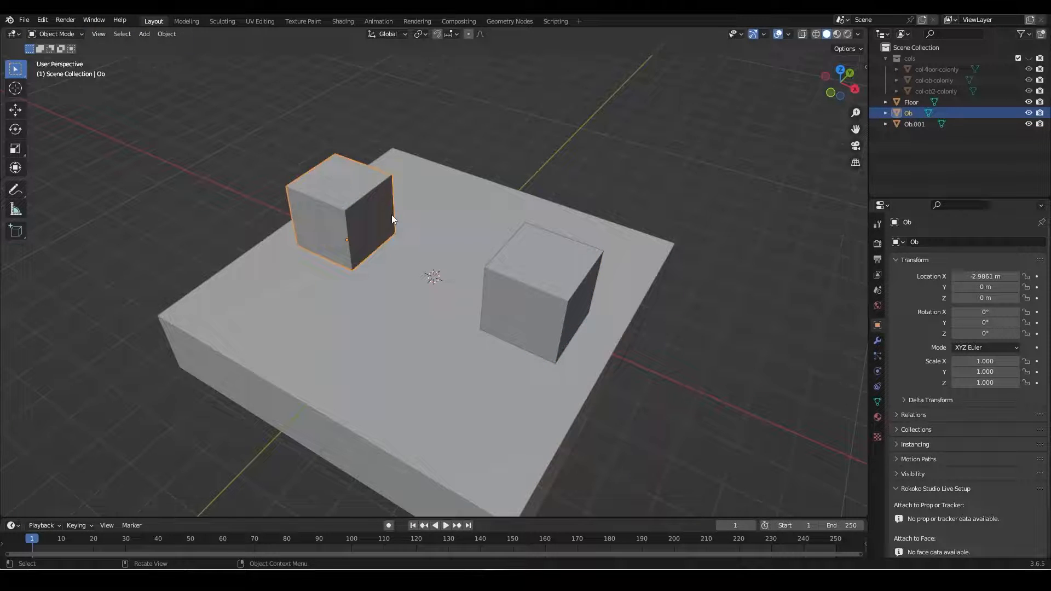
key("Tab")
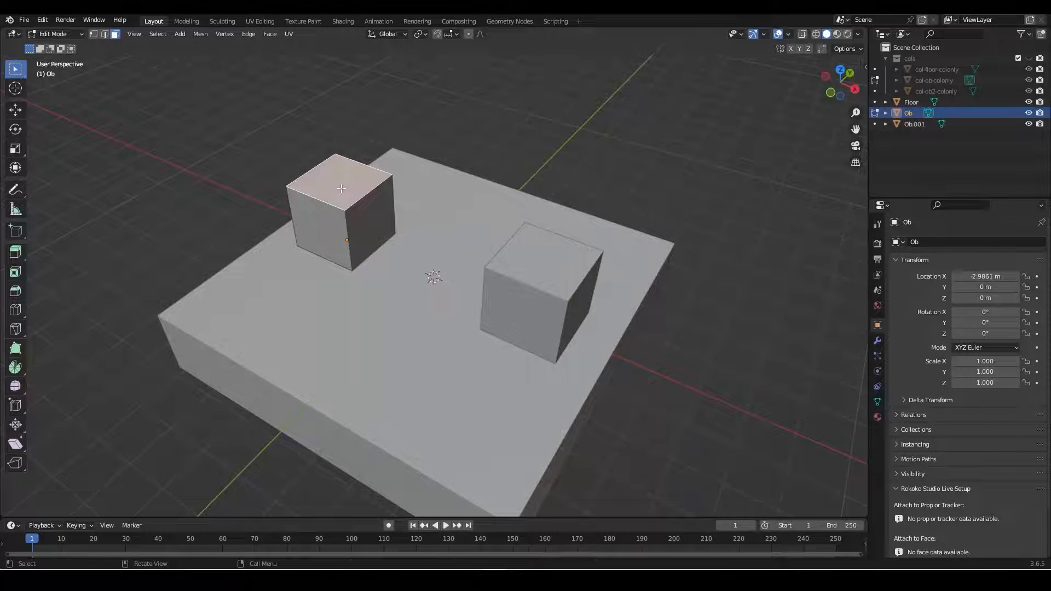
left_click_drag(341, 188, 360, 226)
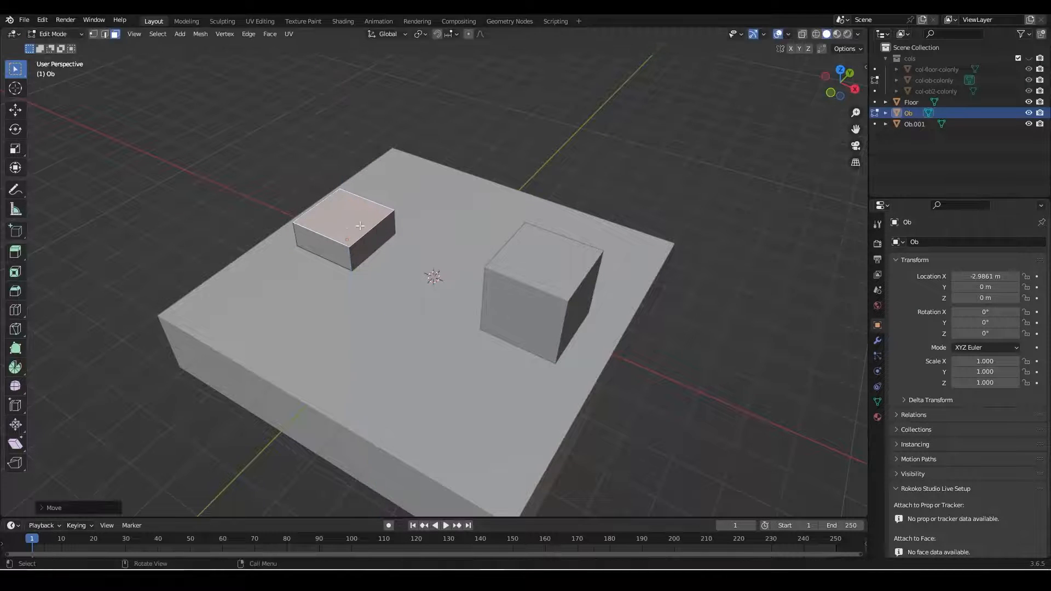
key("Tab")
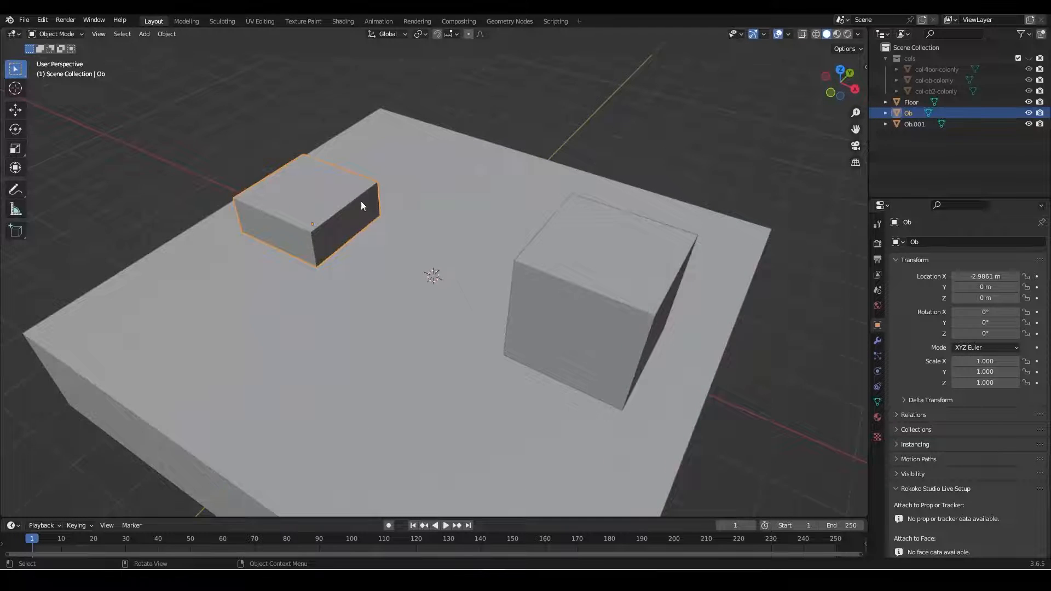
left_click_drag(432, 281, 533, 335)
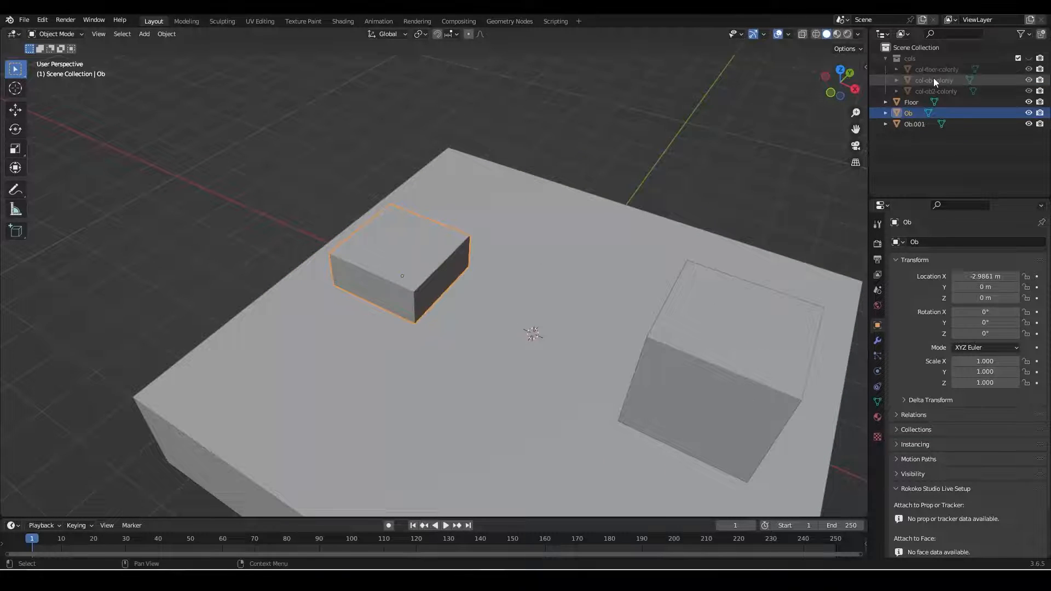
left_click_drag(401, 268, 470, 235)
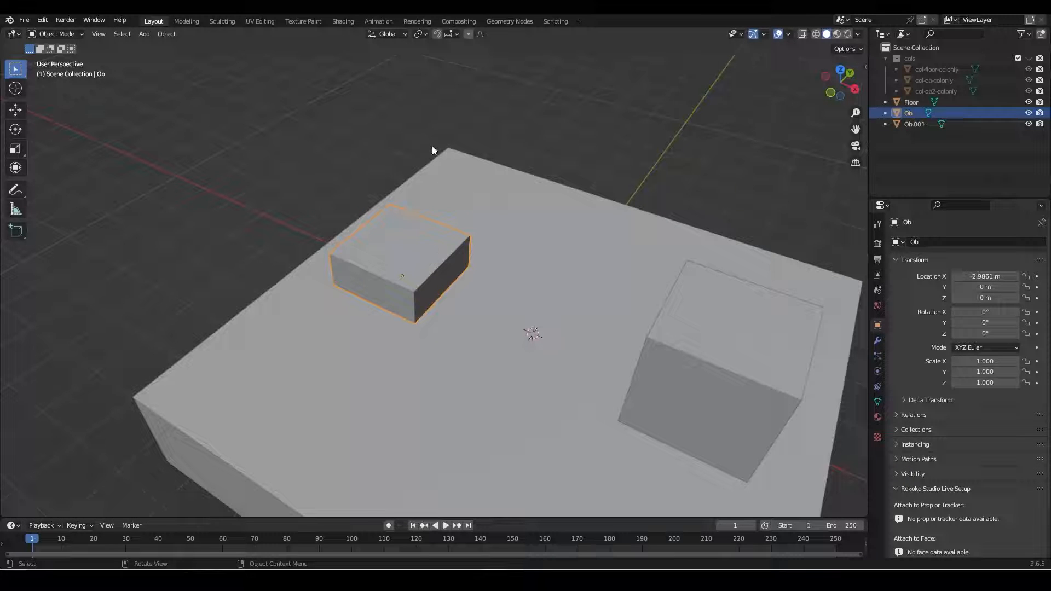
mouse_move(449, 183)
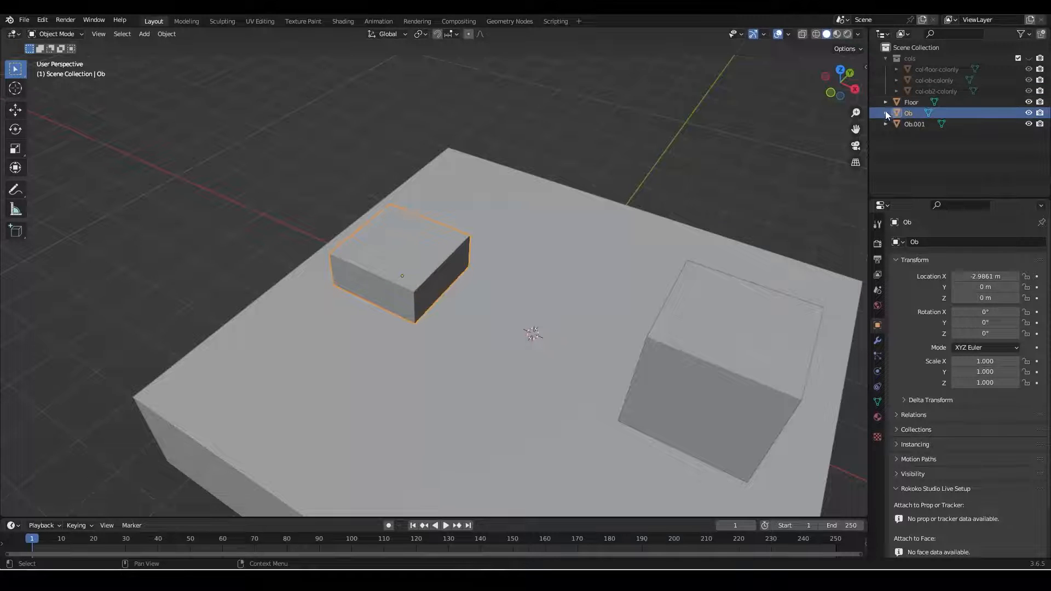
Step: Expand Ob in the Outliner and nest col-ob-colonly under it
left_click(886, 112)
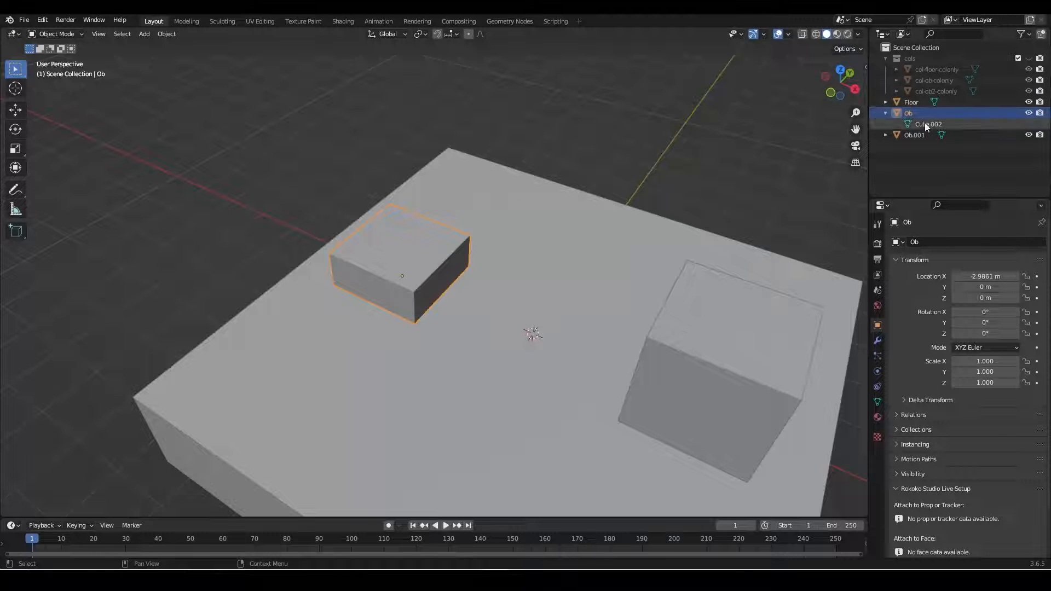
left_click(933, 80)
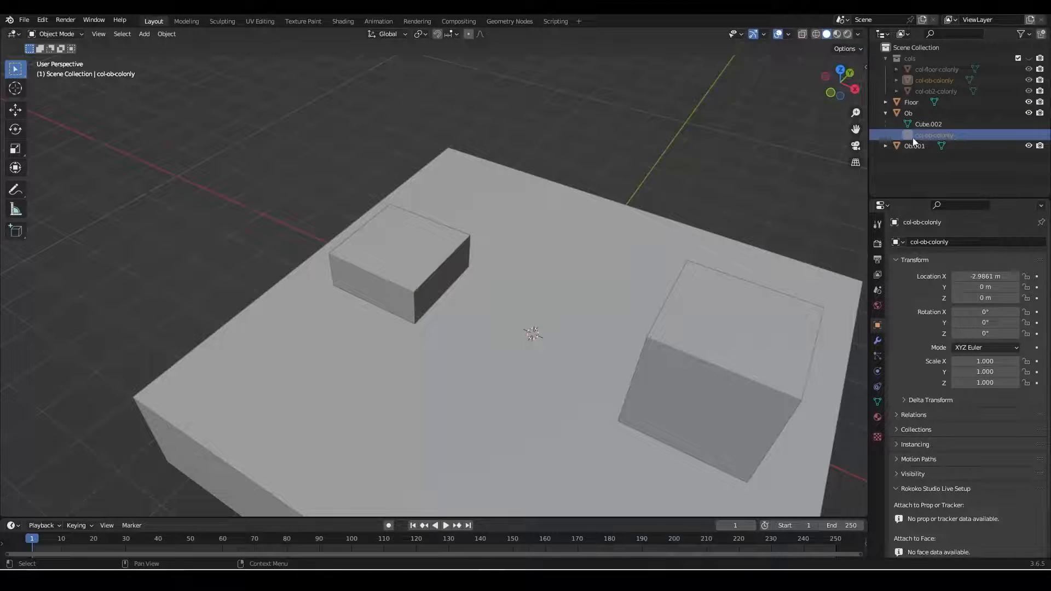
Step: Copy Ob with its collider as Ob.002 and move it back along Y behind the first box
right_click(934, 135)
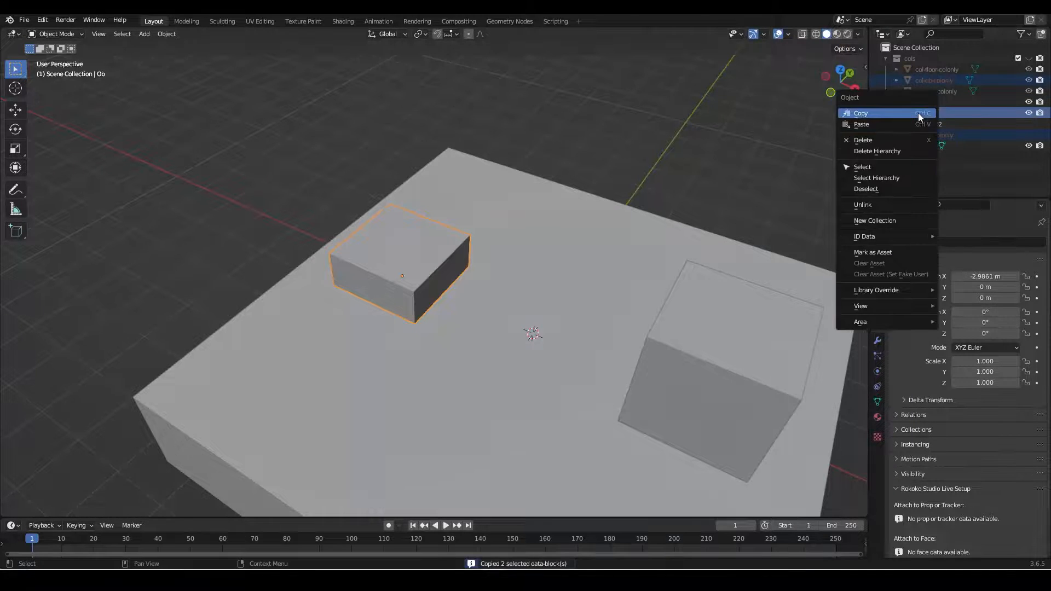
left_click(860, 123)
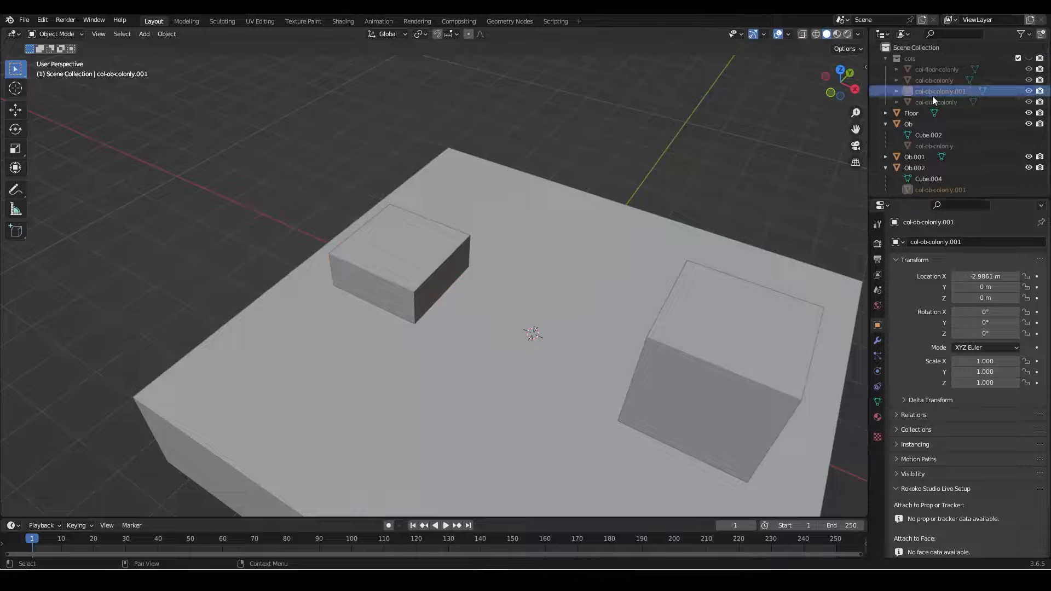
left_click(940, 189)
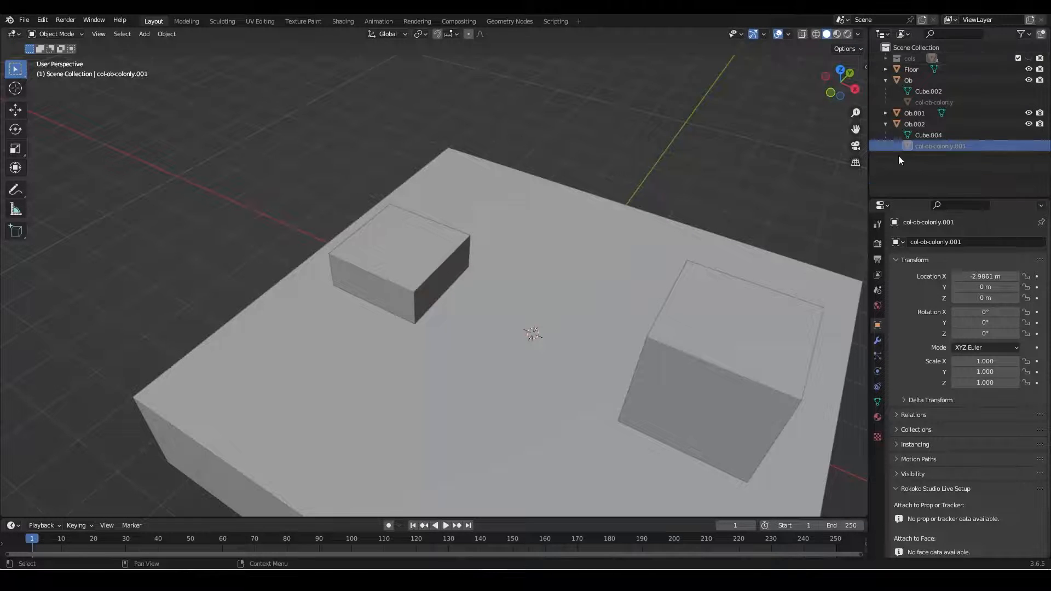
left_click(913, 123)
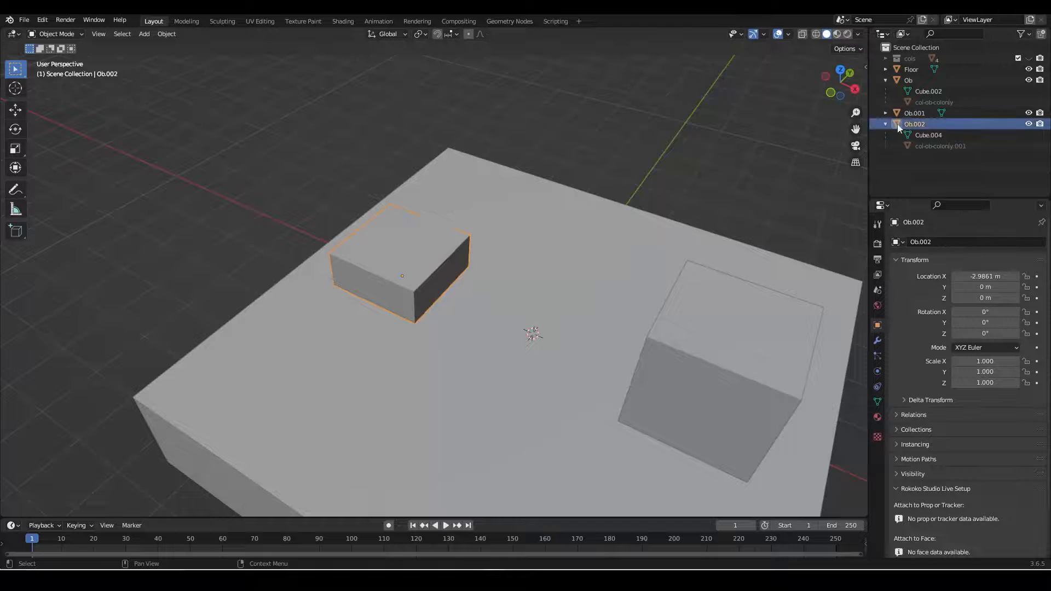
left_click_drag(402, 268, 476, 201)
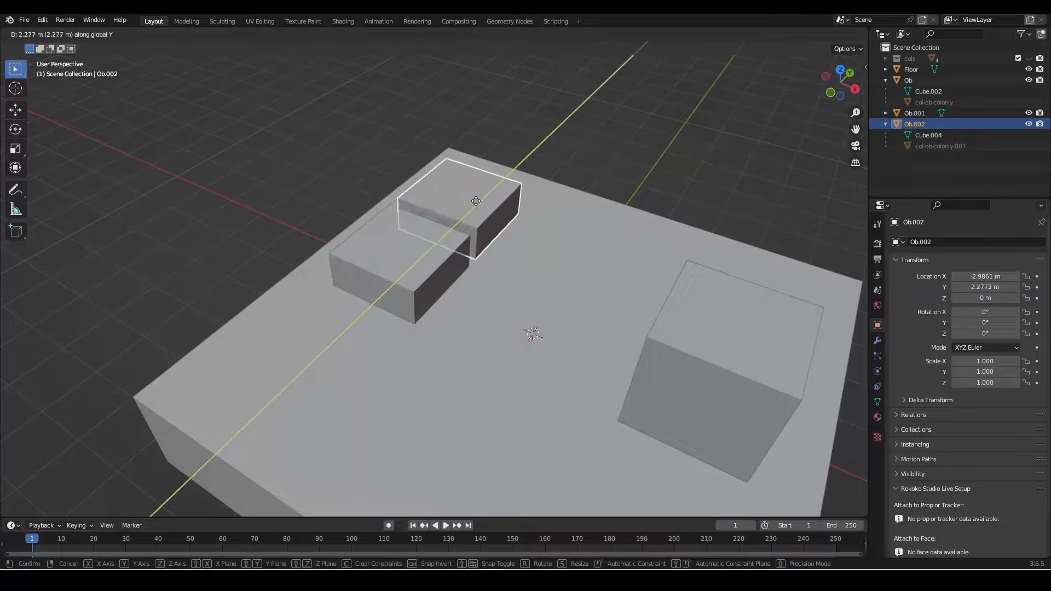
left_click(473, 190)
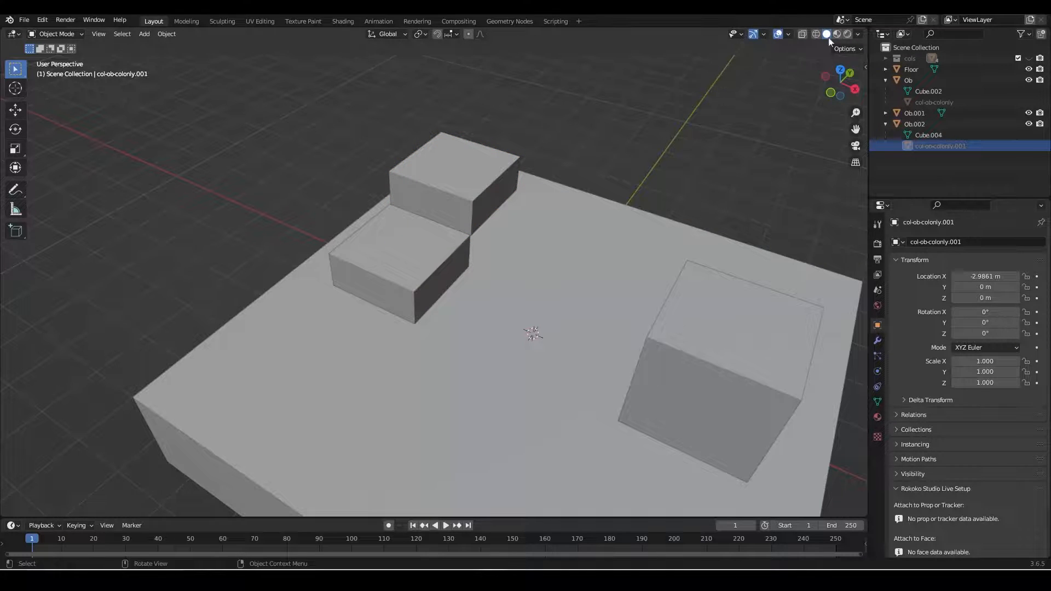
Step: Export the Blender level as glTF 2.0 to level.glb
left_click(23, 20)
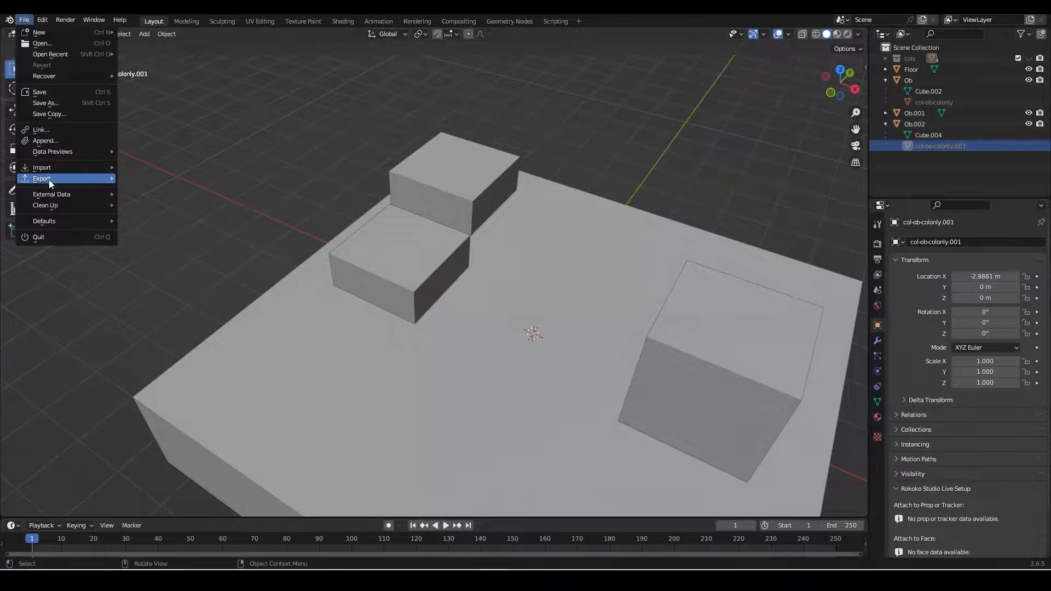
left_click(153, 302)
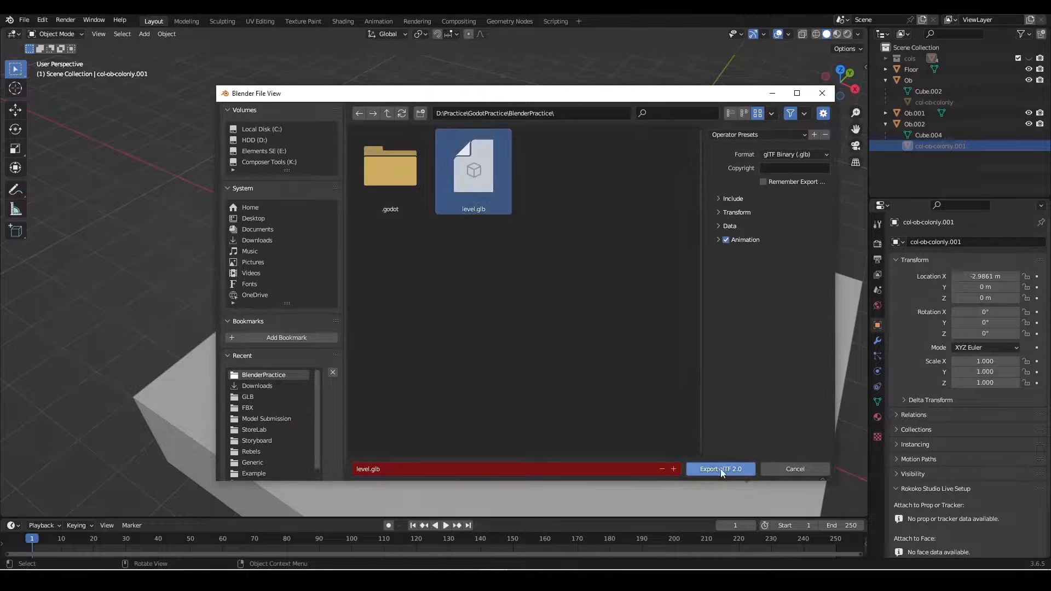
mouse_move(720, 469)
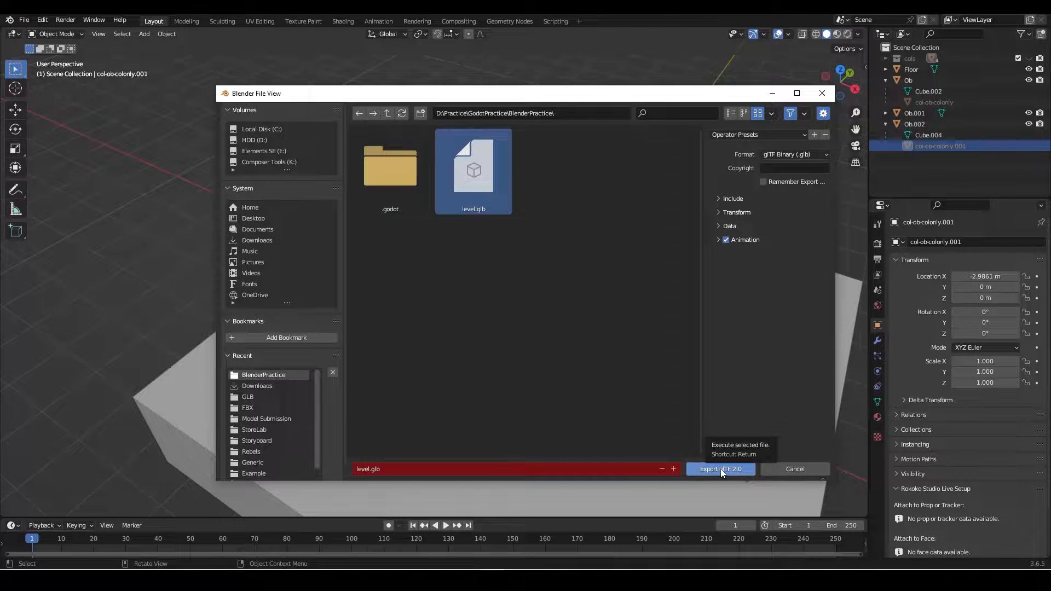
left_click(720, 468)
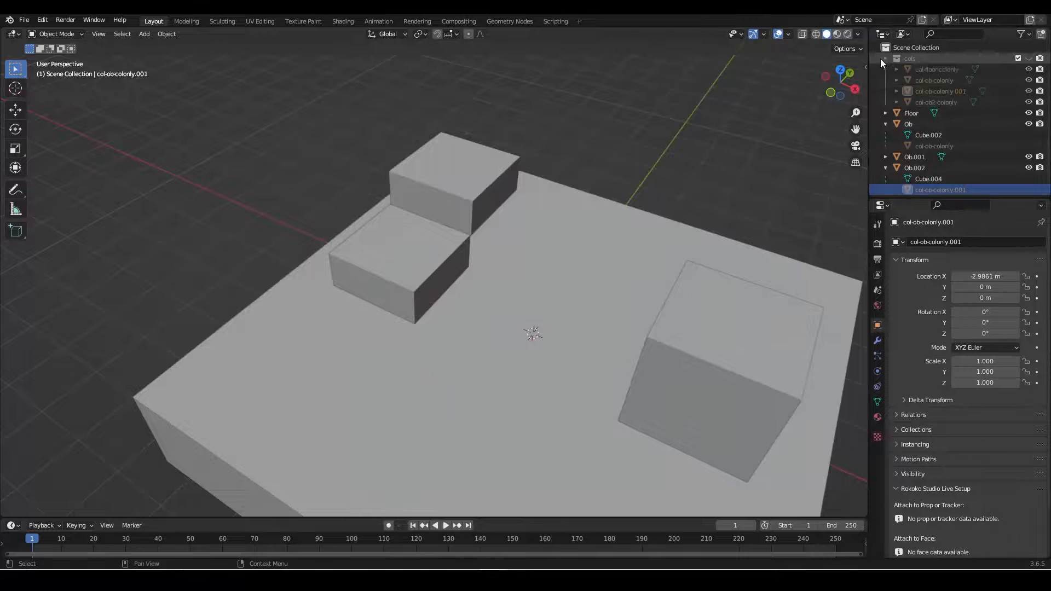
Step: Rename the copied collider in the Outliner and re-export, overwriting level.glb
double_click(938, 90)
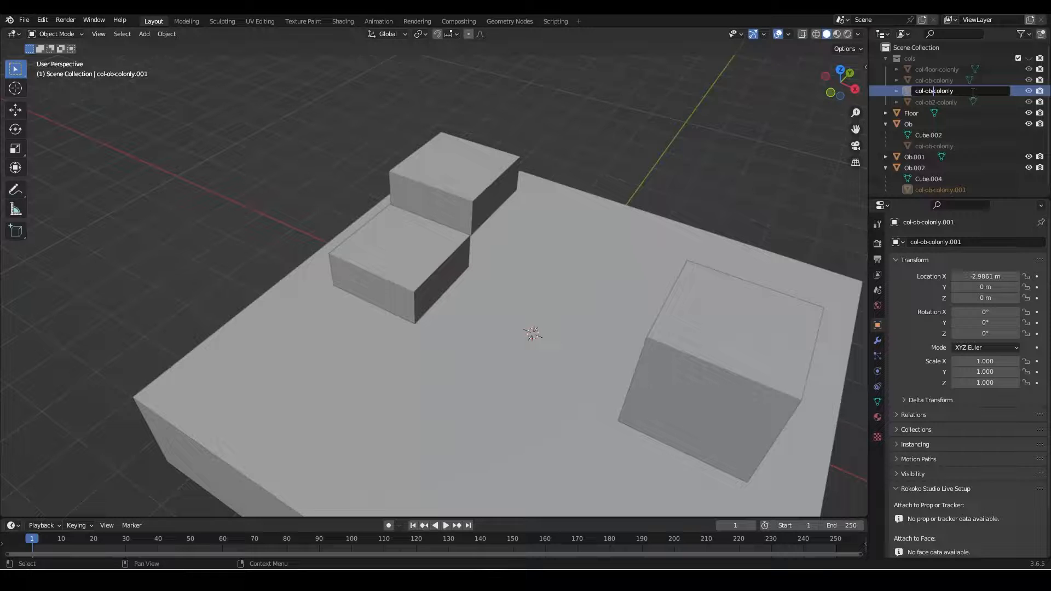
type(".100")
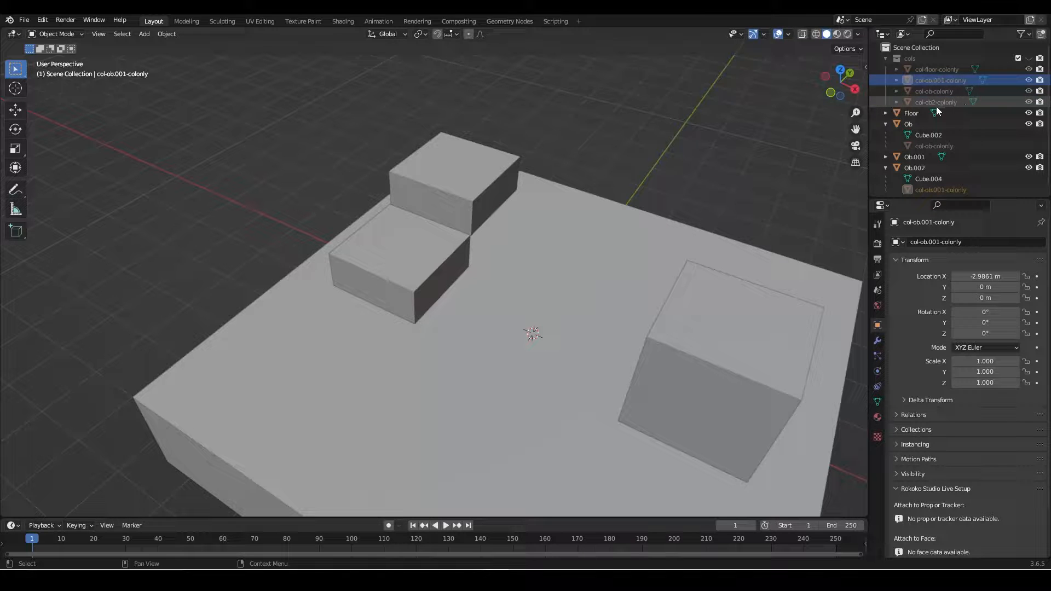
left_click(23, 19)
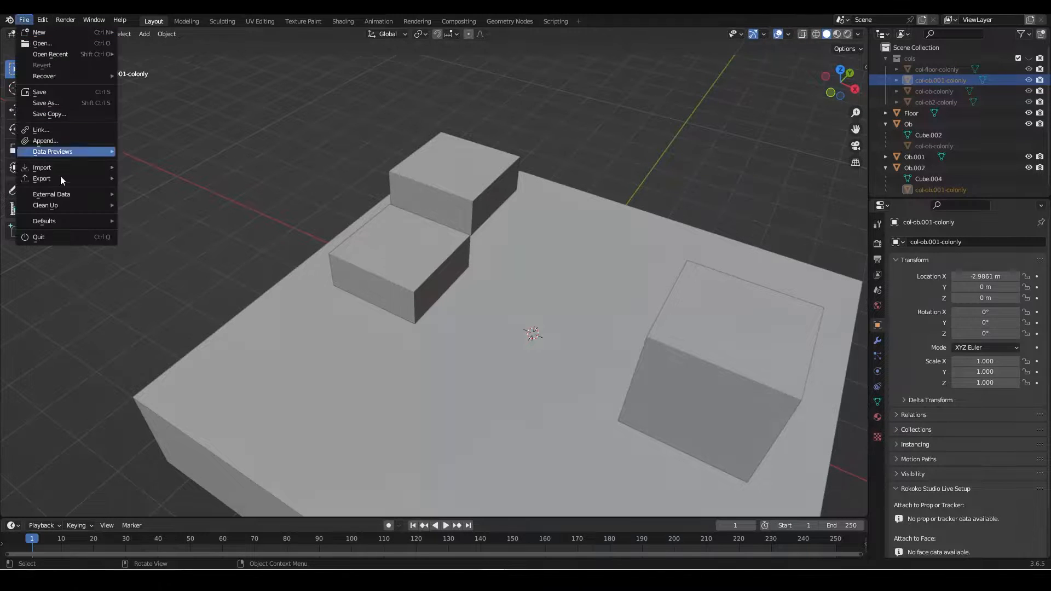
left_click(41, 166)
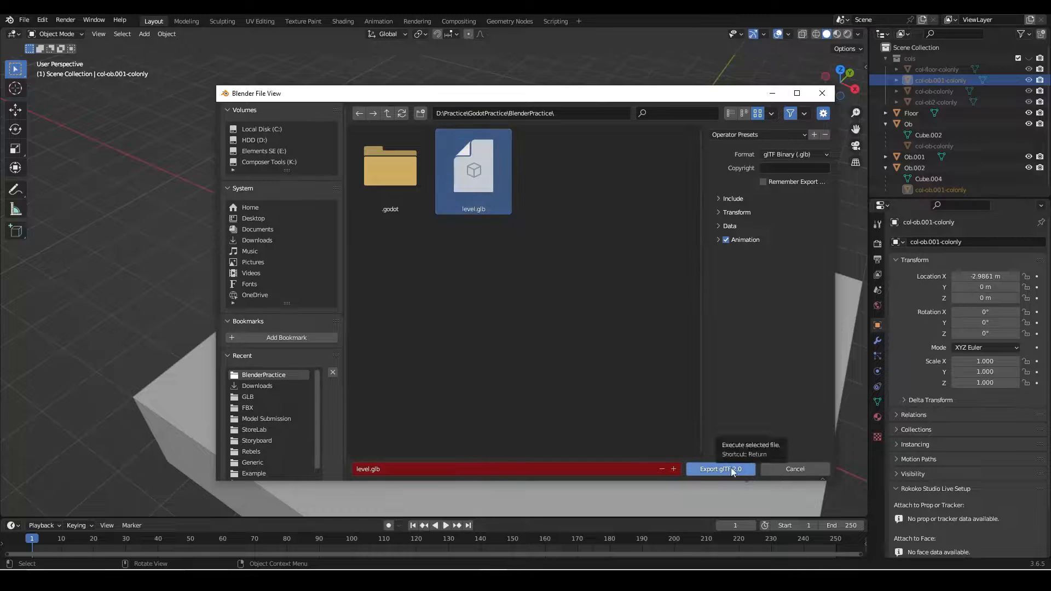
left_click(720, 469)
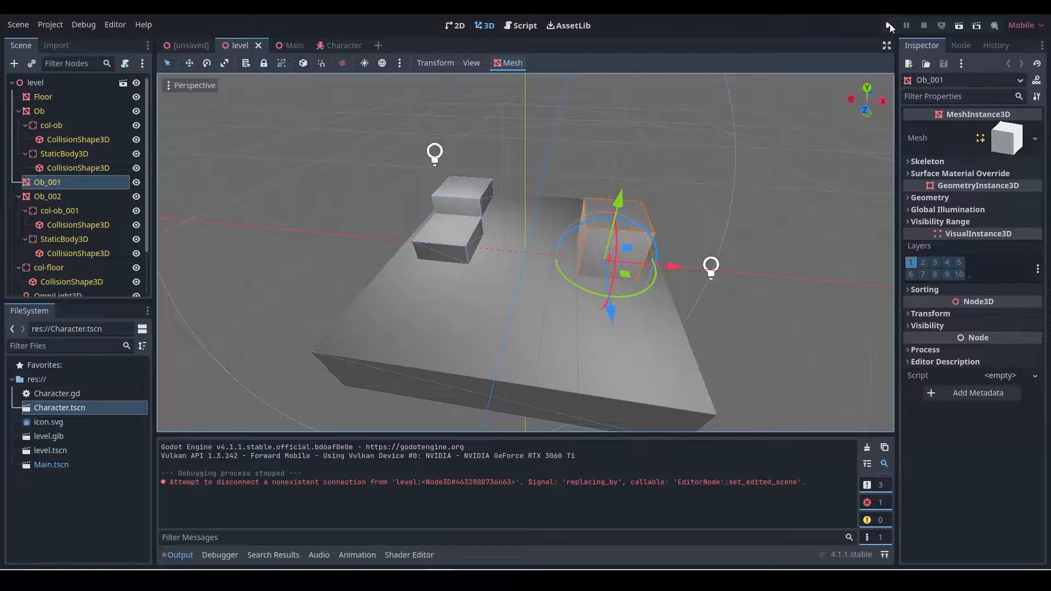
Step: Run the project to test the reimported level with both stacked steps
left_click(889, 25)
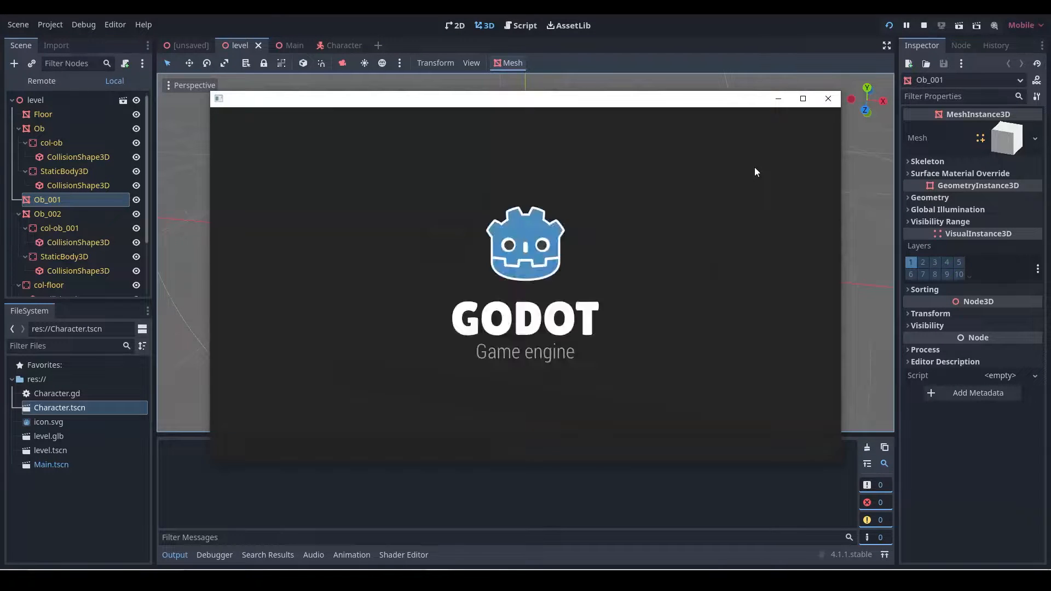